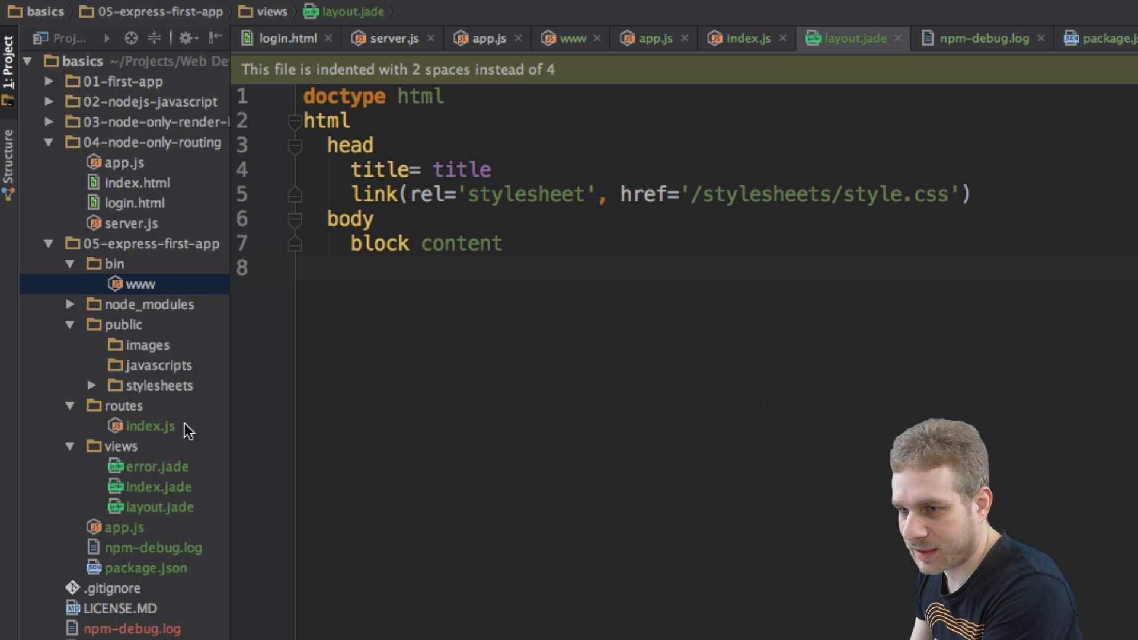
mouse_move(219, 497)
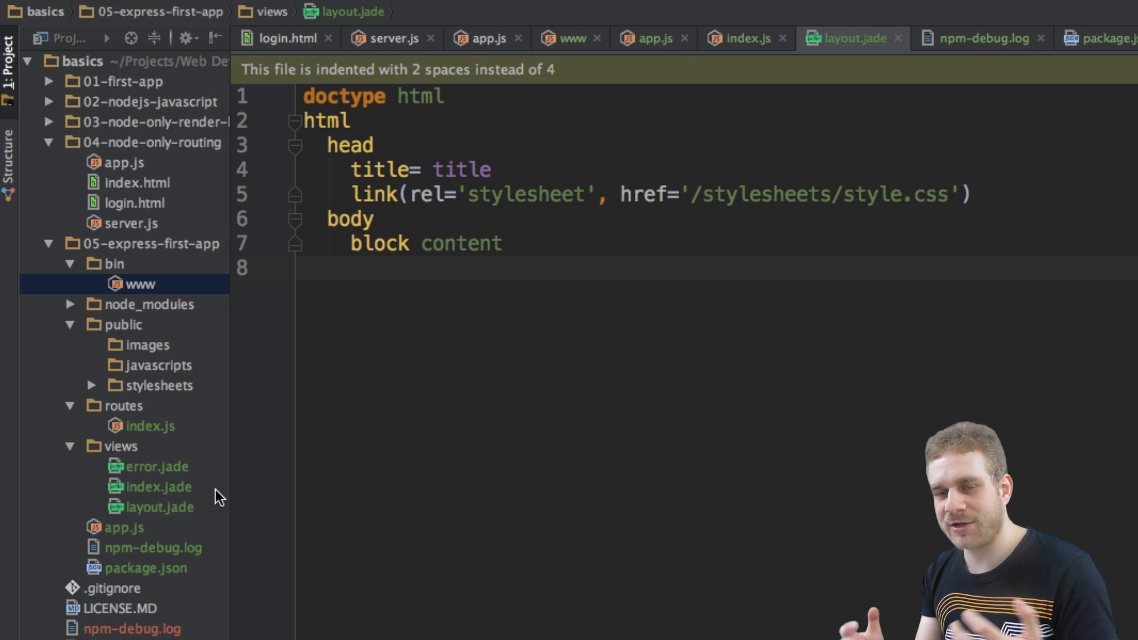
mouse_move(404, 328)
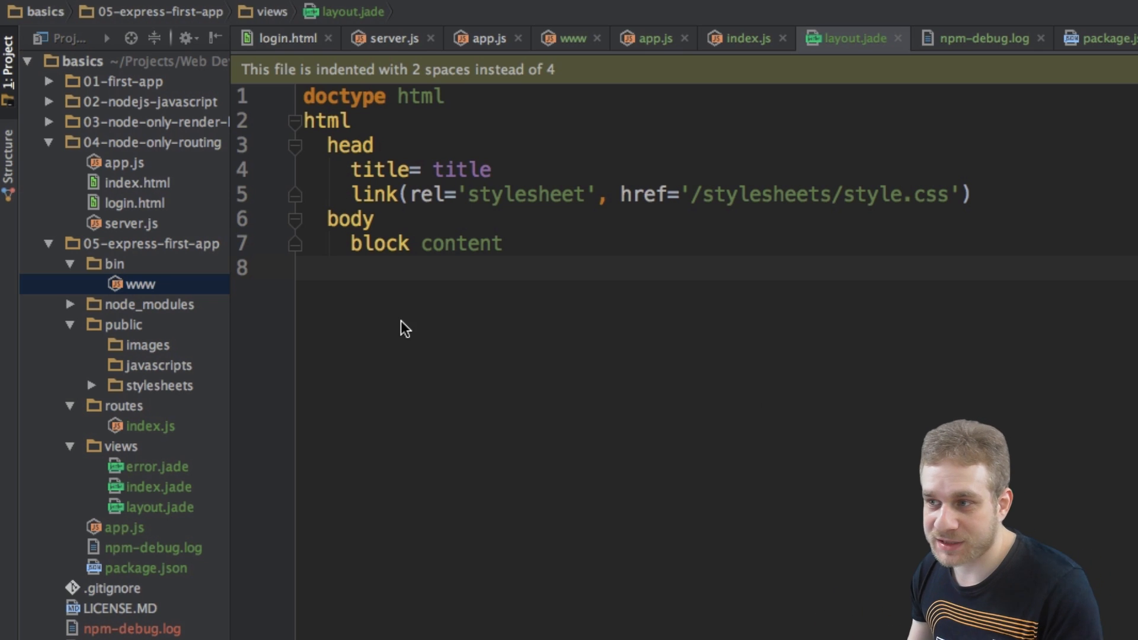
mouse_move(443, 300)
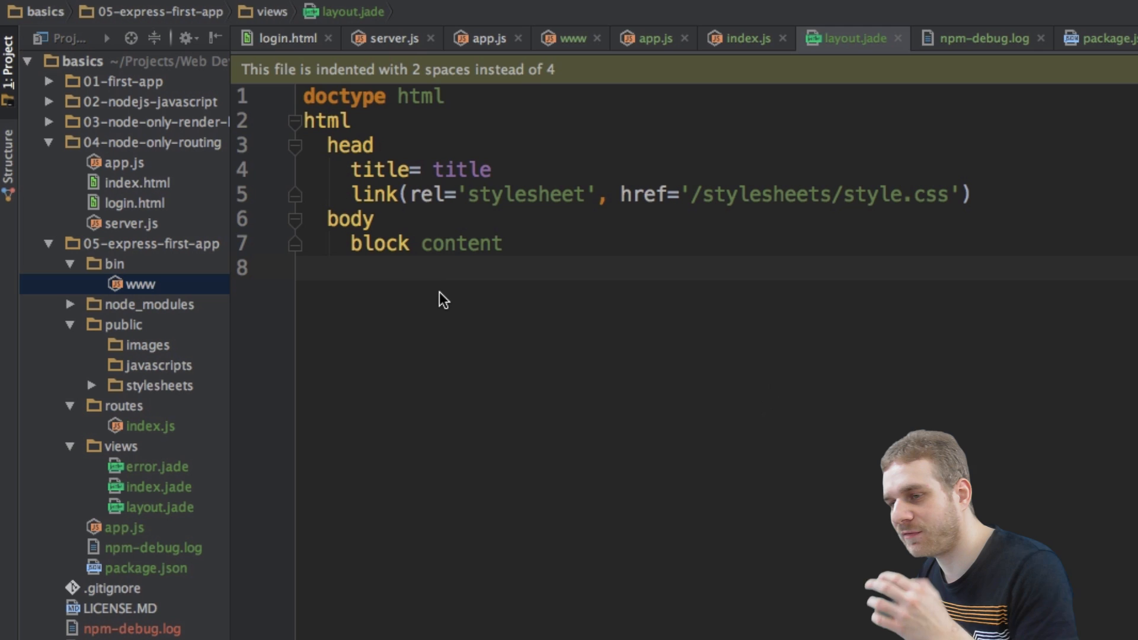
mouse_move(445, 284)
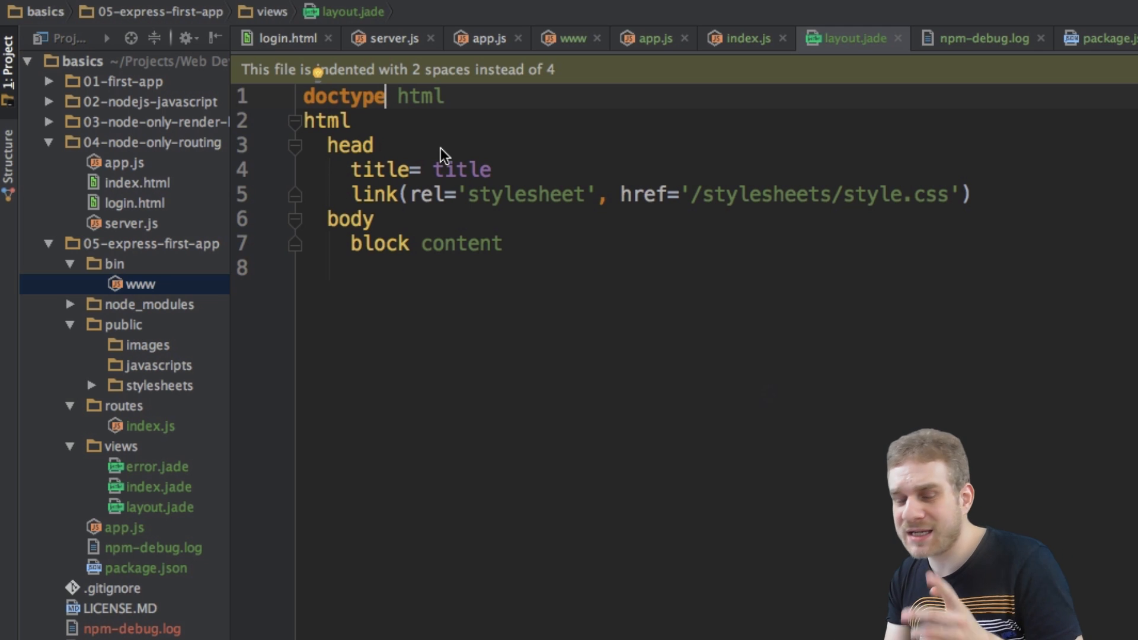
mouse_move(448, 154)
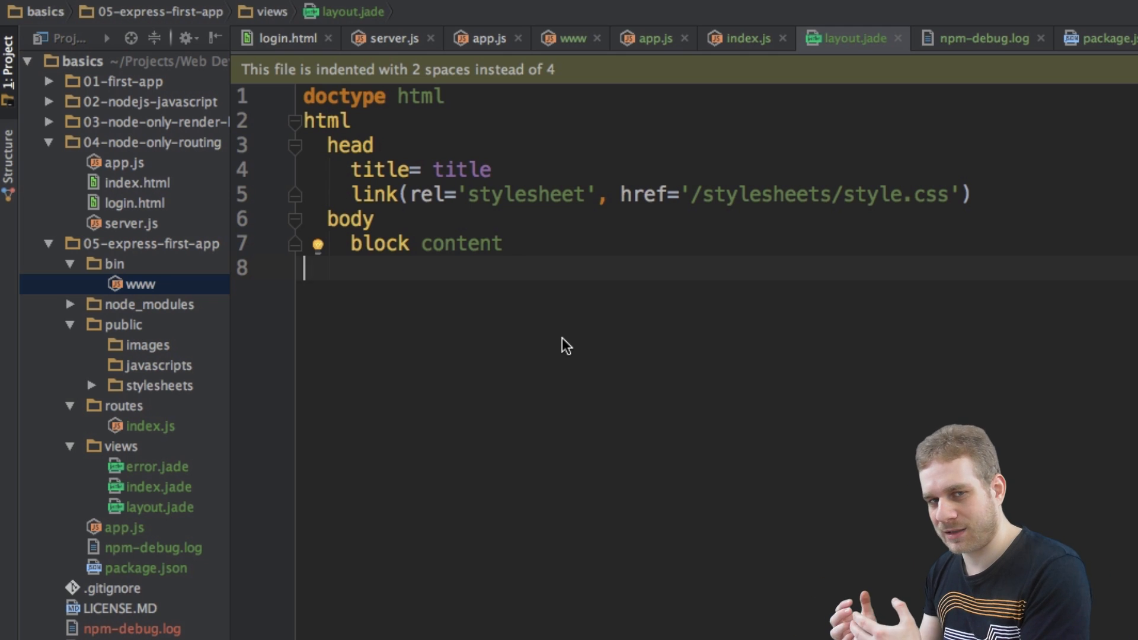
mouse_move(446, 250)
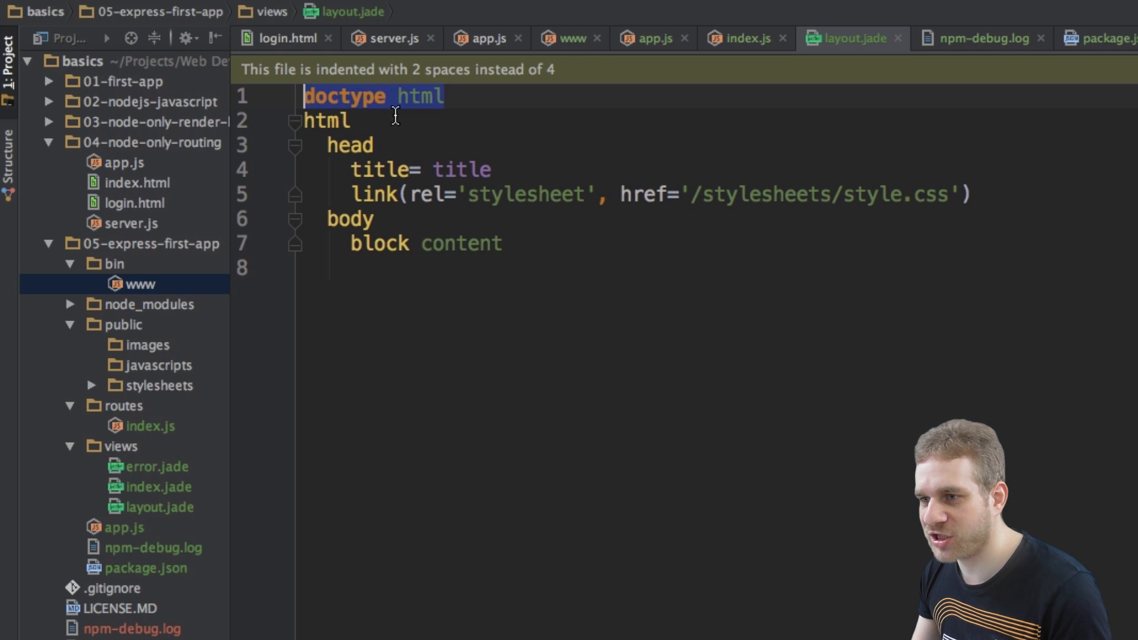
Try an HTML-style doctype on layout.jade's doctype line, then revert it.
left_click(345, 95)
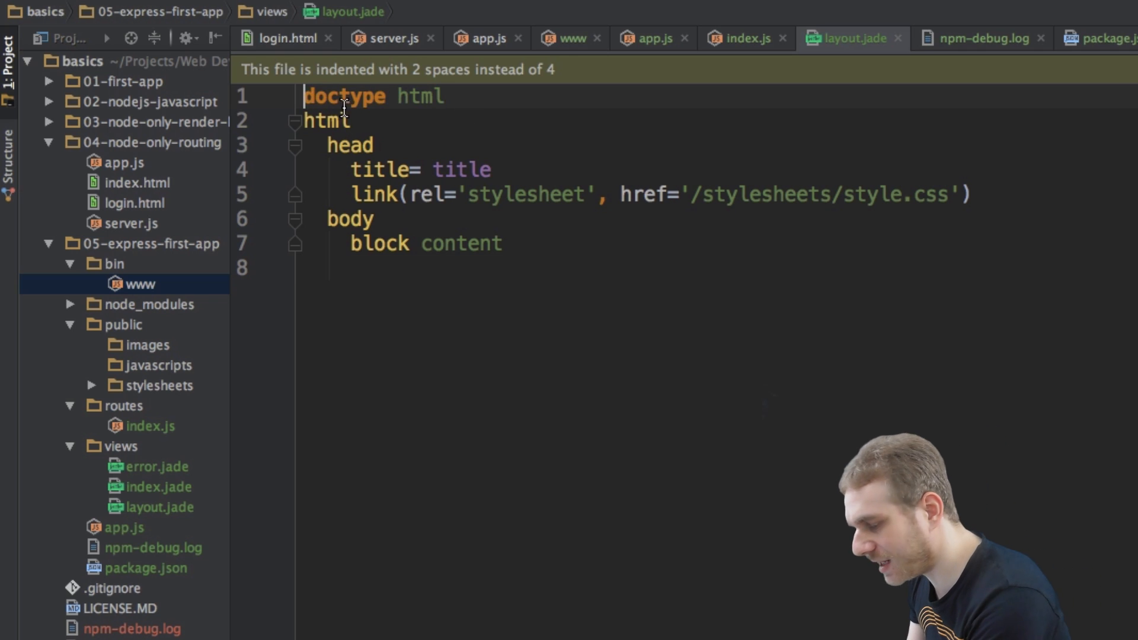
type("<doctype html>")
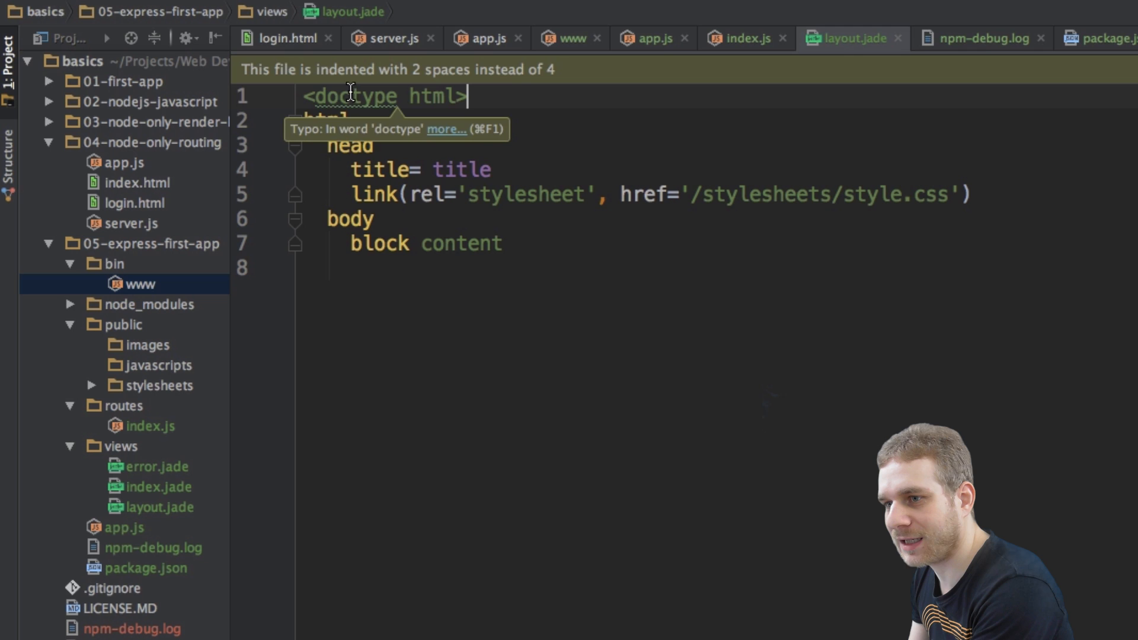
type("!")
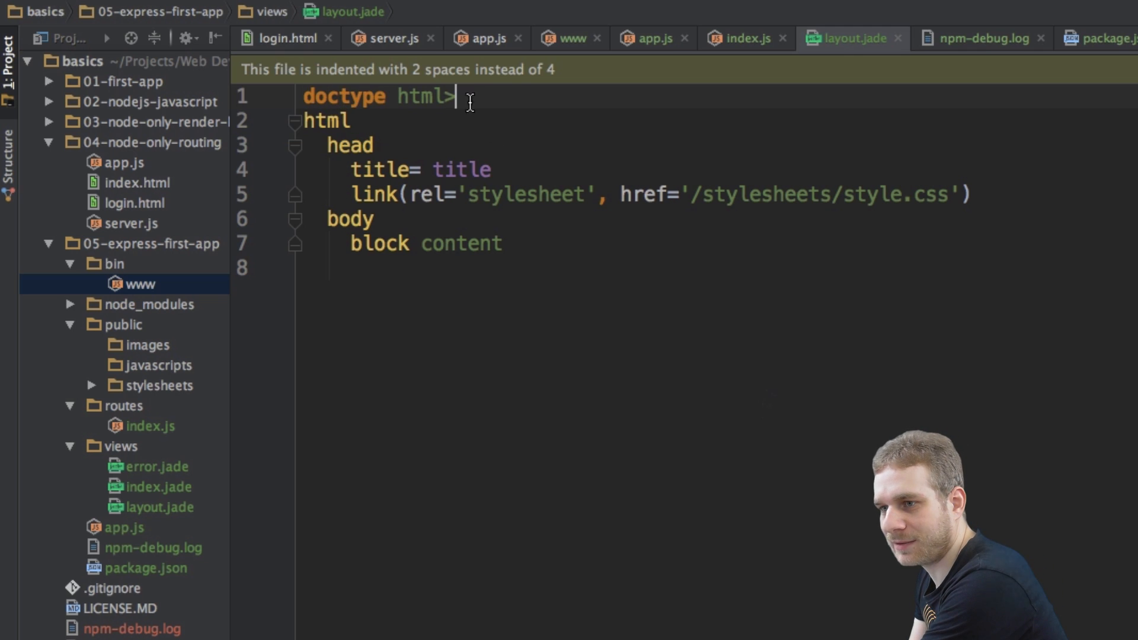
key("Backspace")
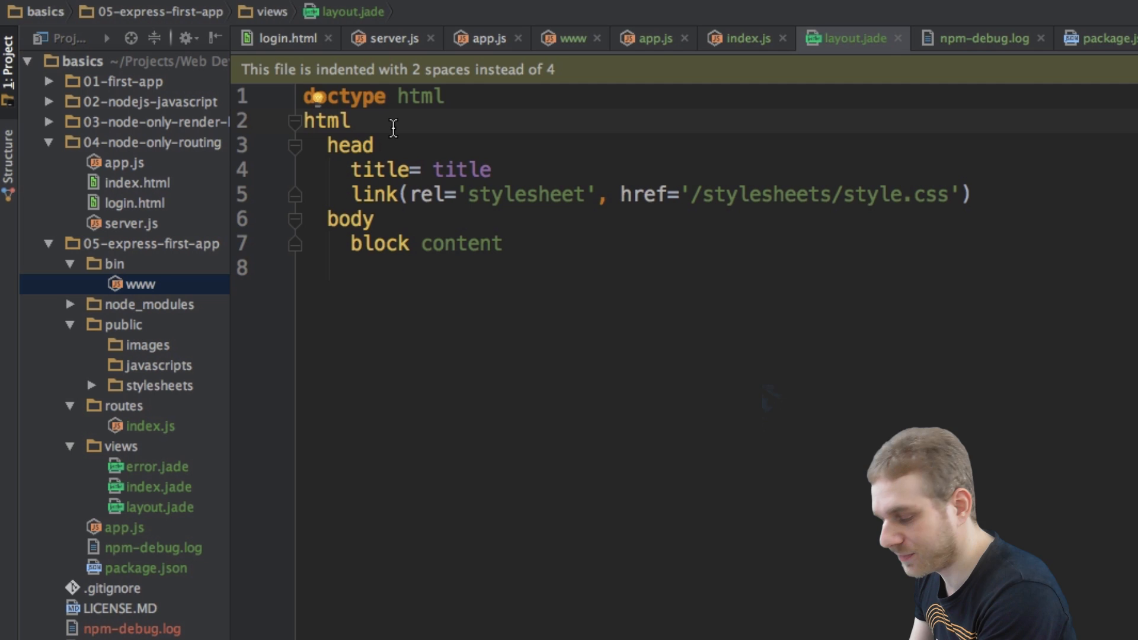
type("<")
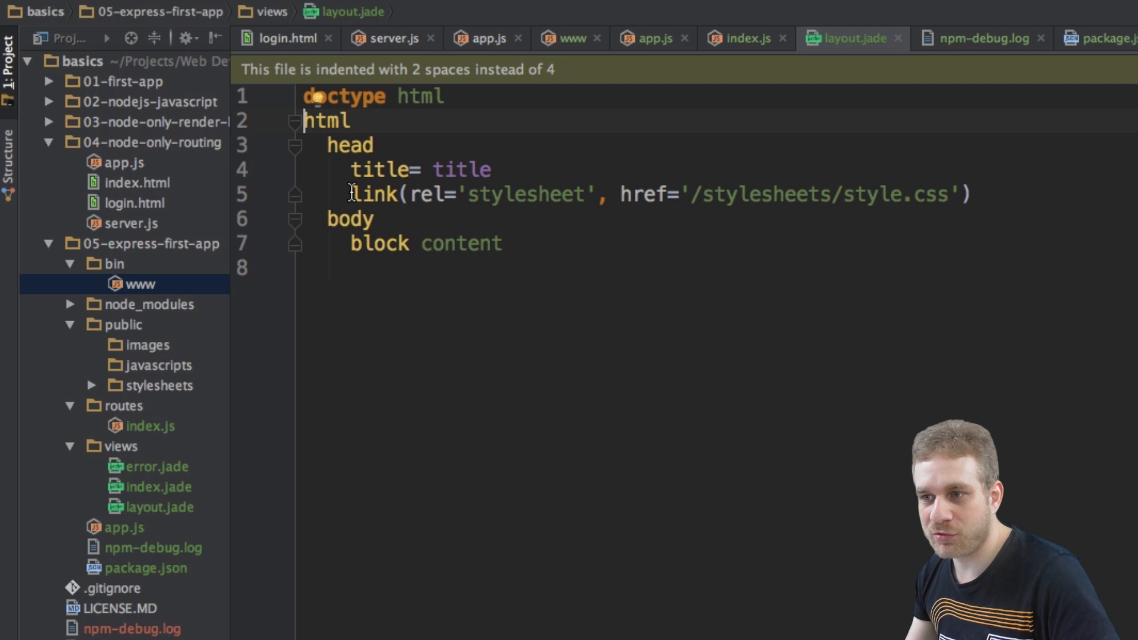
mouse_move(325, 143)
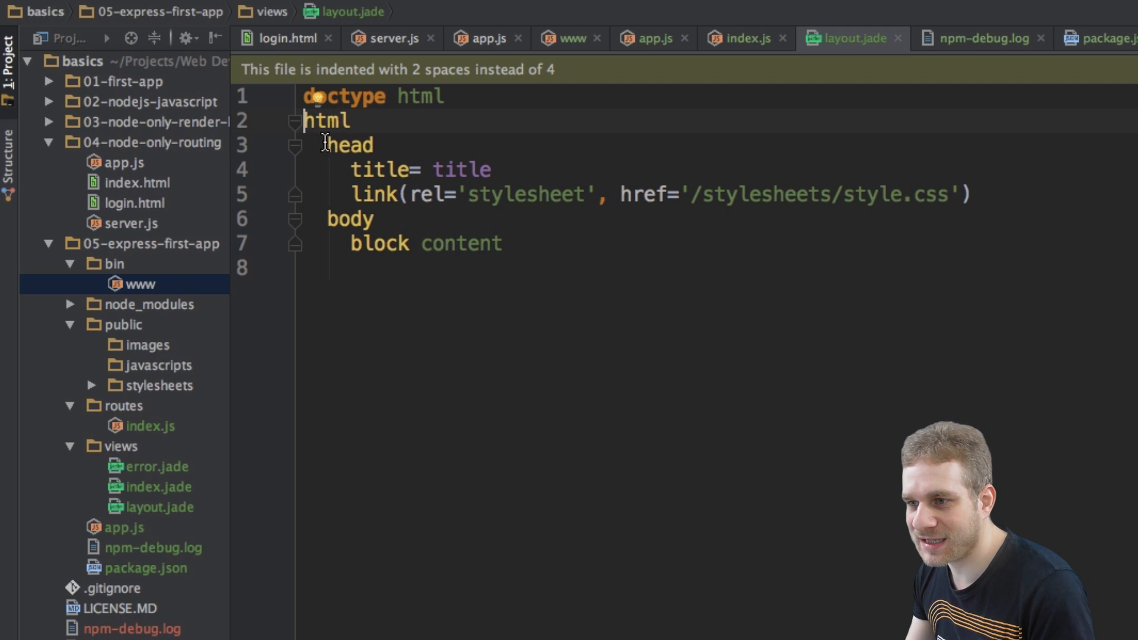
left_click_drag(323, 145, 469, 244)
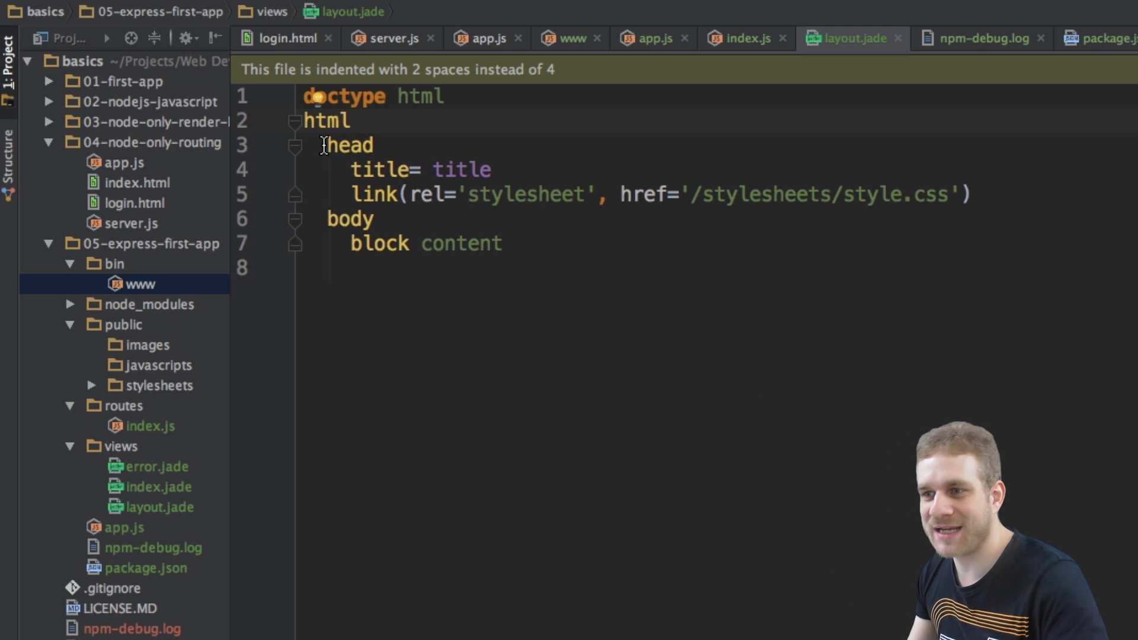
mouse_move(347, 163)
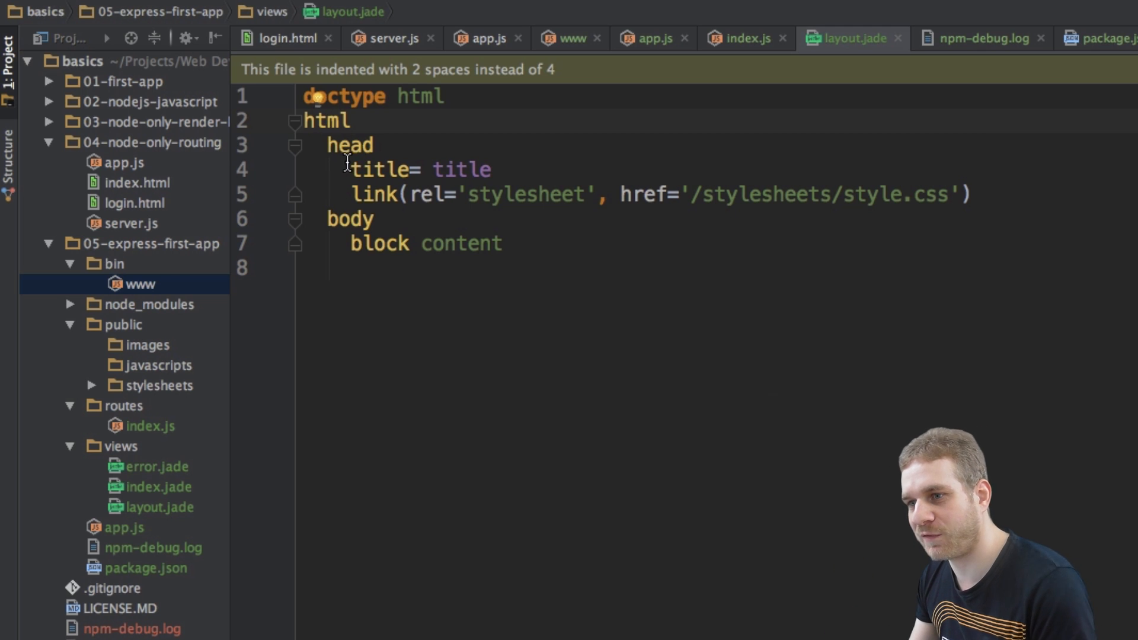
left_click_drag(351, 169, 972, 194)
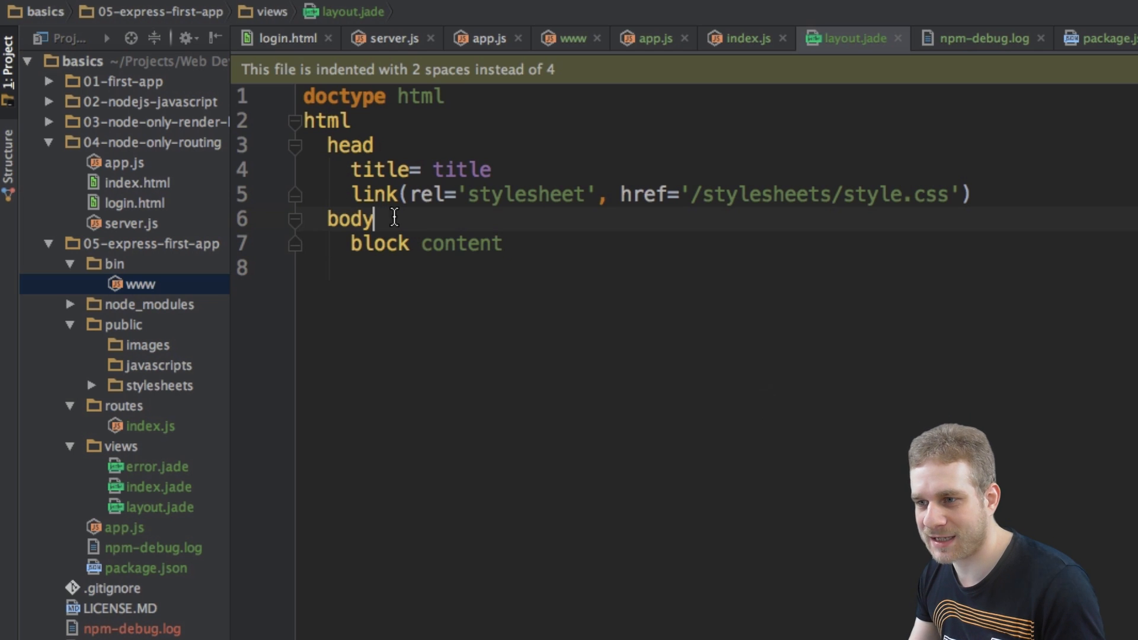
Add a ul list under body with one li item reading My Text.
key("Enter")
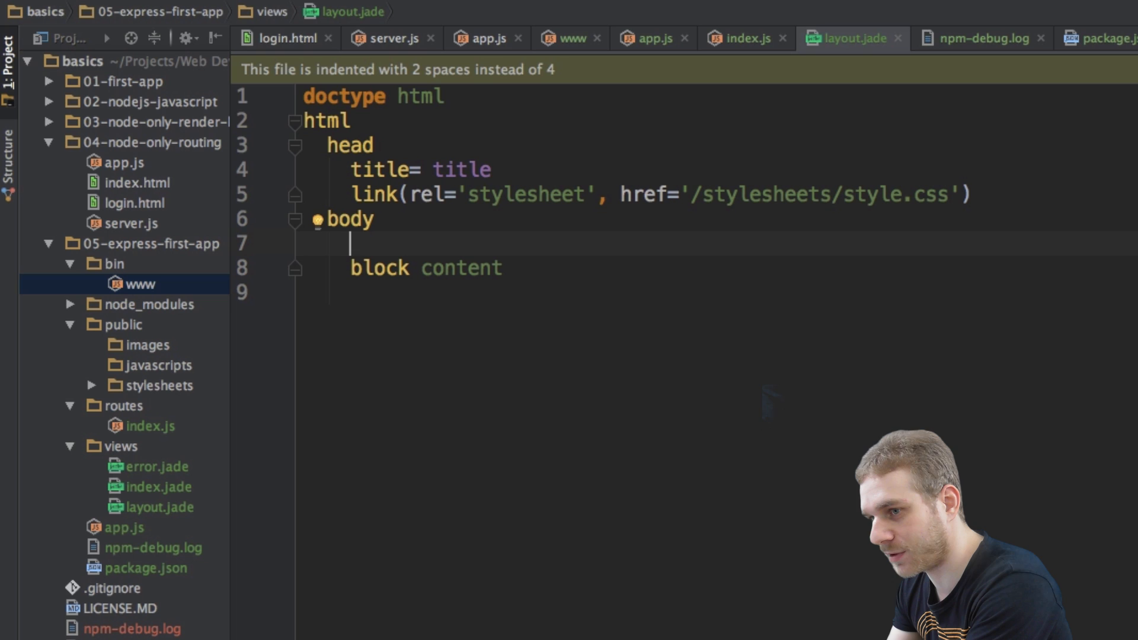
type("ul")
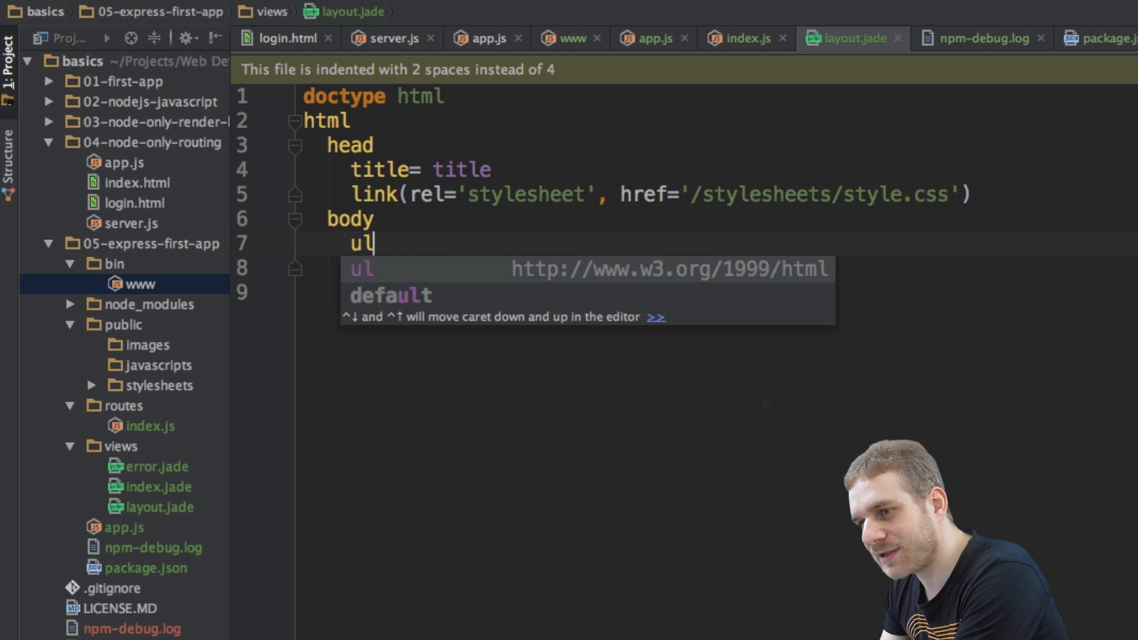
key("Return")
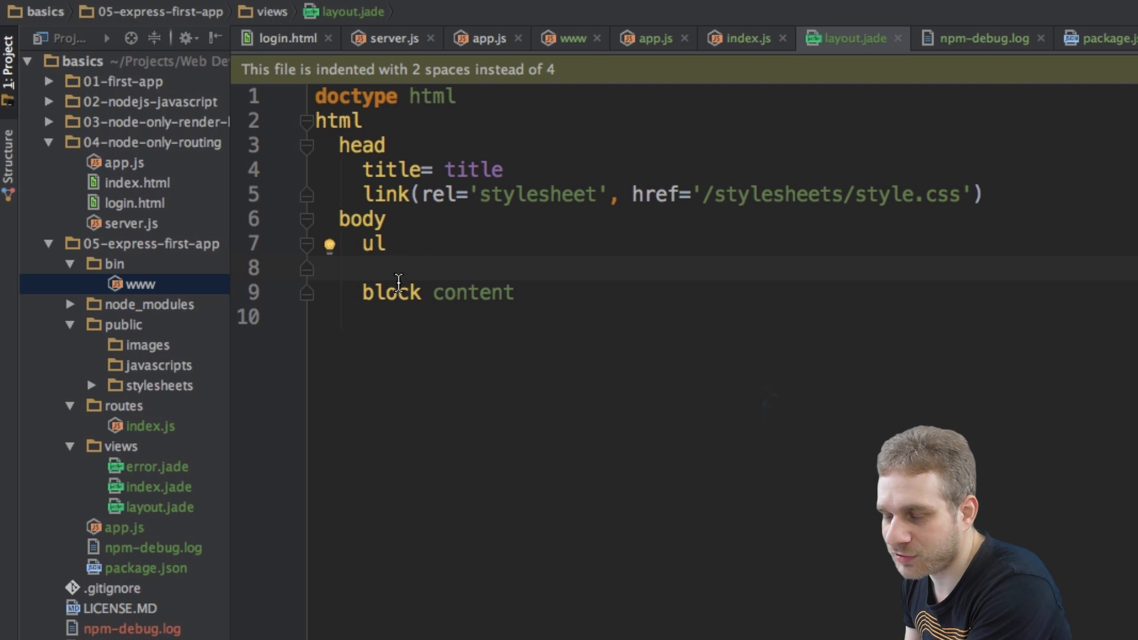
type("li")
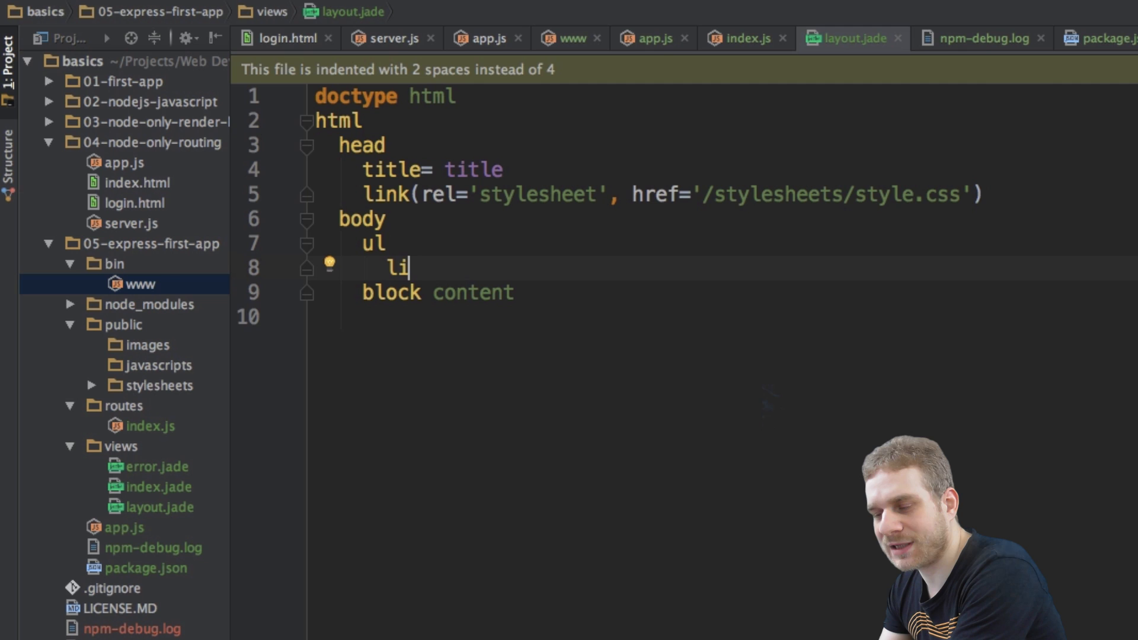
type("\" \"")
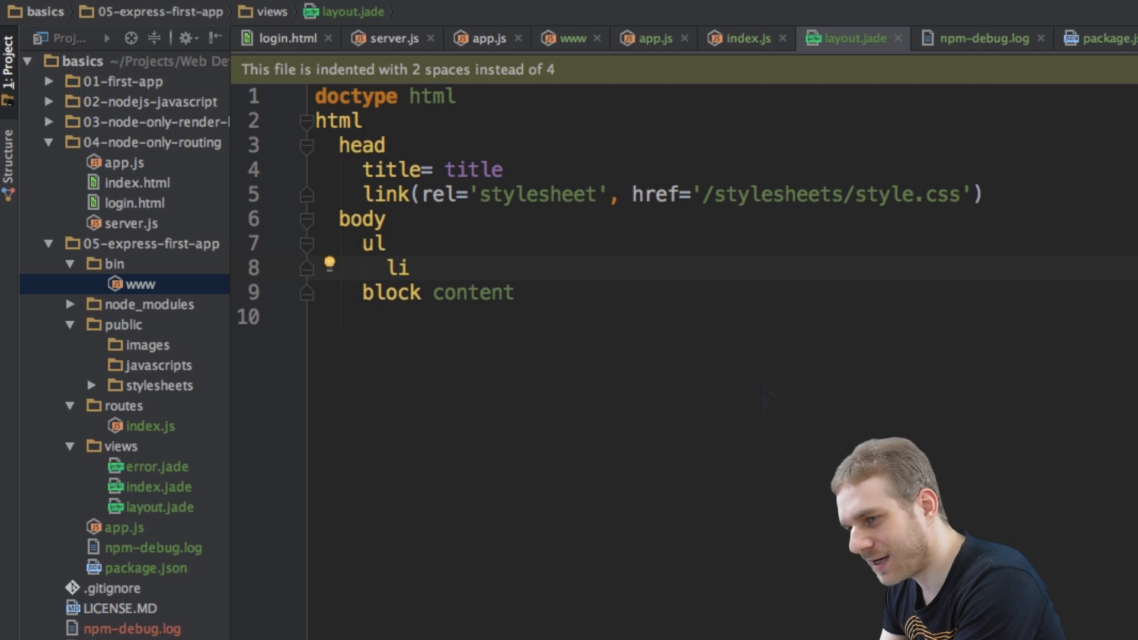
type("My T")
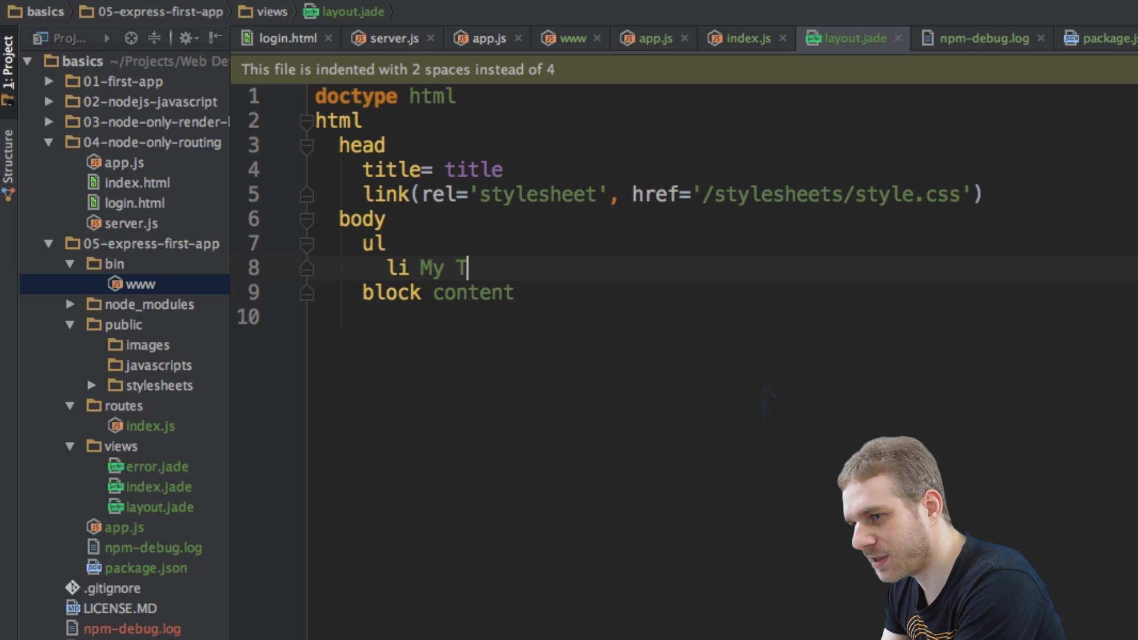
type("ext")
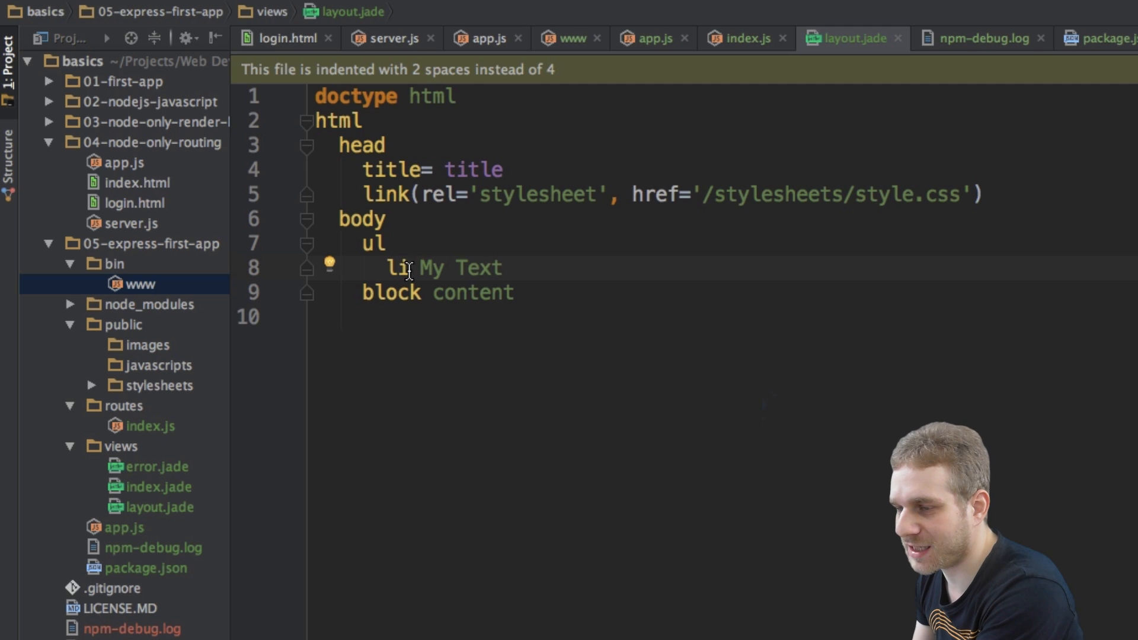
left_click(502, 268)
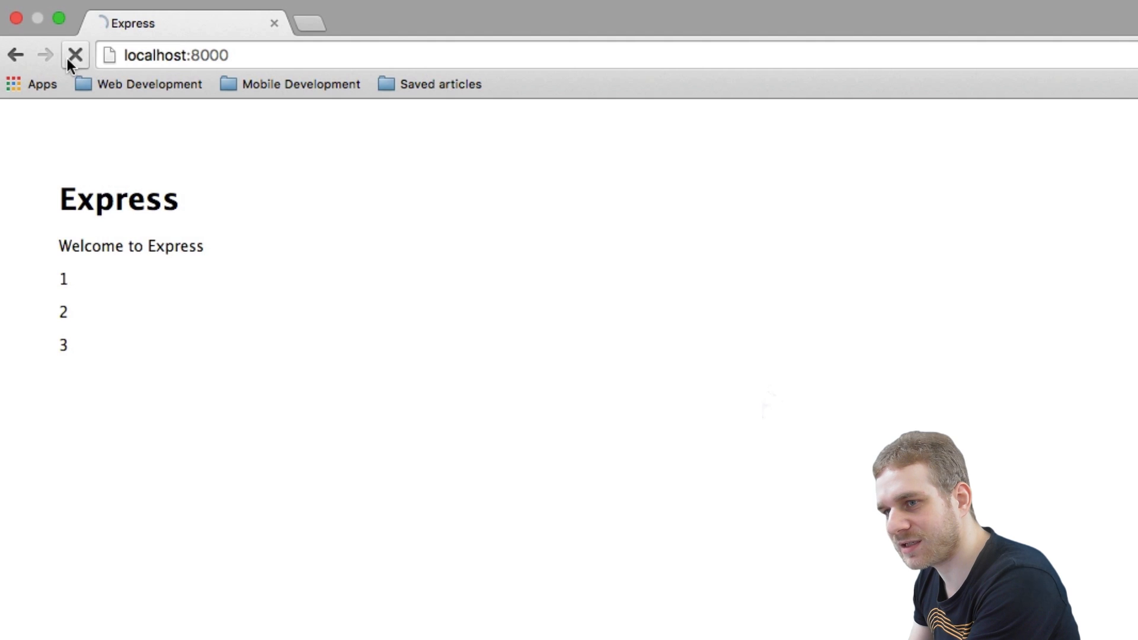
Reload localhost:8000 in Chrome, which still shows Express and 1, 2, 3.
right_click(129, 184)
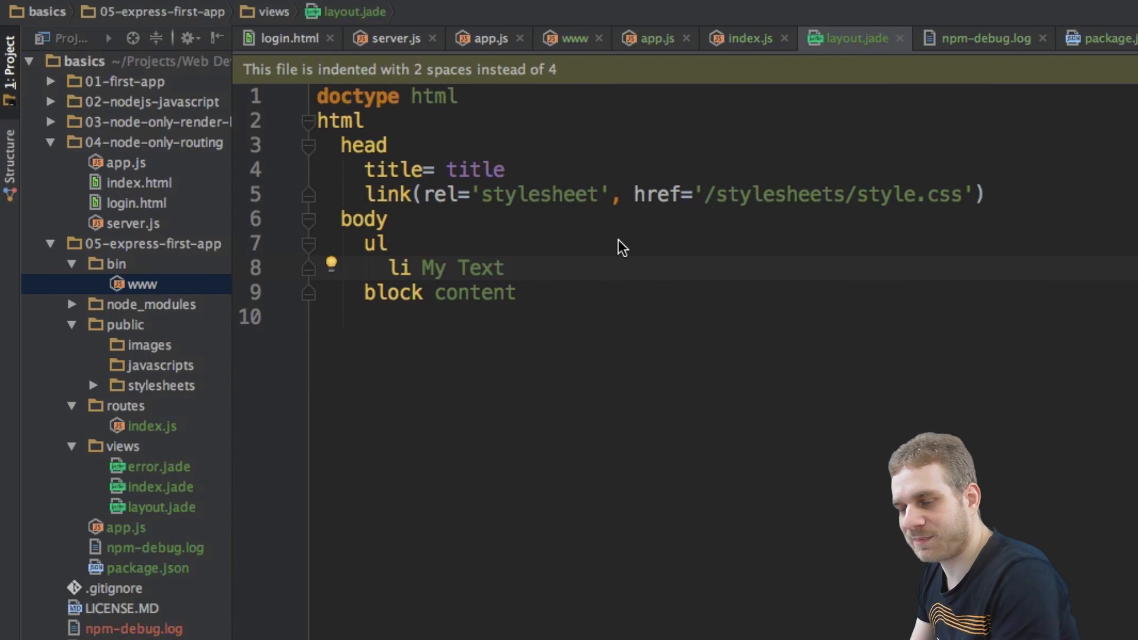
mouse_move(519, 265)
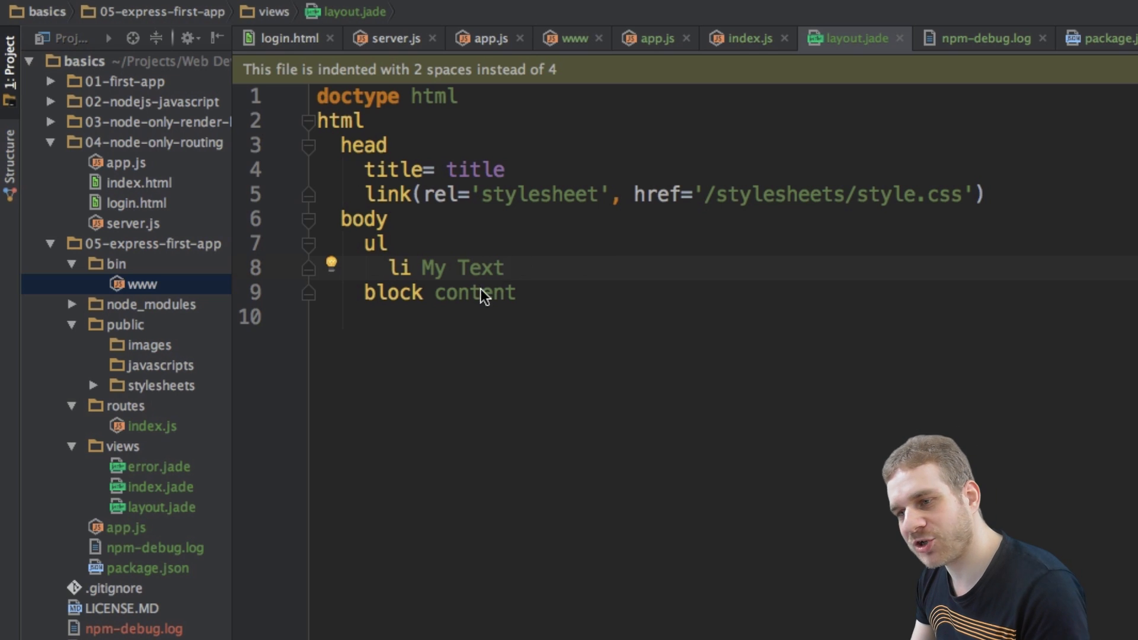
Add a second li of long filler text broken onto new lines, then save.
double_click(465, 268)
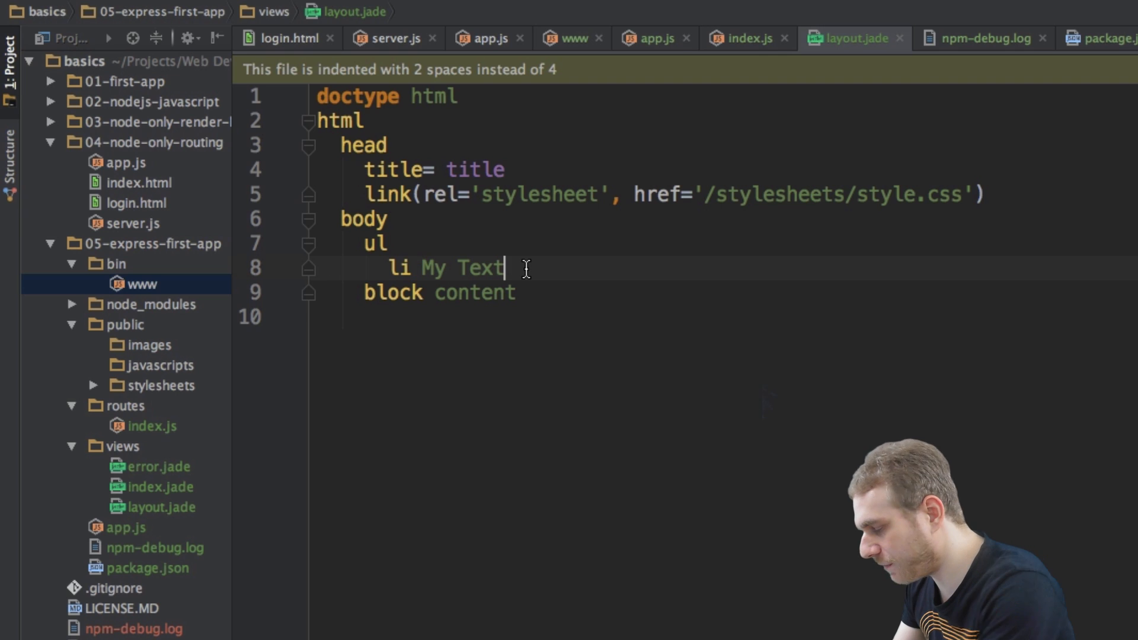
key("Enter")
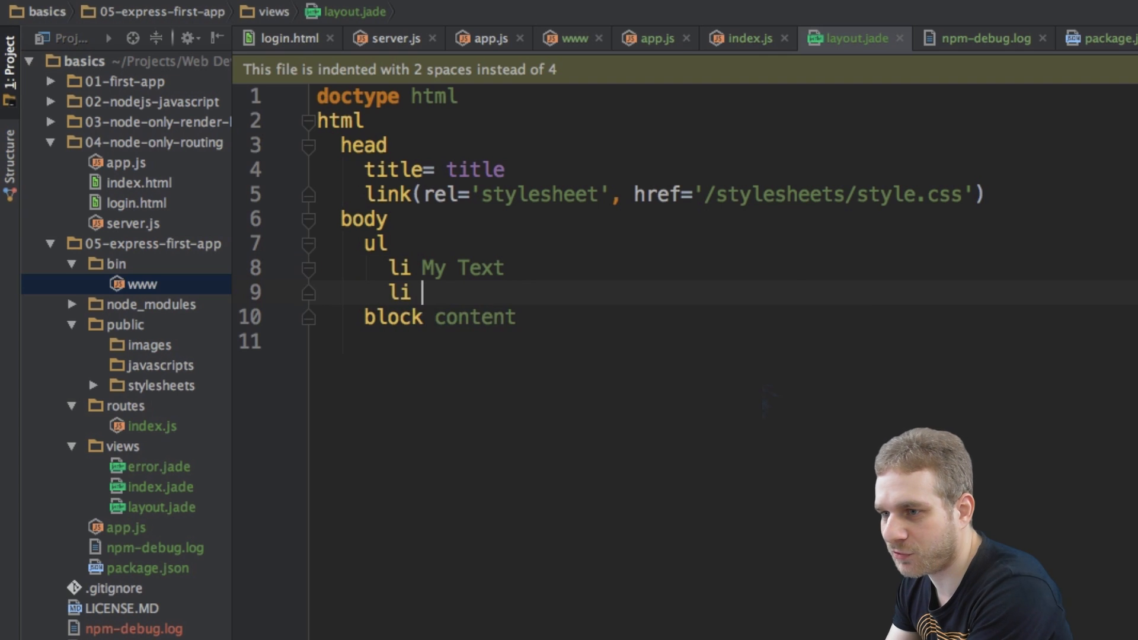
type("dsf klasdjf lkasdjfk ajsdl ksadjfklj sadljf lkasjd lfk")
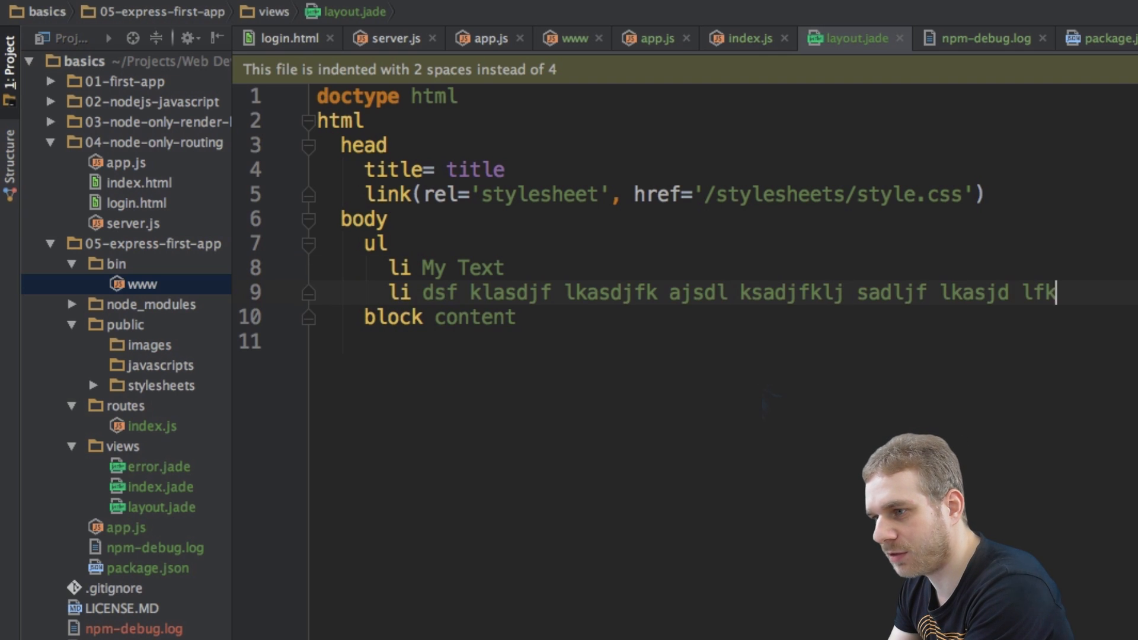
type("jasdkl")
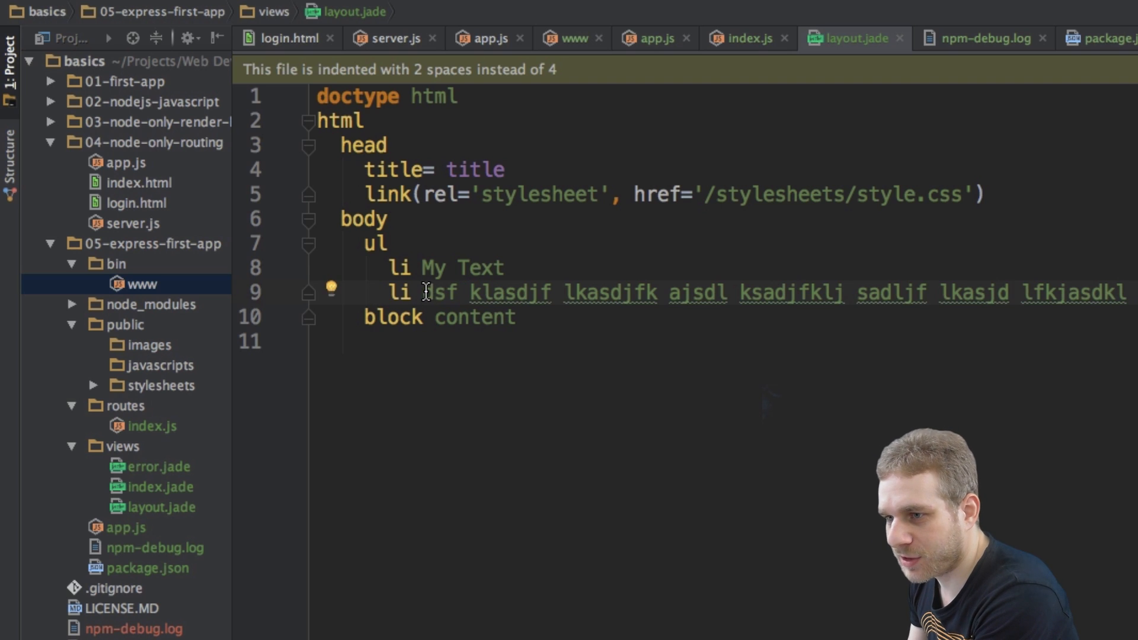
key("enter")
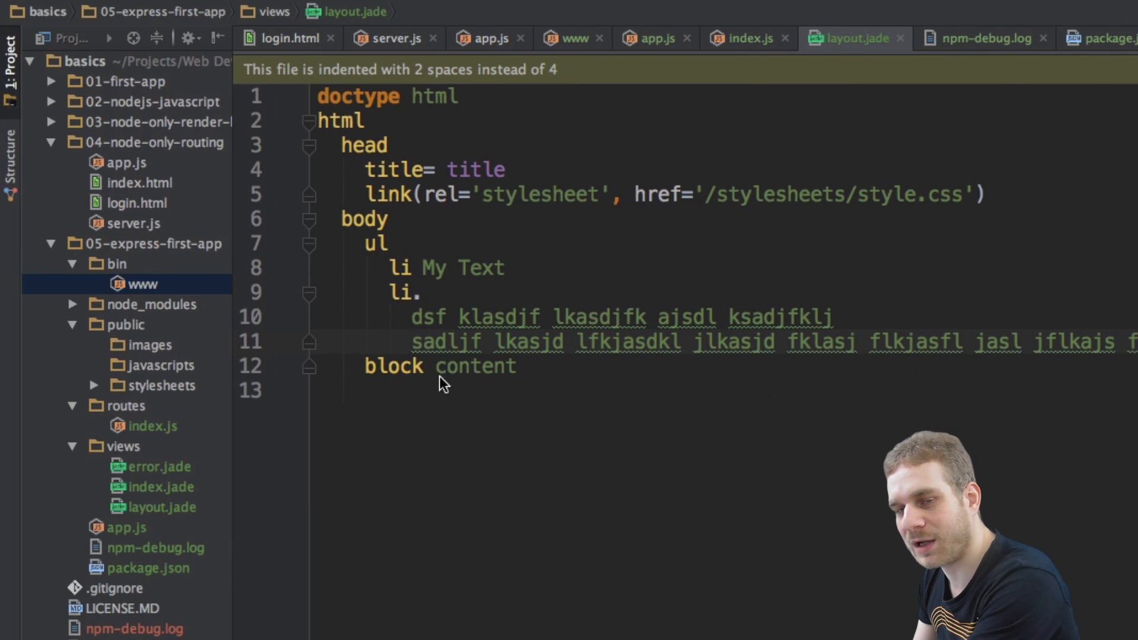
key("Backspace")
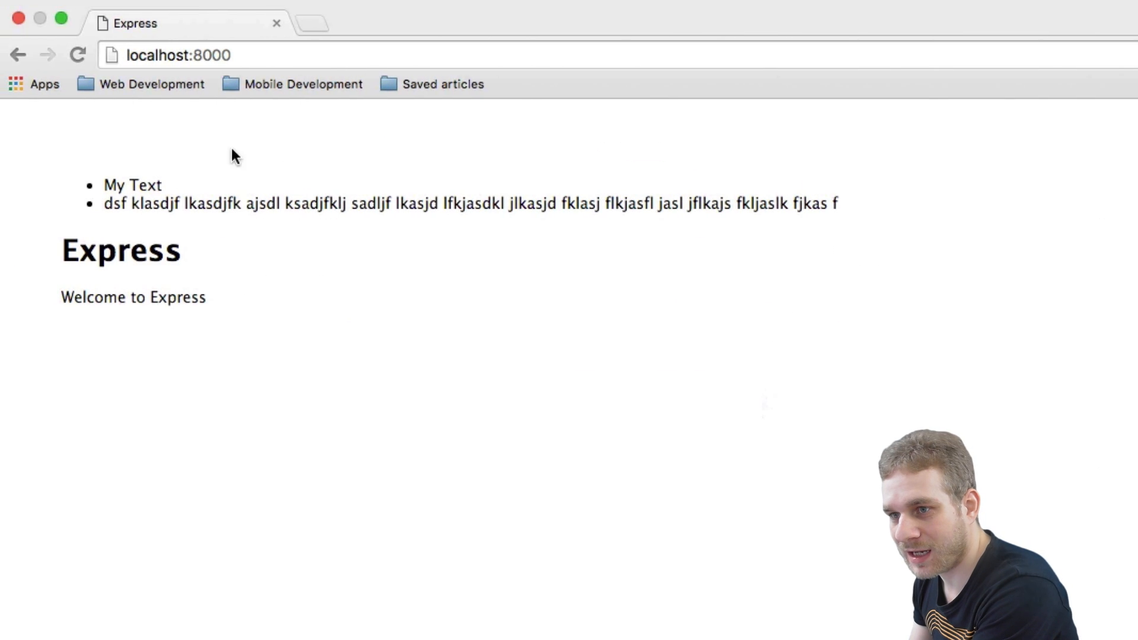
mouse_move(133, 193)
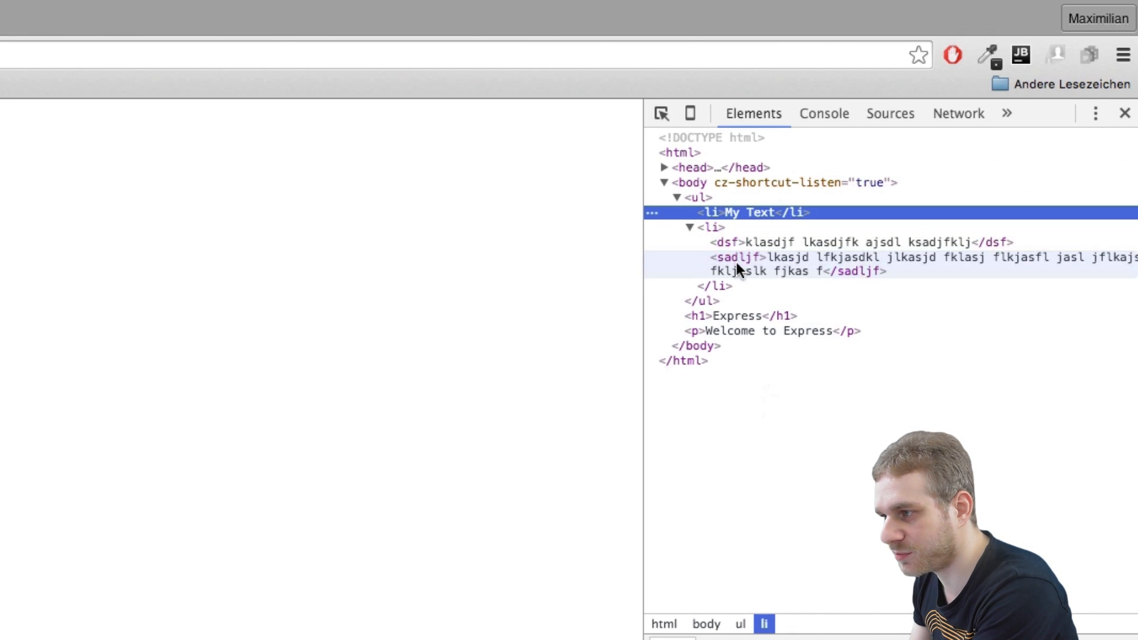
mouse_move(747, 267)
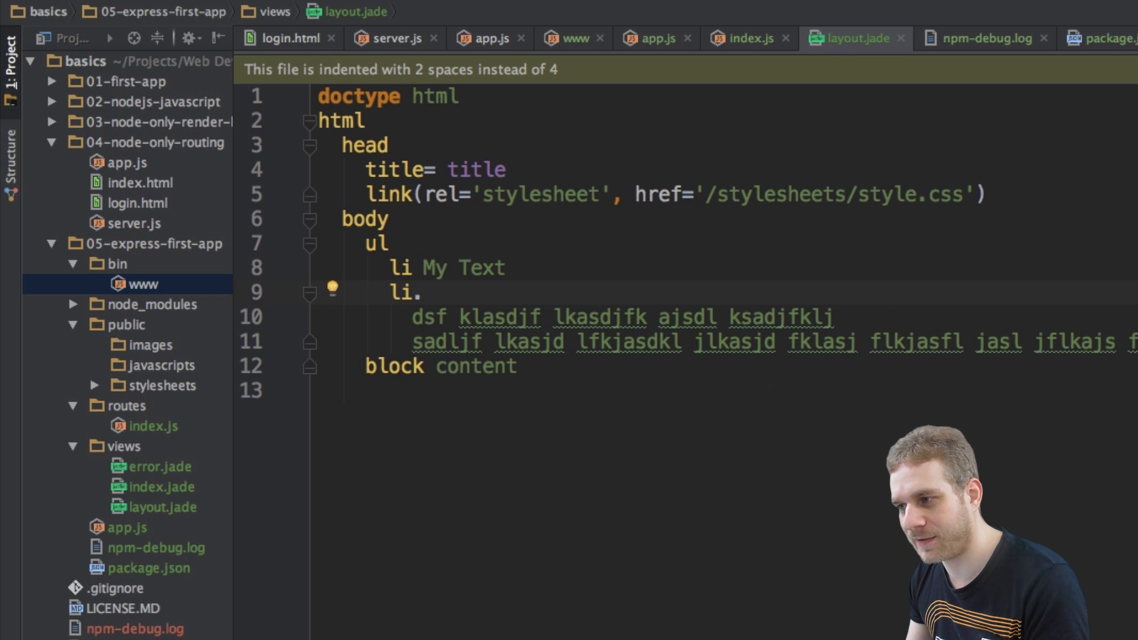
Delete the filler-text list item, leaving one empty line after My Text.
left_click_drag(418, 292, 1137, 342)
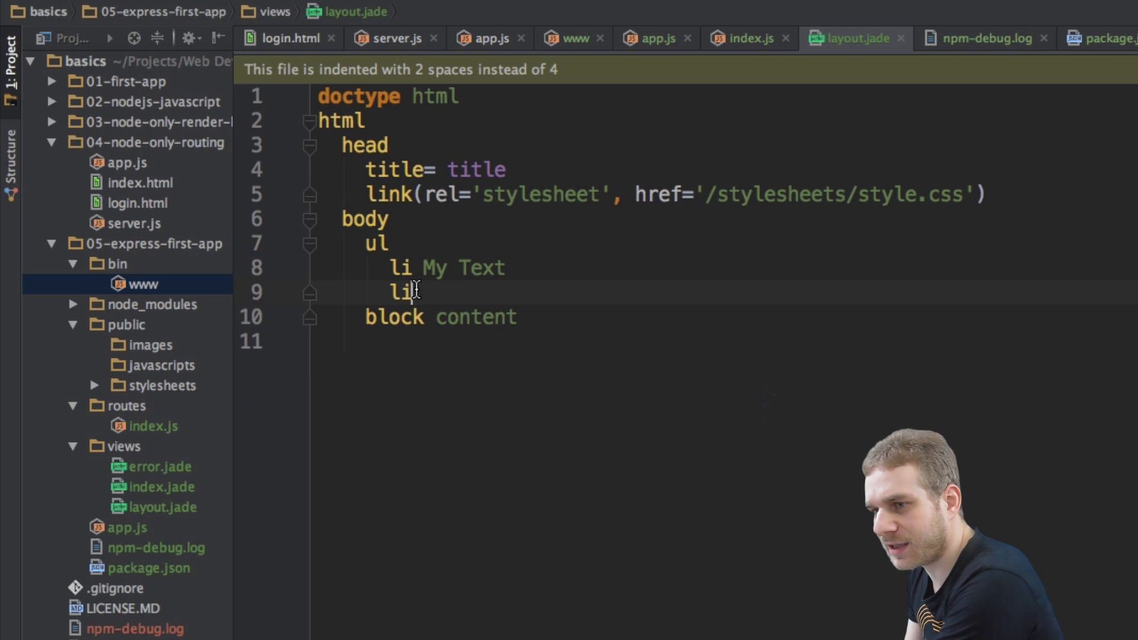
key("Backspace")
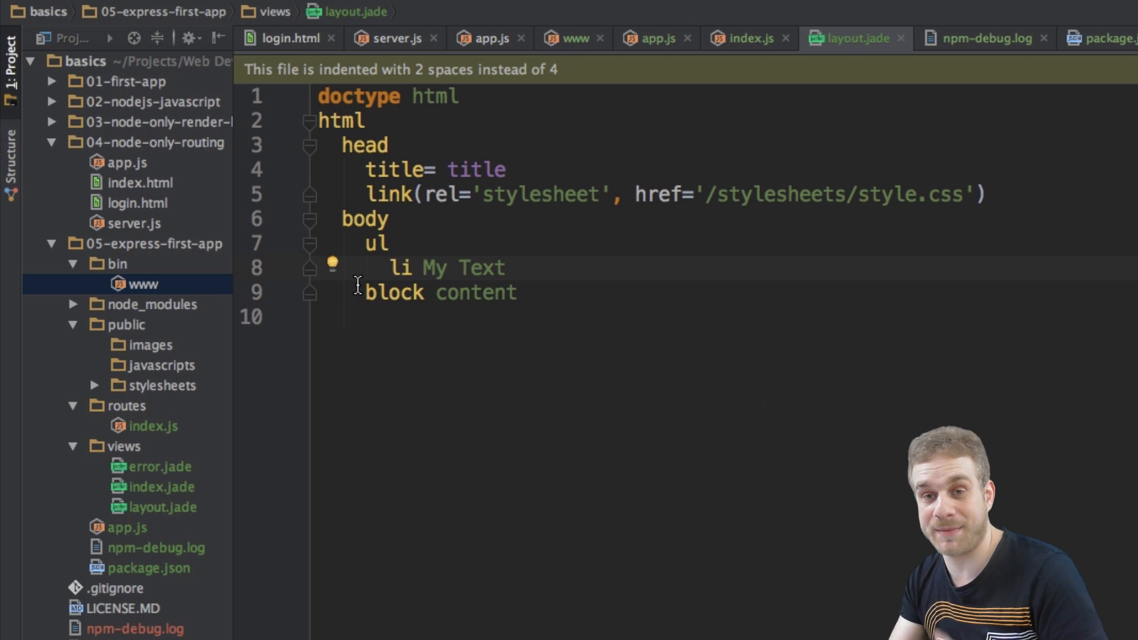
mouse_move(557, 304)
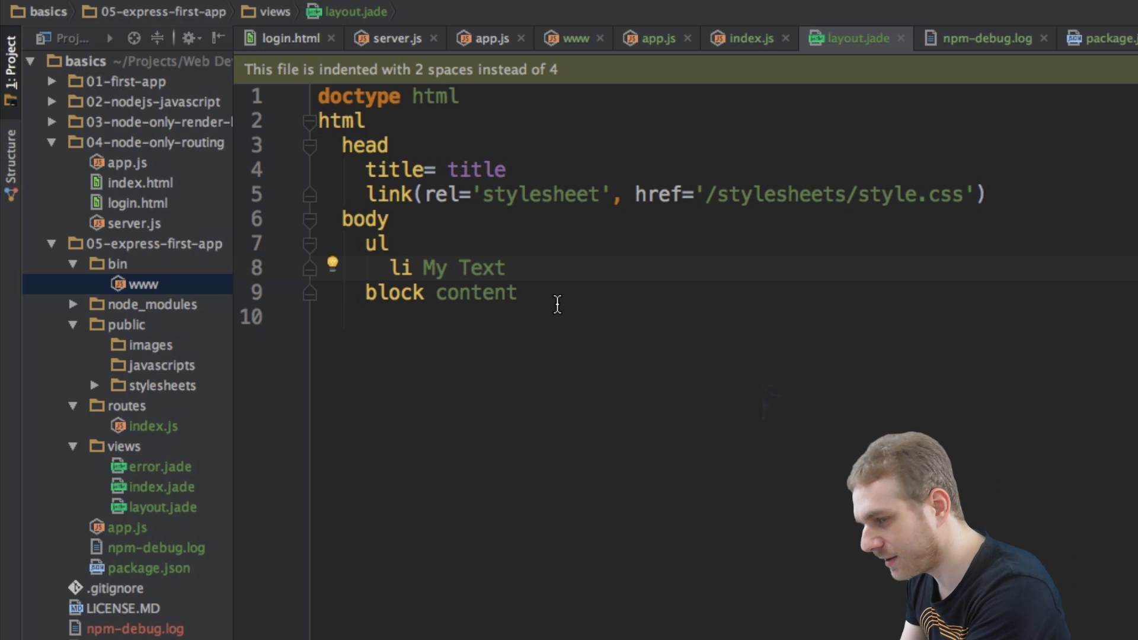
key("enter")
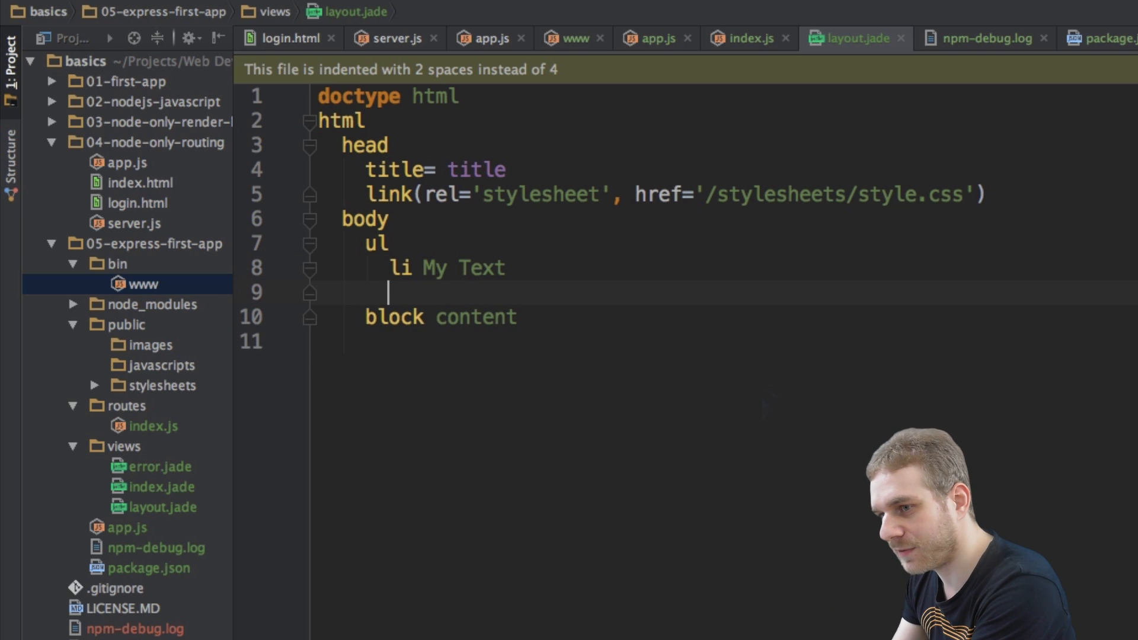
key("Enter")
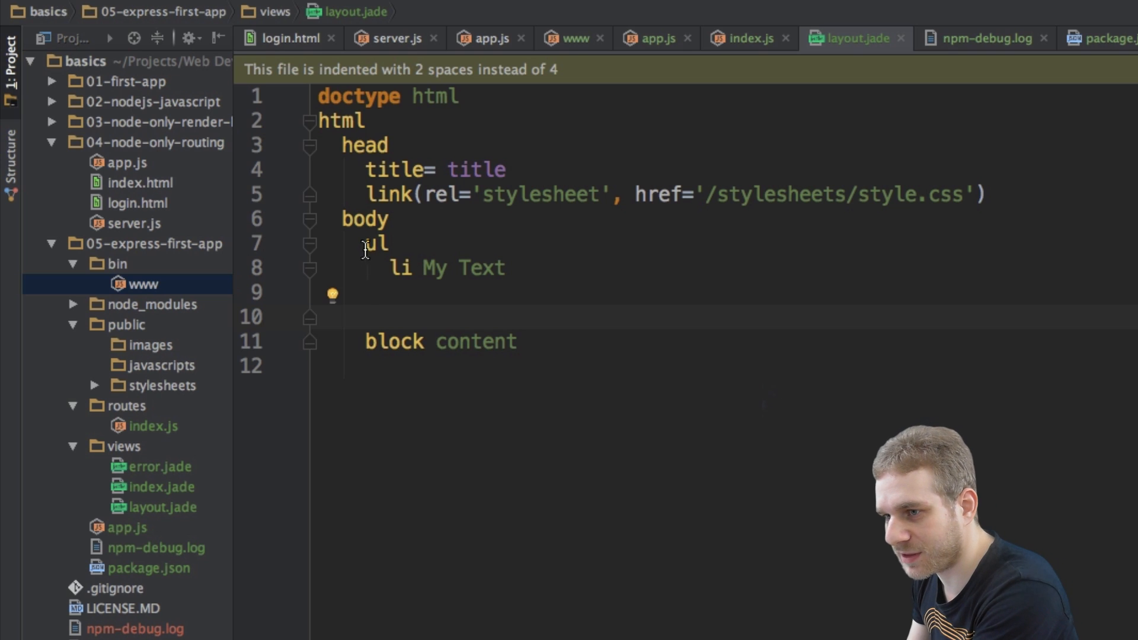
mouse_move(608, 294)
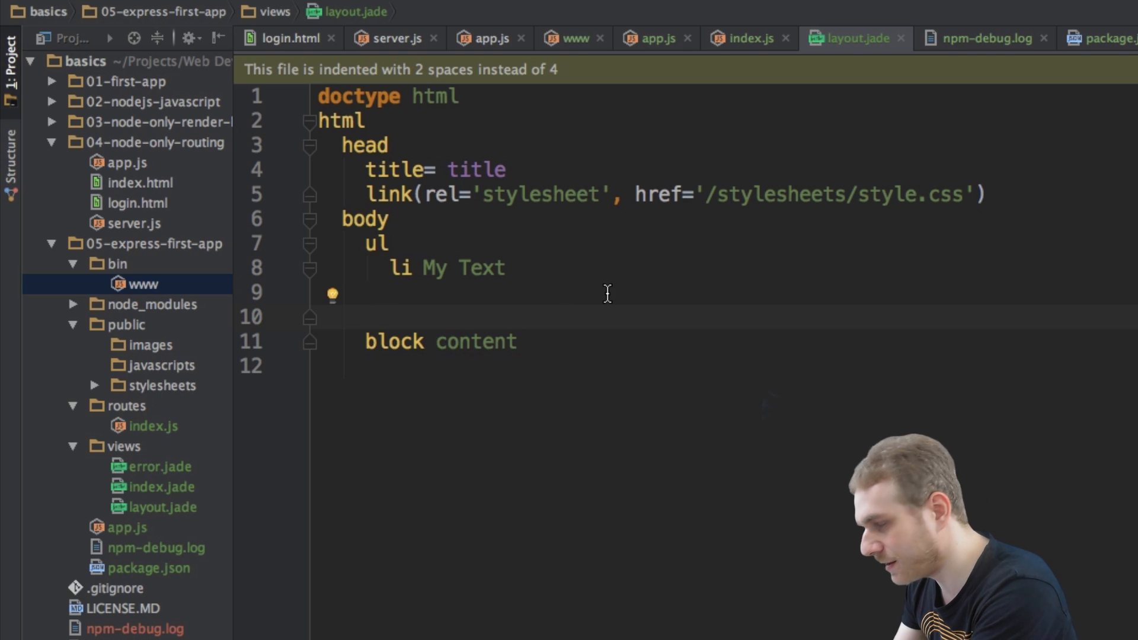
key("Backspace")
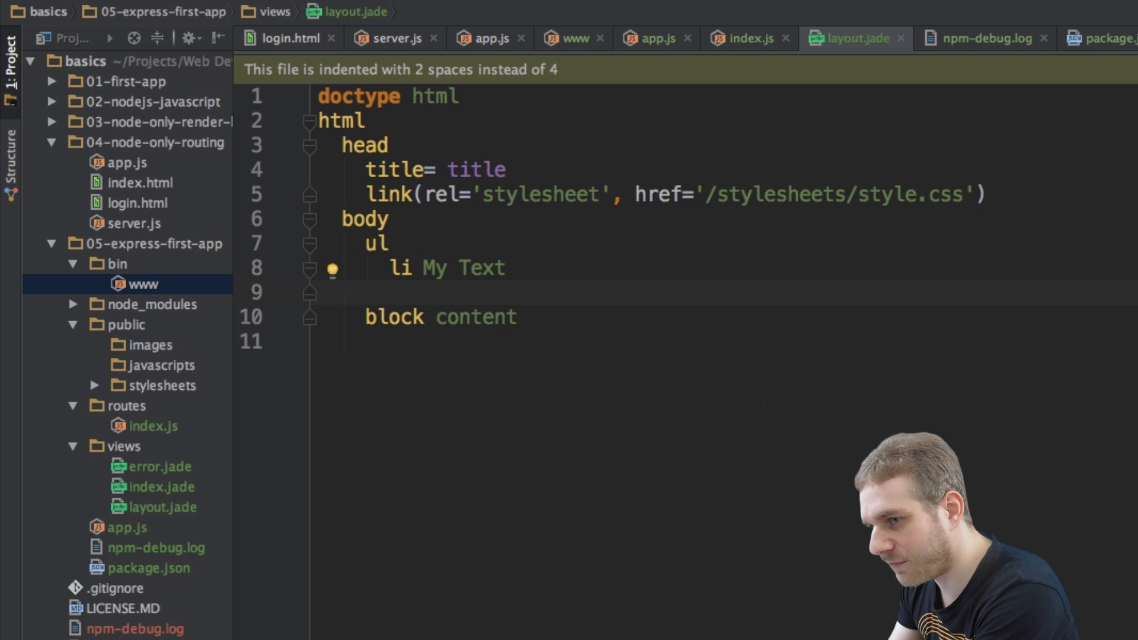
Write input(type='text') on the empty line above block content.
type("input")
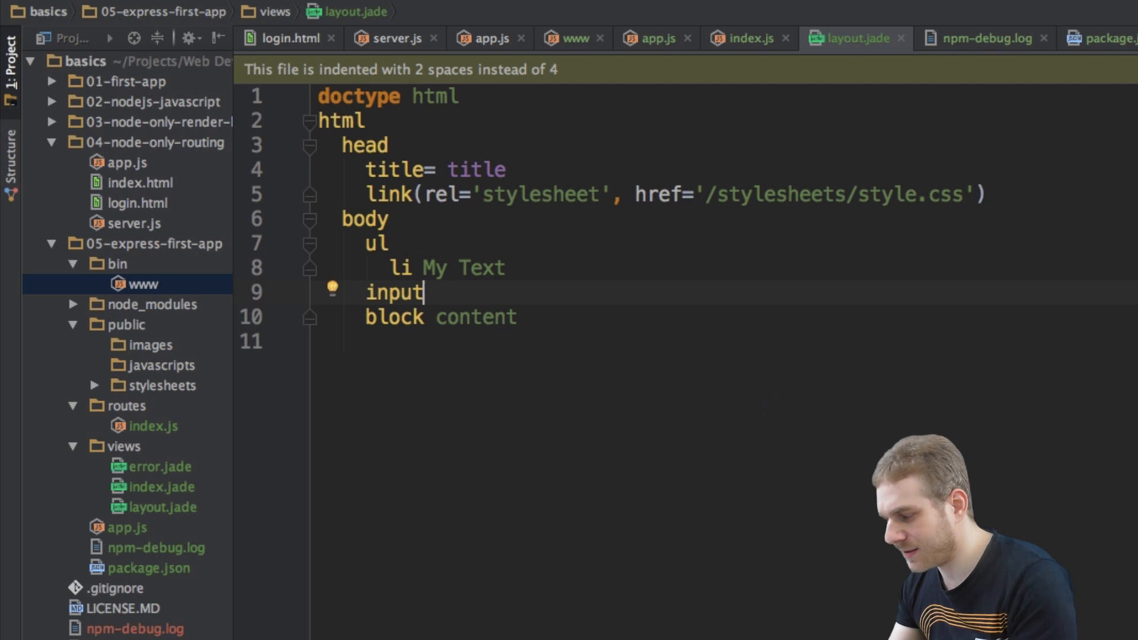
type("()")
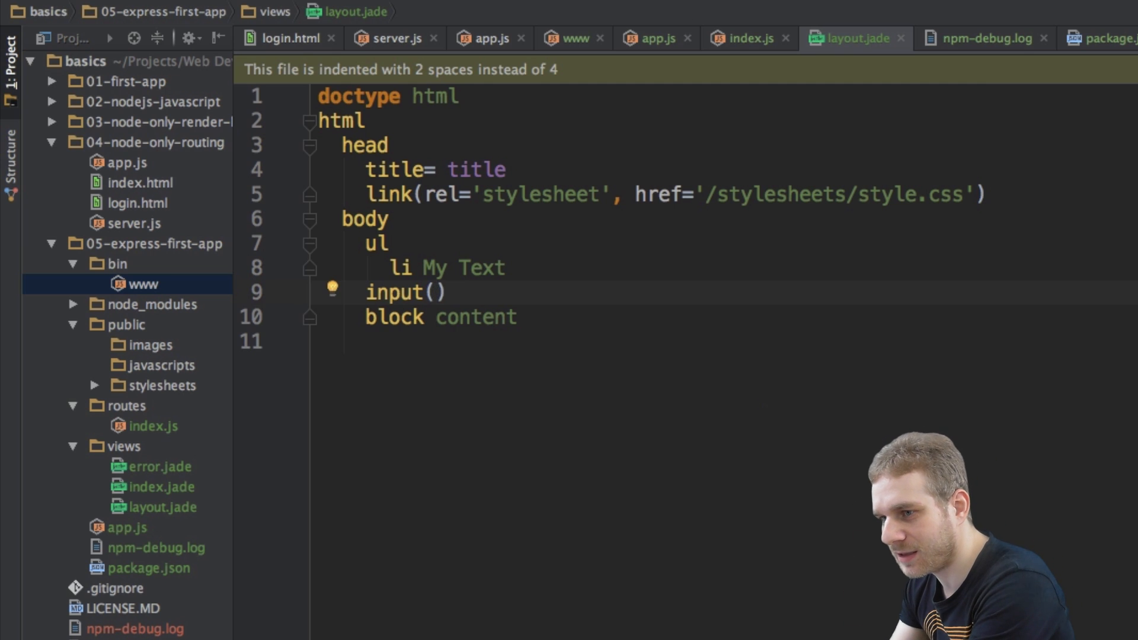
type("type=")
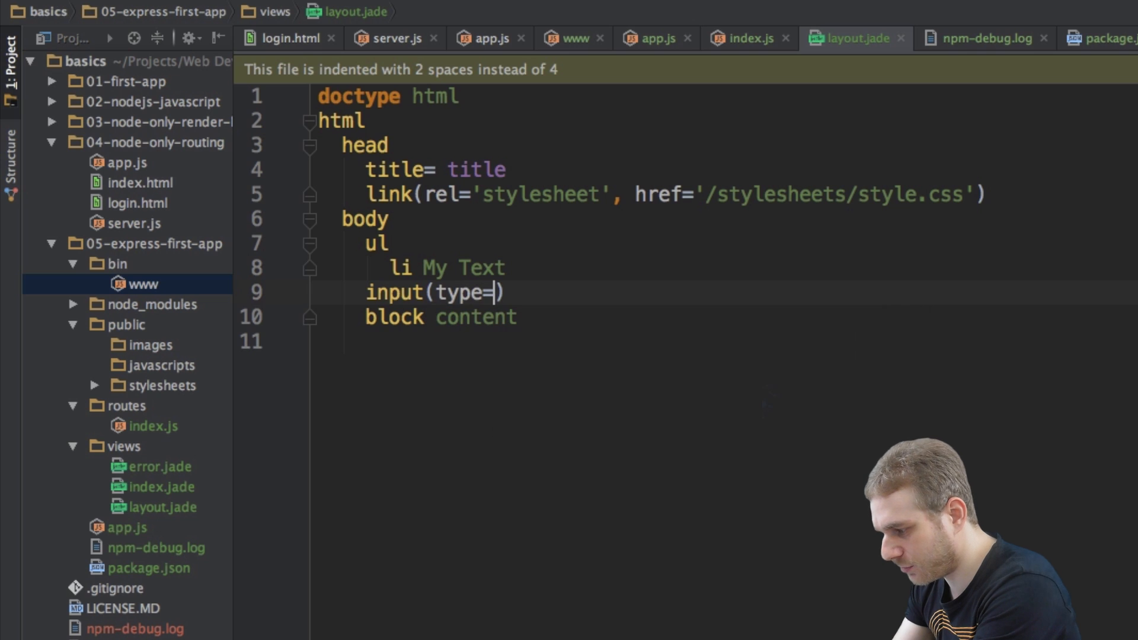
type("'text")
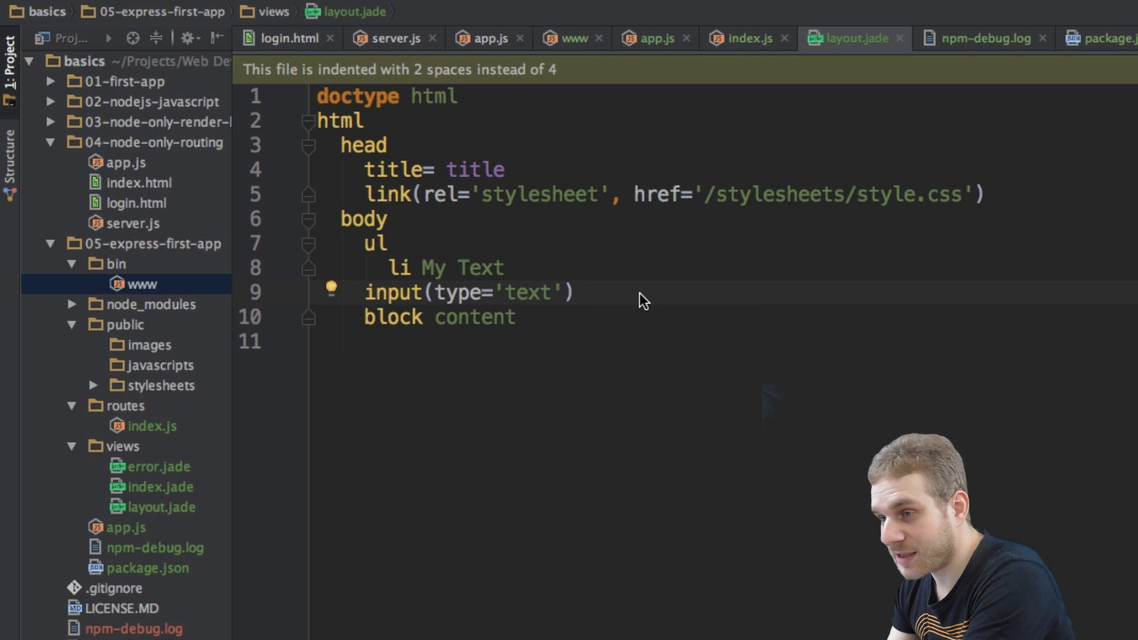
Append .class-name#anyid to the input(type='text') line.
type(".")
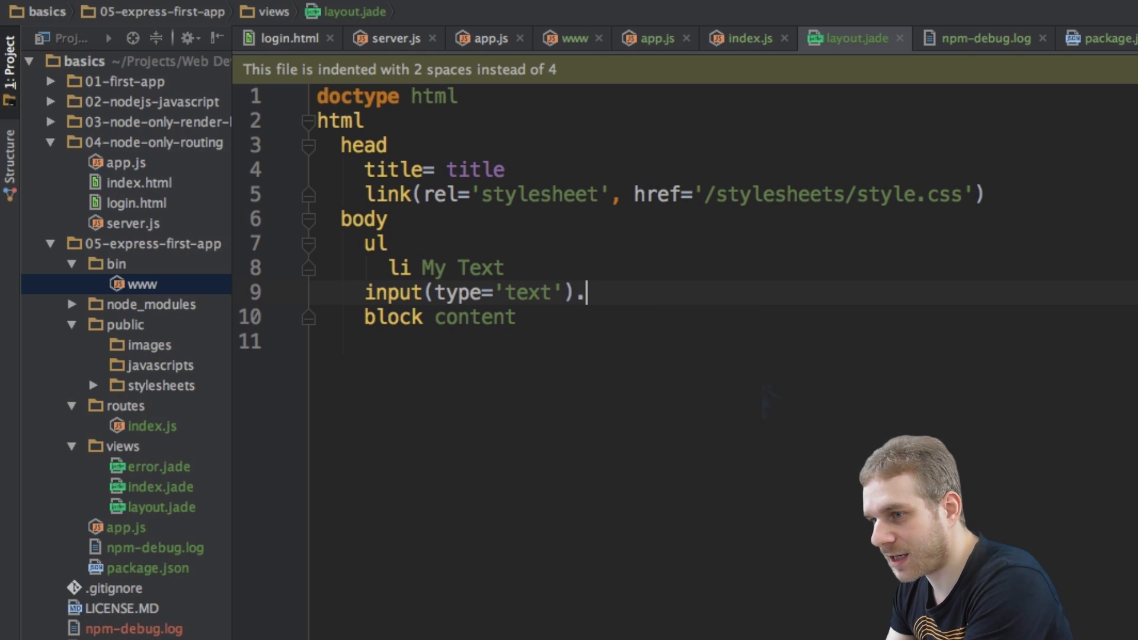
type("class-name")
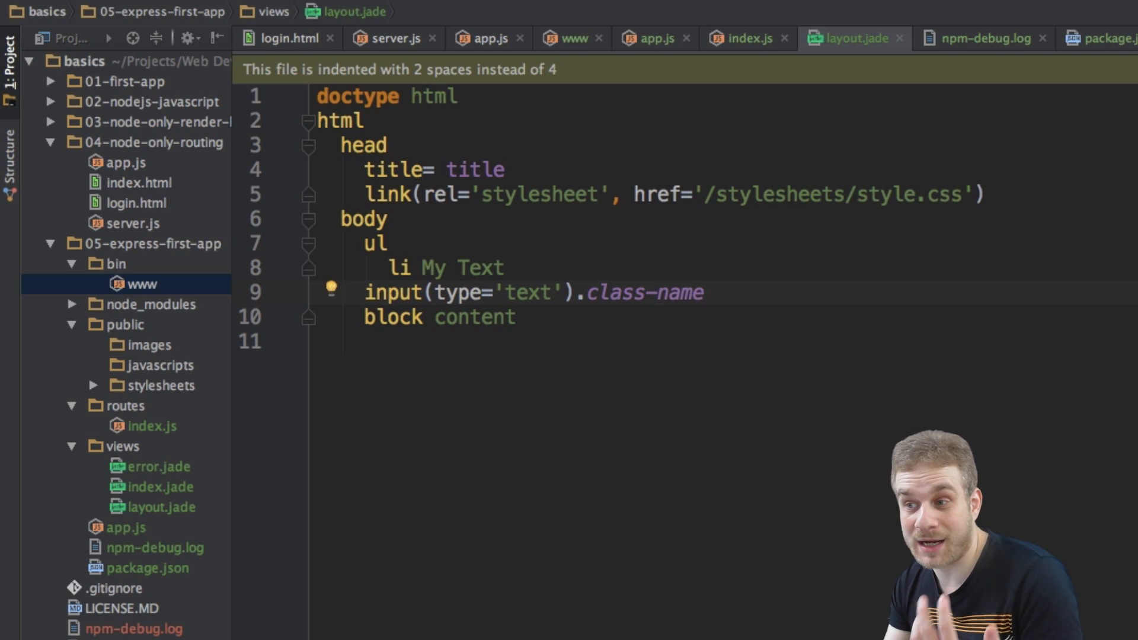
type("#")
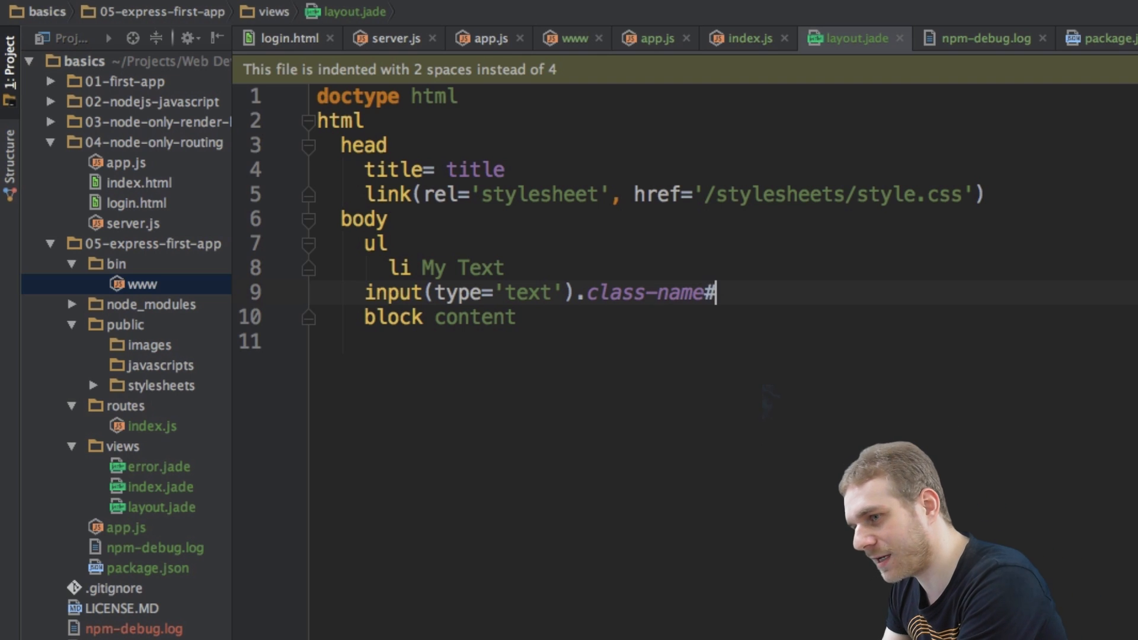
type("anyid")
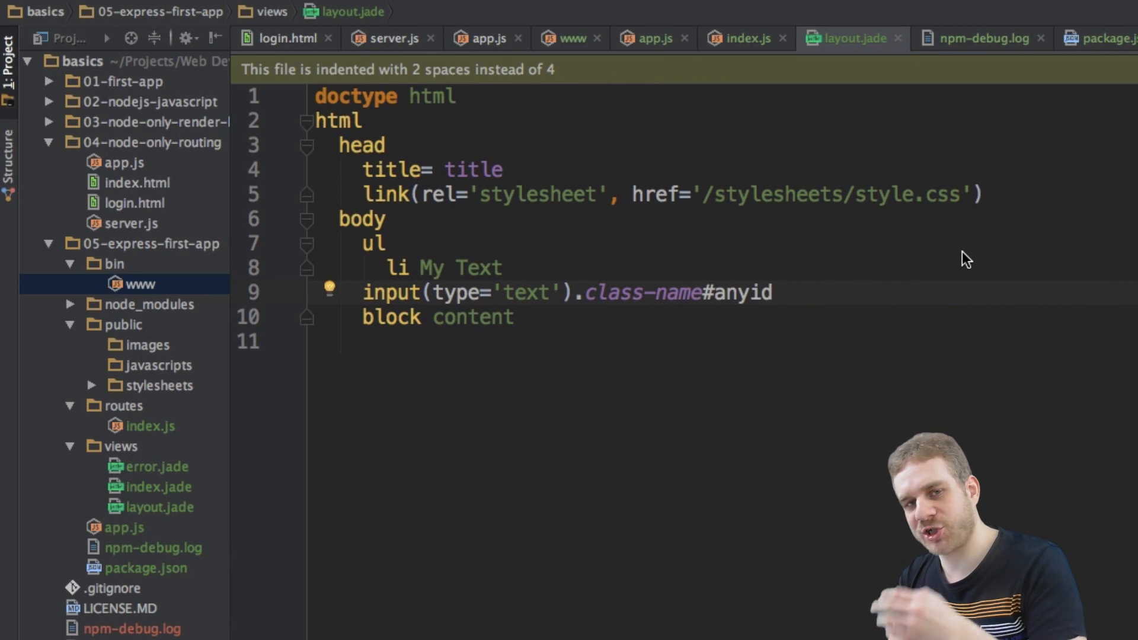
mouse_move(899, 263)
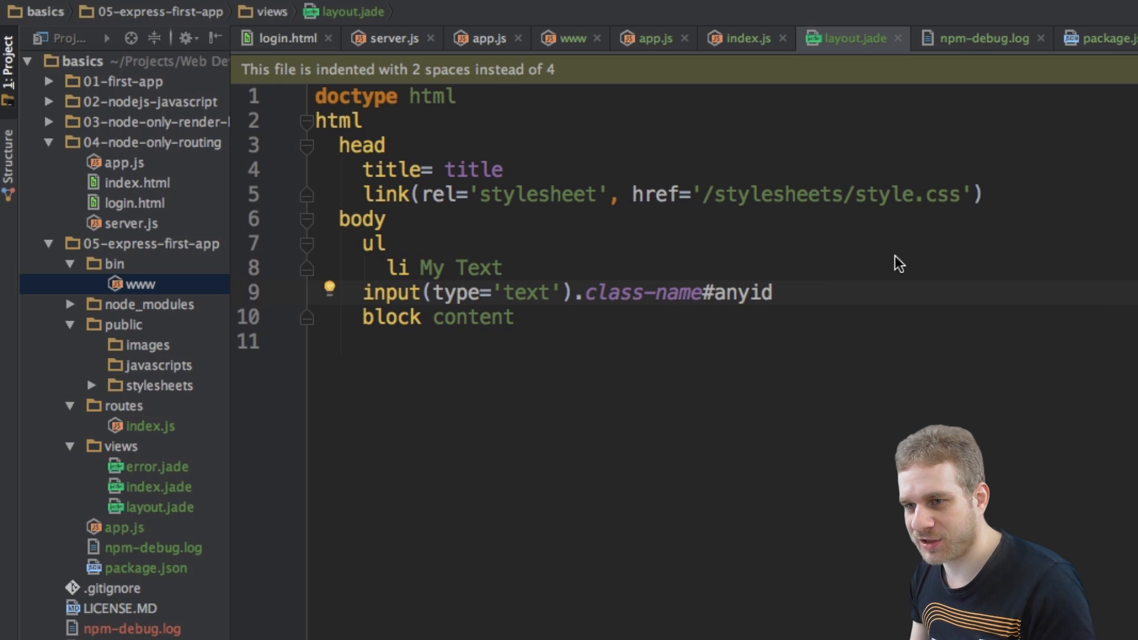
mouse_move(777, 272)
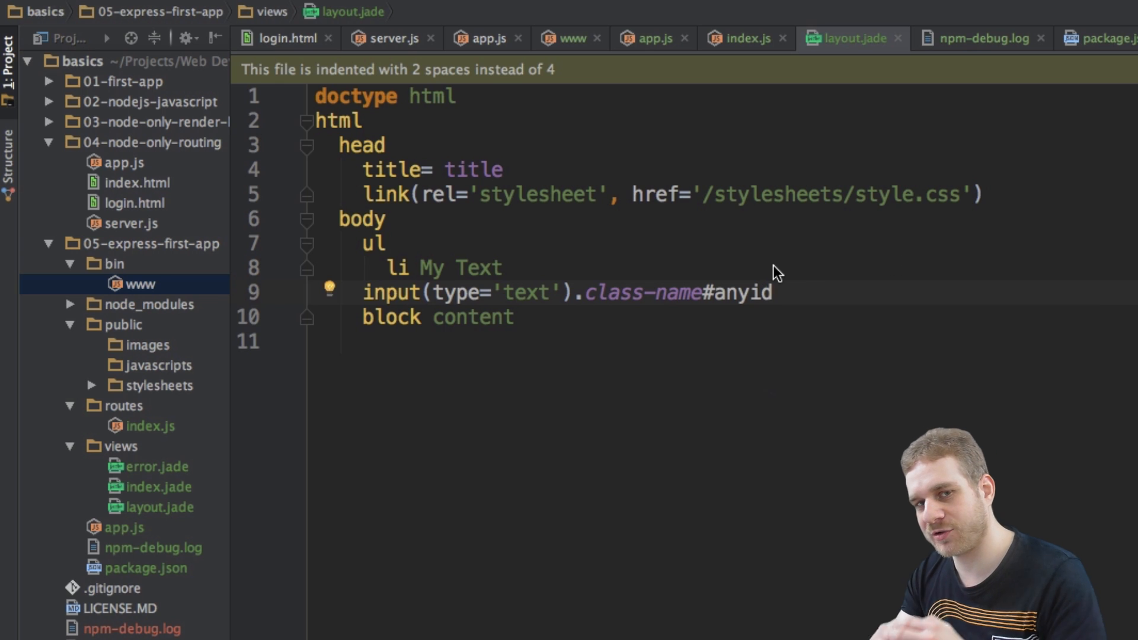
mouse_move(543, 347)
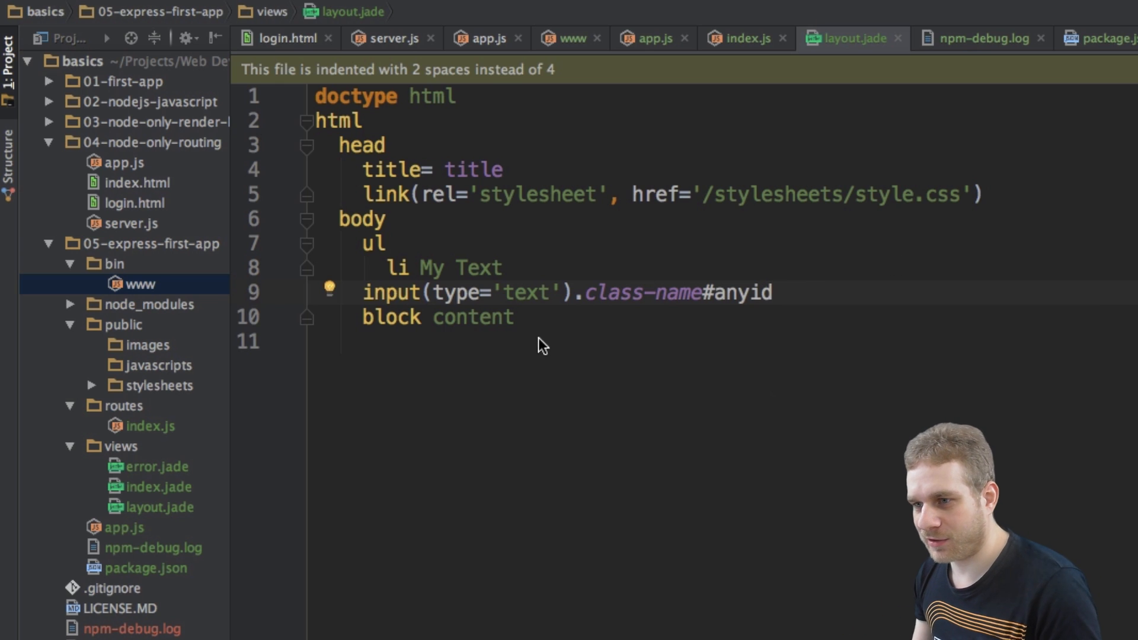
mouse_move(152, 196)
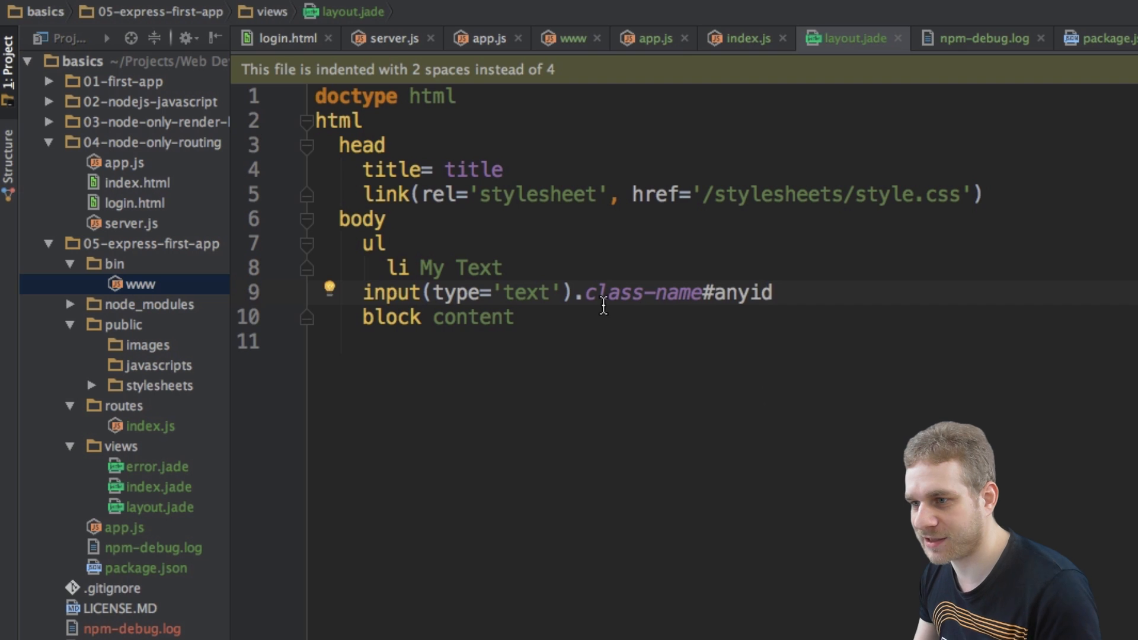
Inspect the input's class-name and anyid parts, then switch to routes/index.js.
double_click(639, 292)
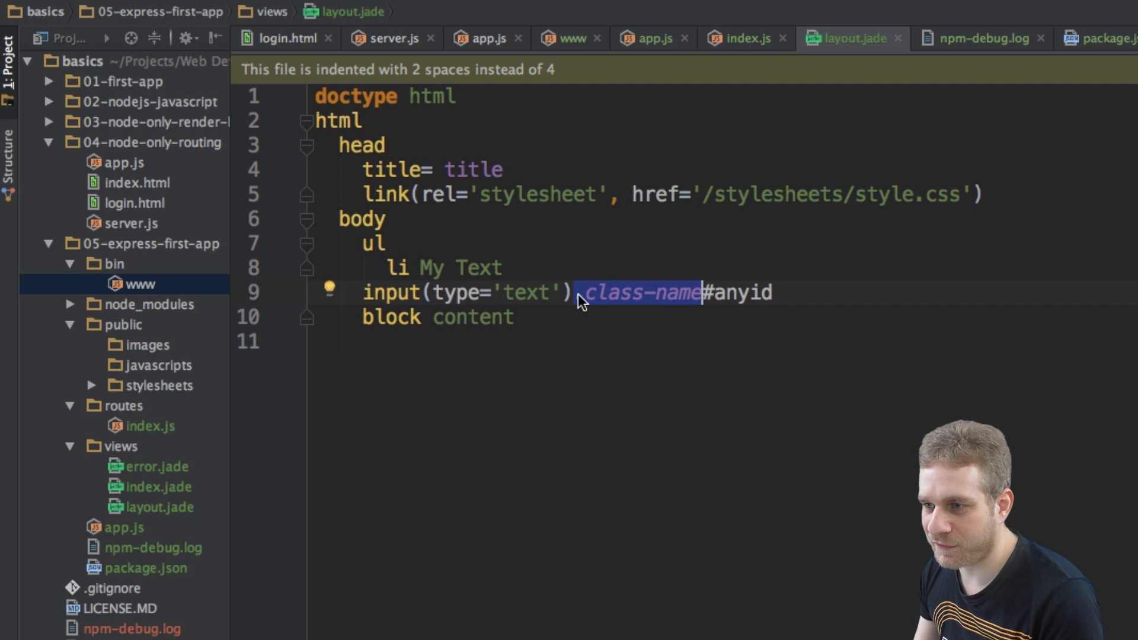
double_click(748, 293)
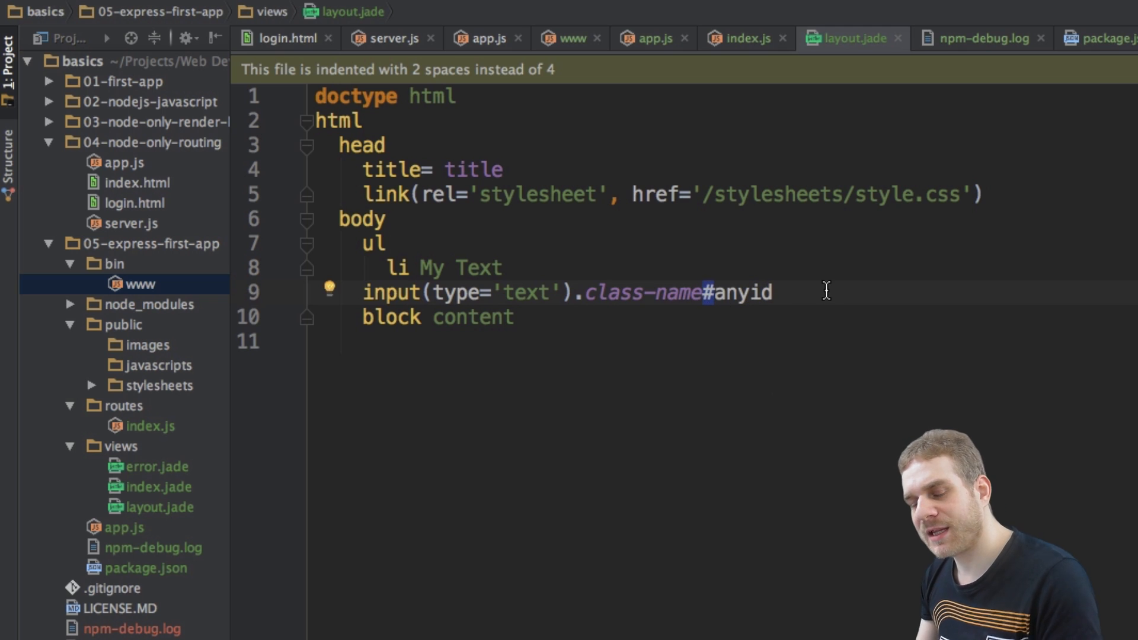
mouse_move(689, 265)
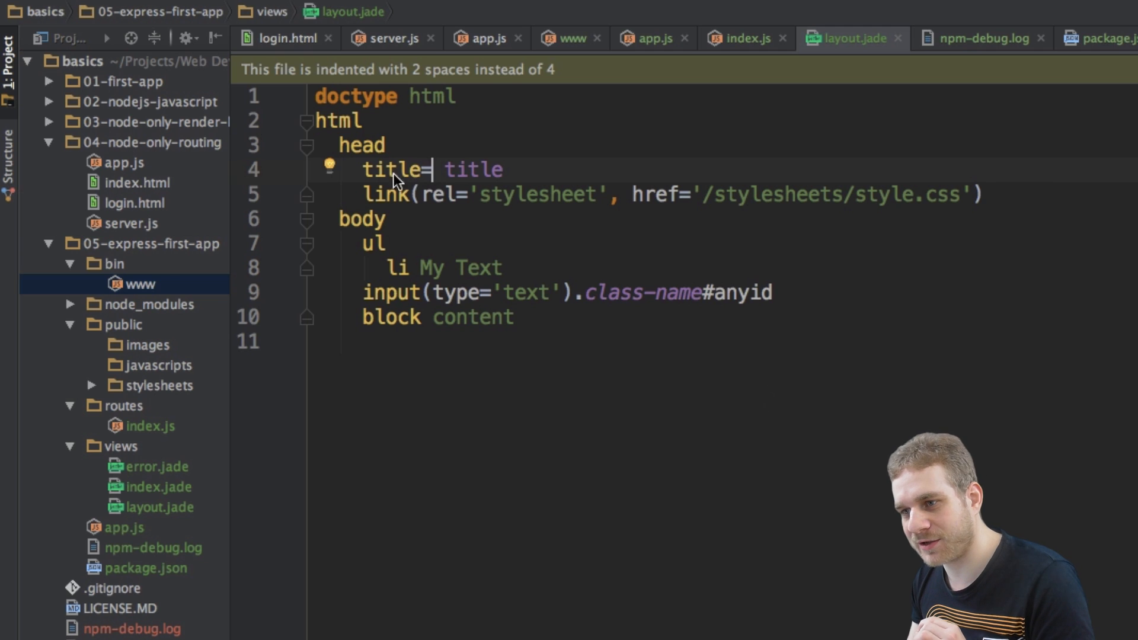
mouse_move(404, 178)
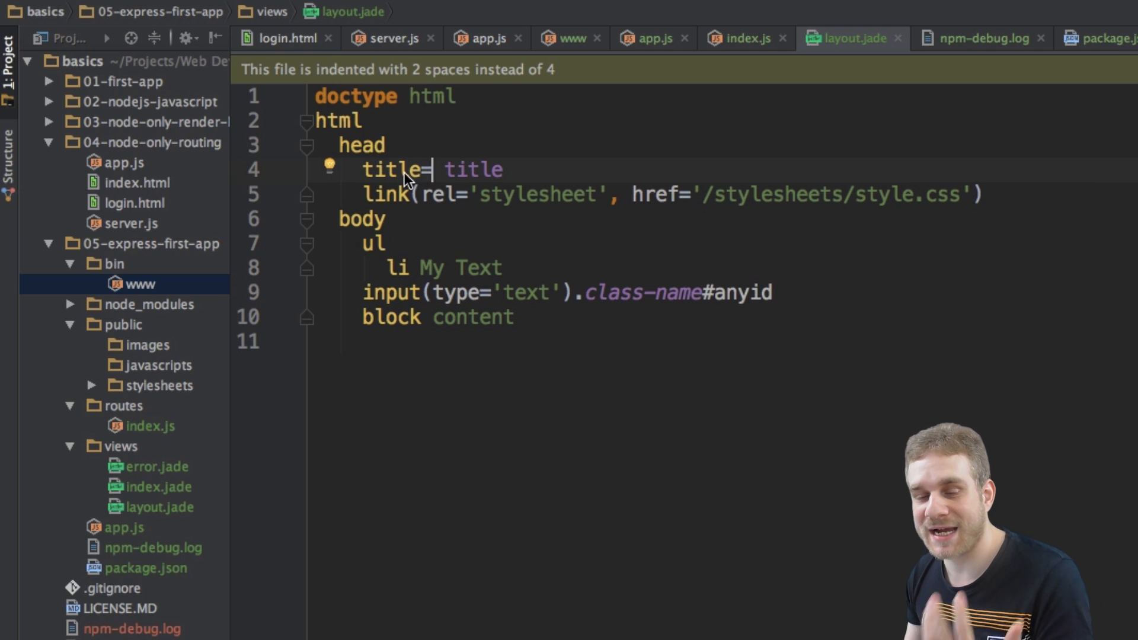
mouse_move(450, 187)
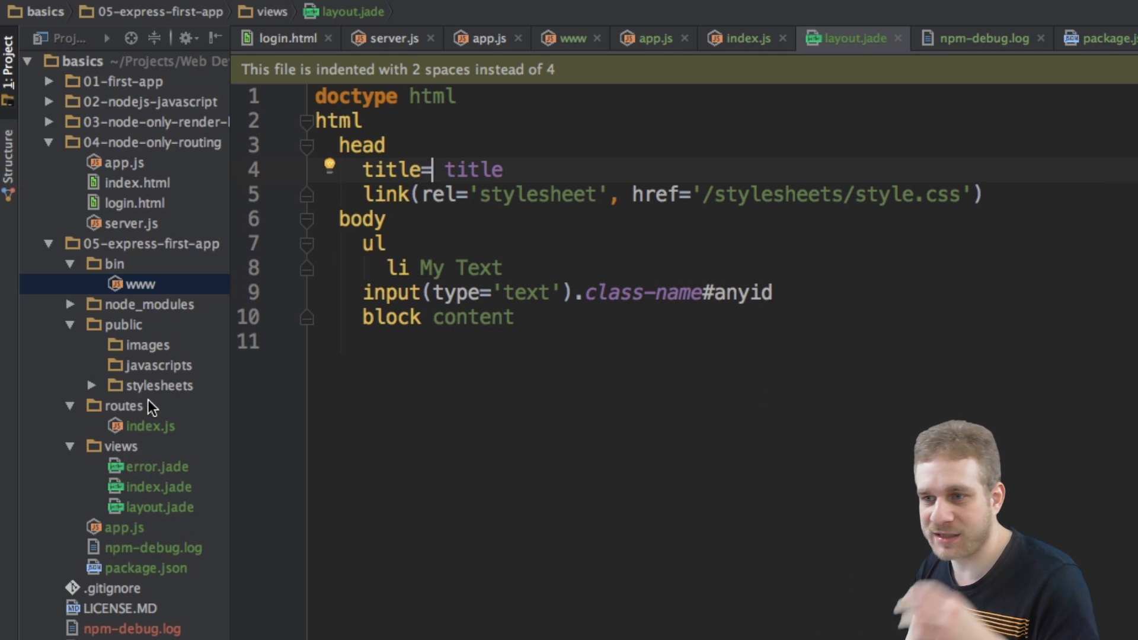
mouse_move(159, 432)
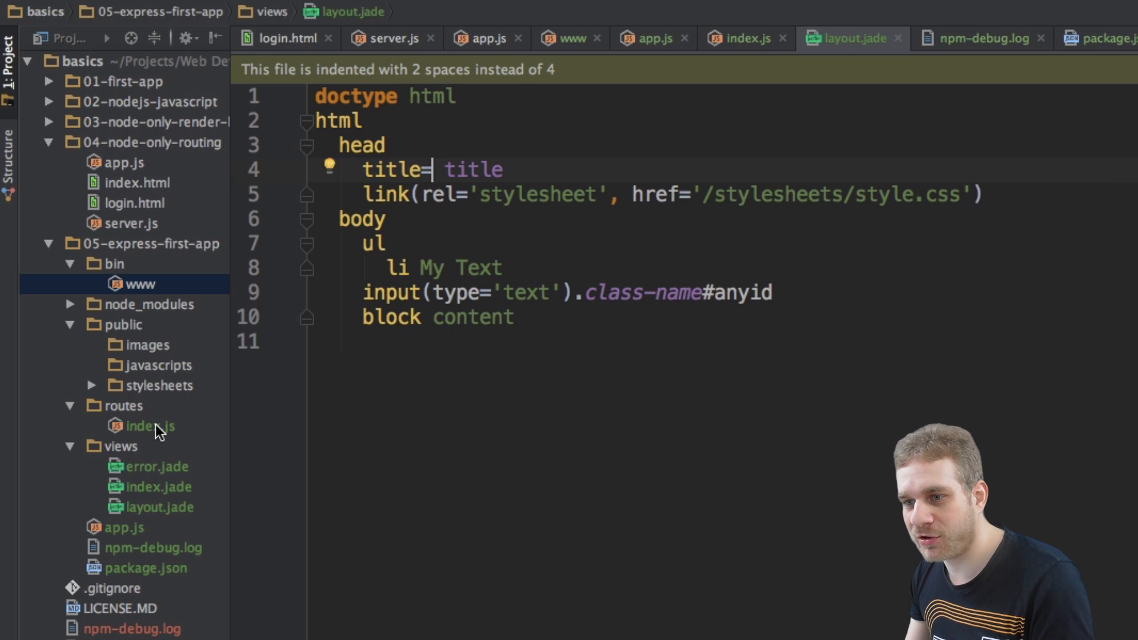
left_click(148, 426)
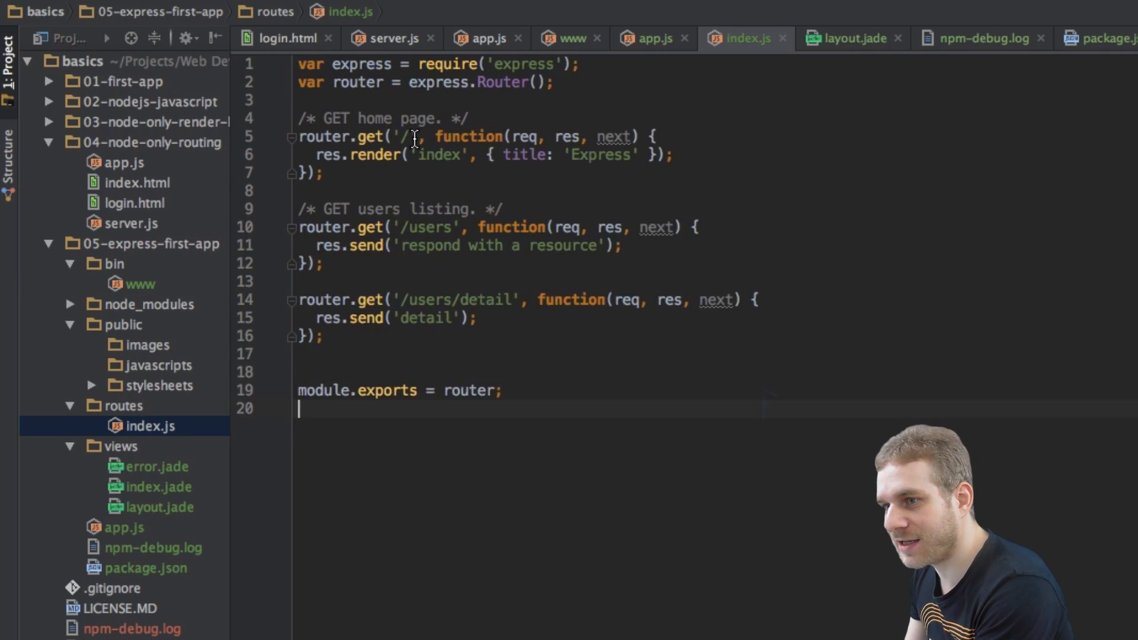
Change the home route's render title from 'Express' to 'Cool, huh!'.
double_click(453, 161)
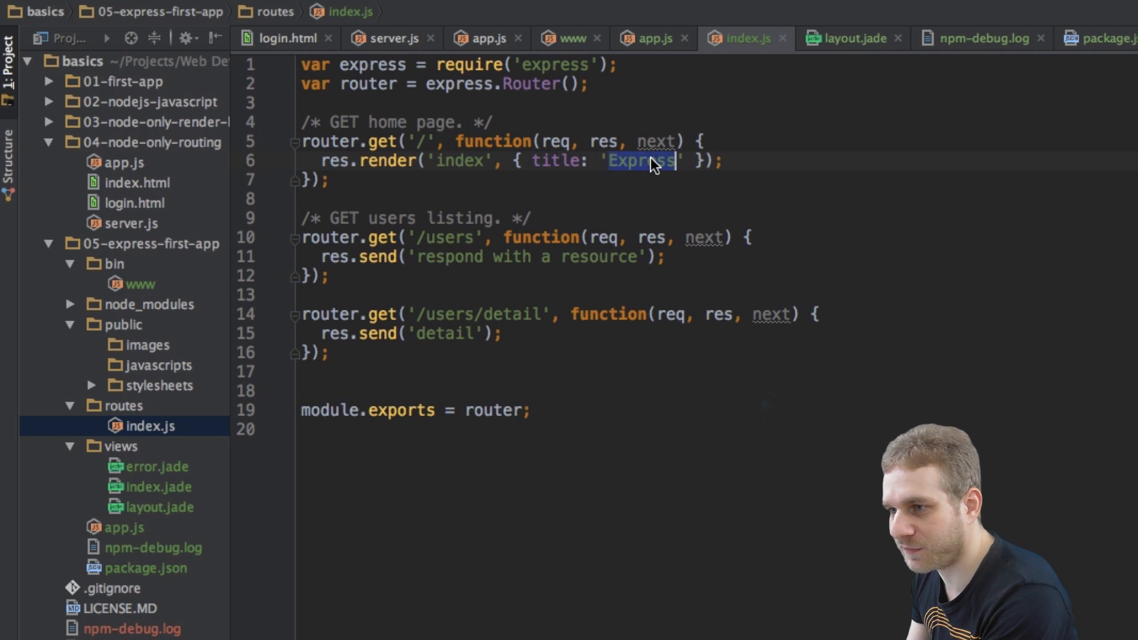
type("Cool")
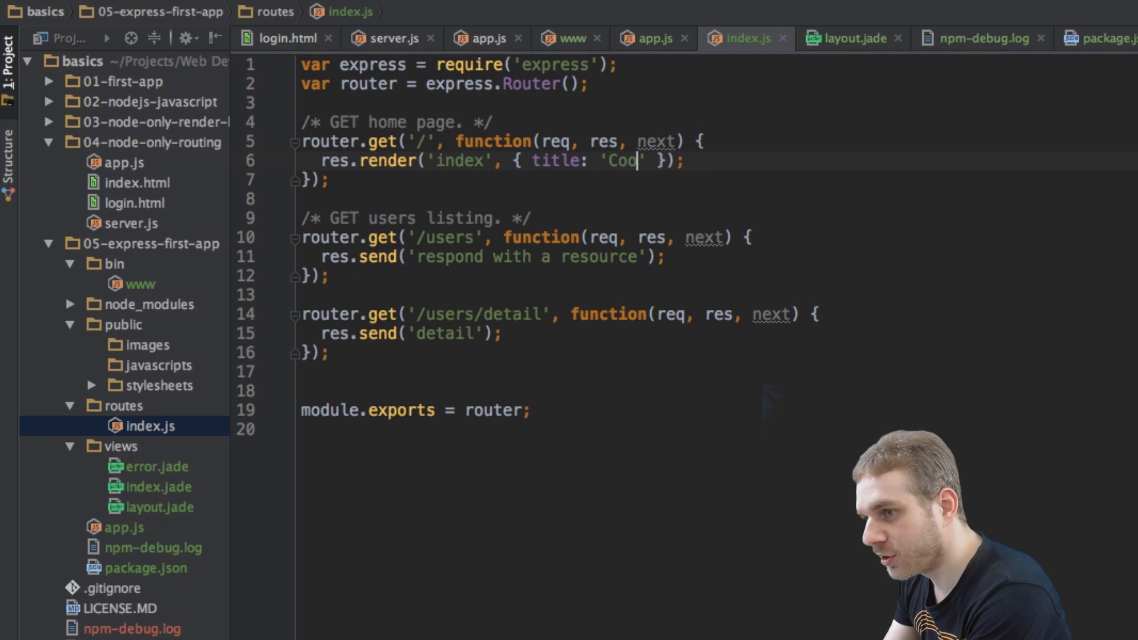
type(", huh!")
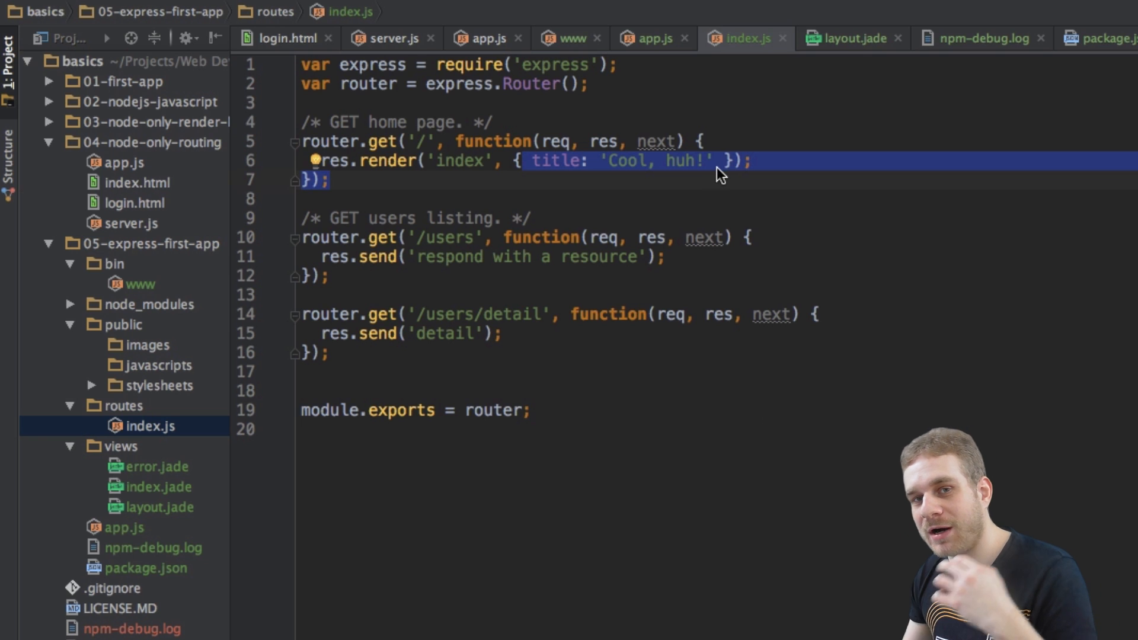
mouse_move(156, 487)
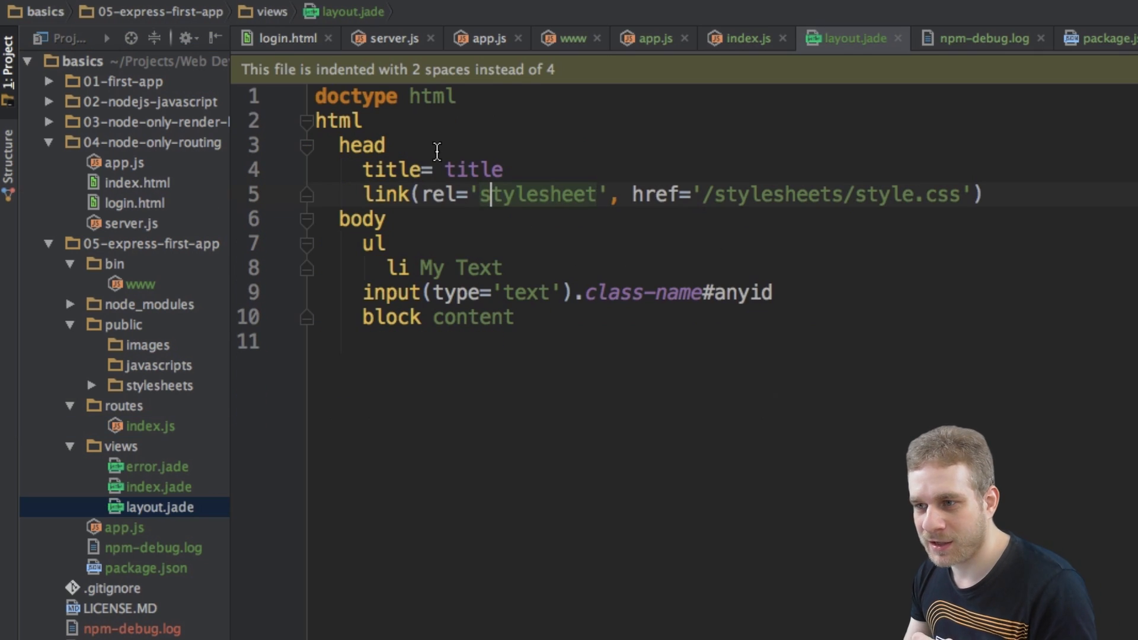
Add 'if condition' with an indented 'p It's true' to layout.jade.
double_click(472, 169)
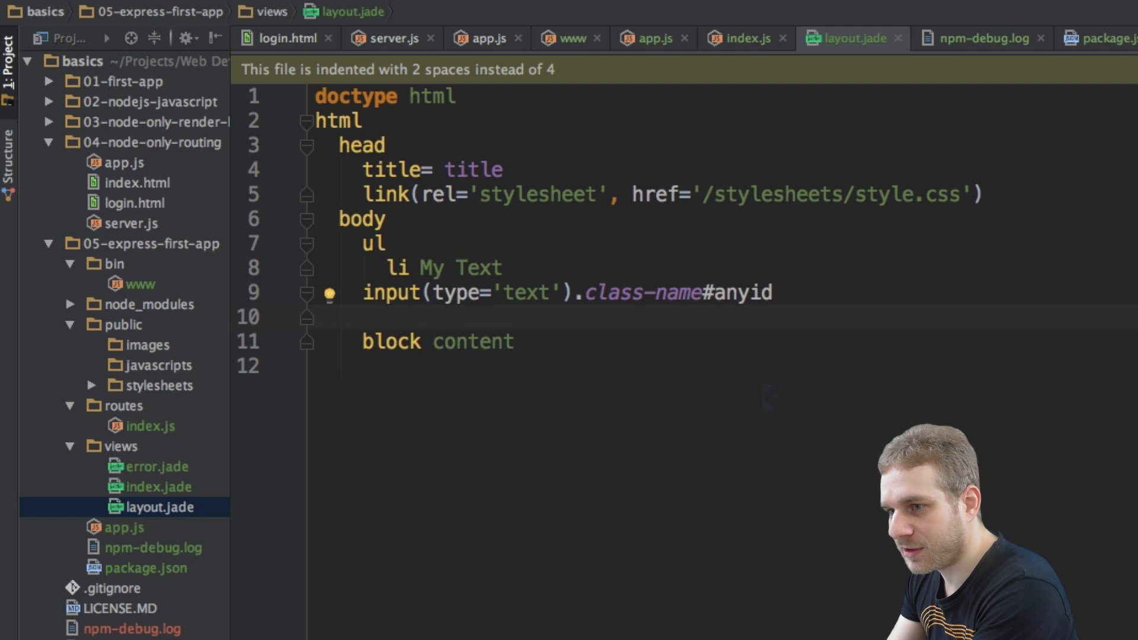
type("if condi")
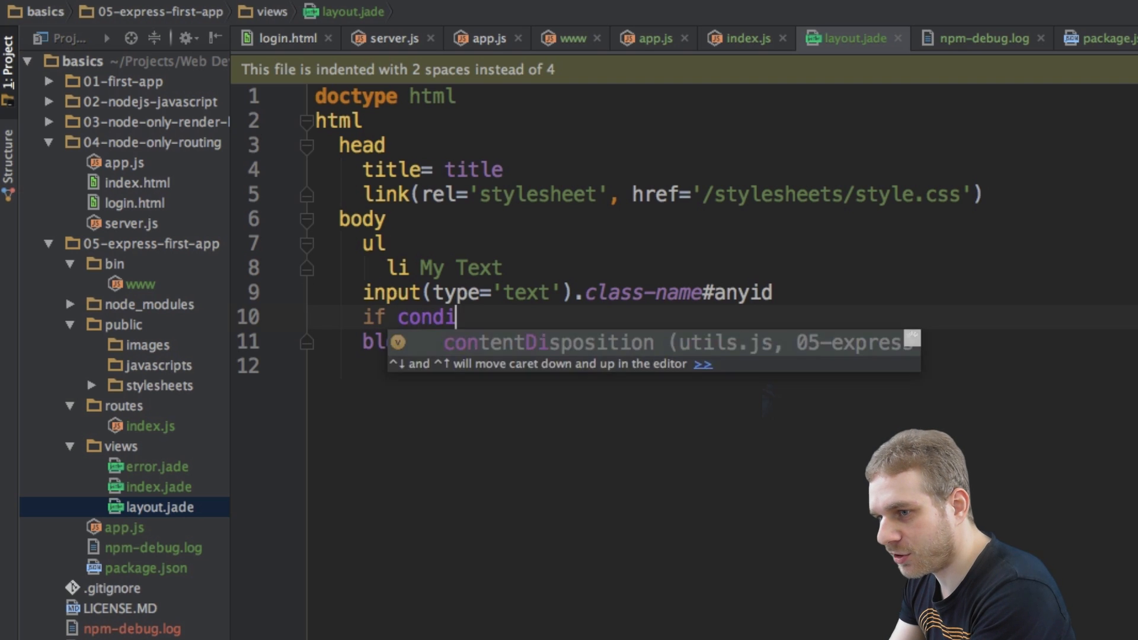
type("tion")
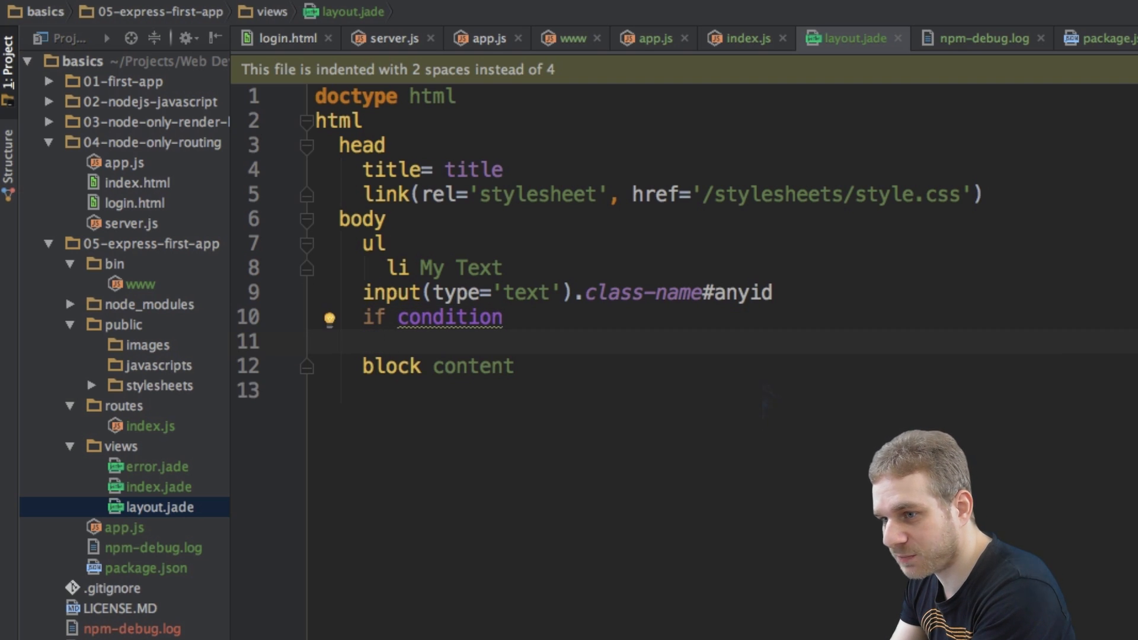
type("p")
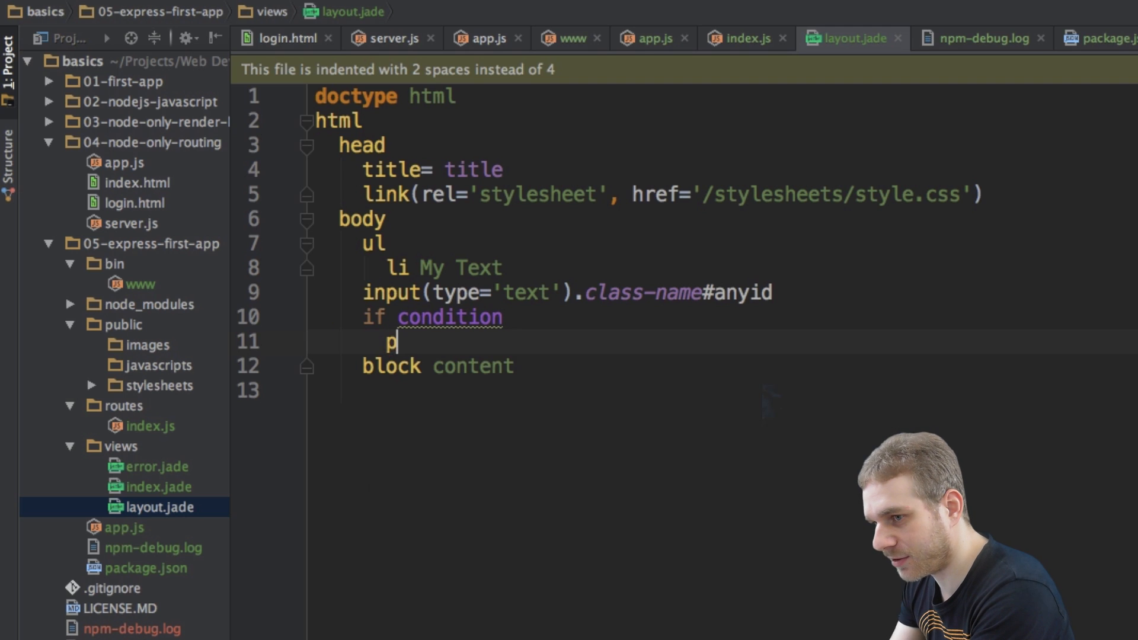
type("It")
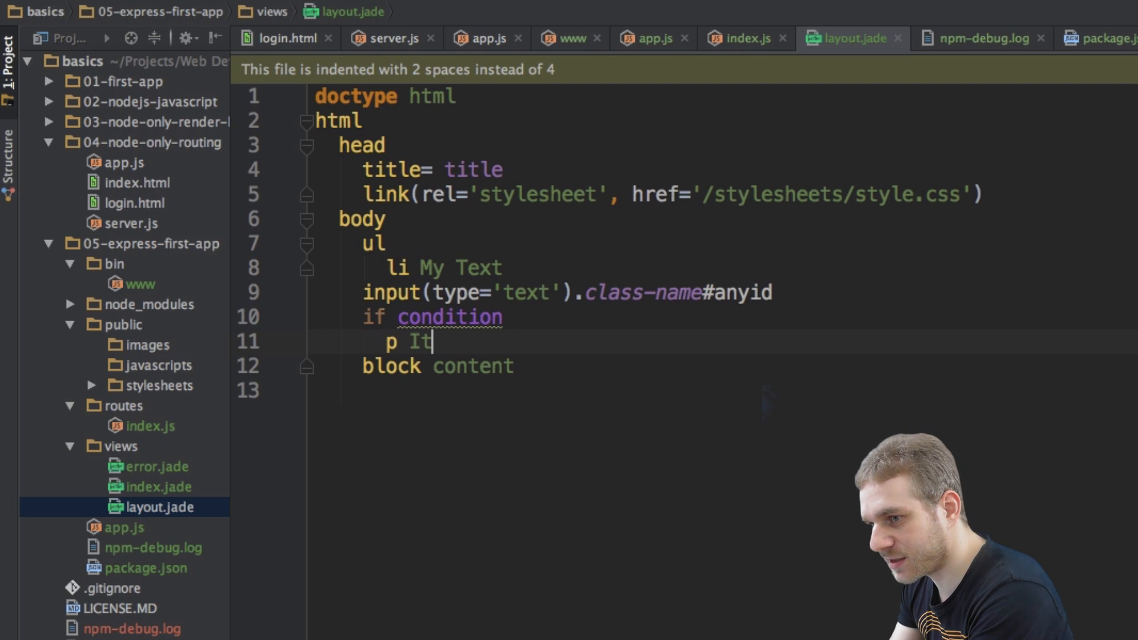
type("'s true")
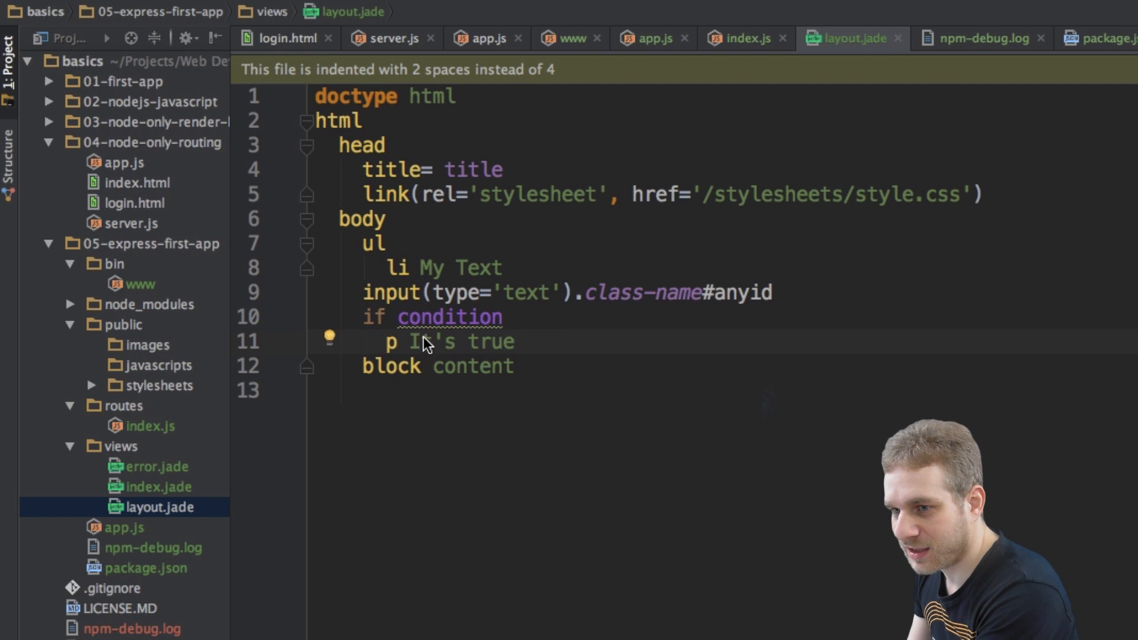
left_click(149, 426)
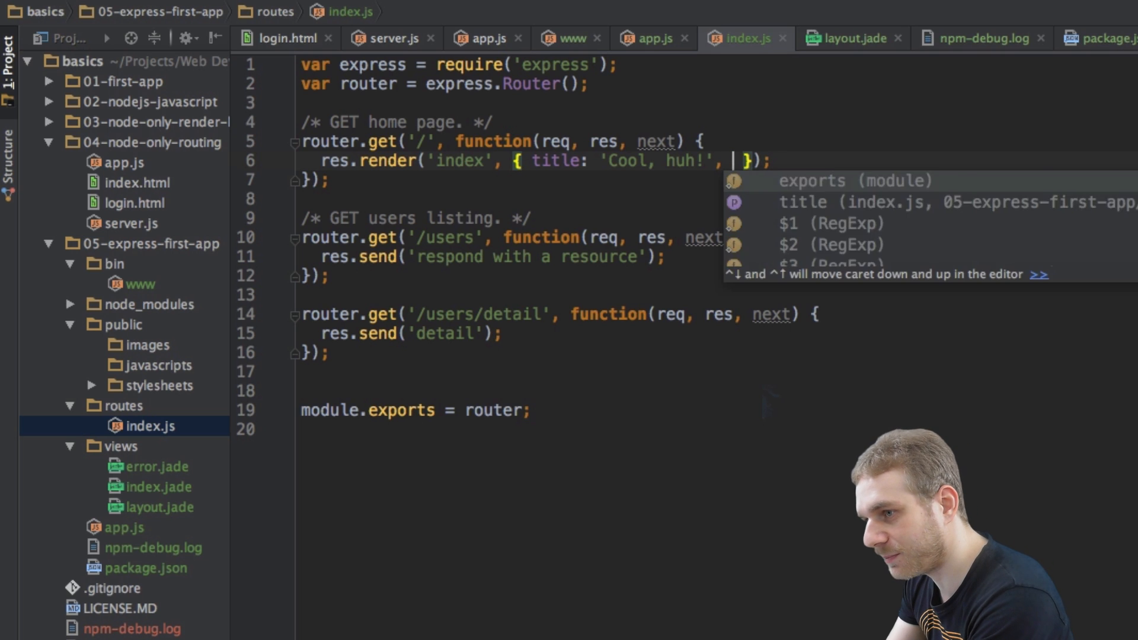
Pass condition: false in the home route's render object, then return to layout.jade.
type("condition: false")
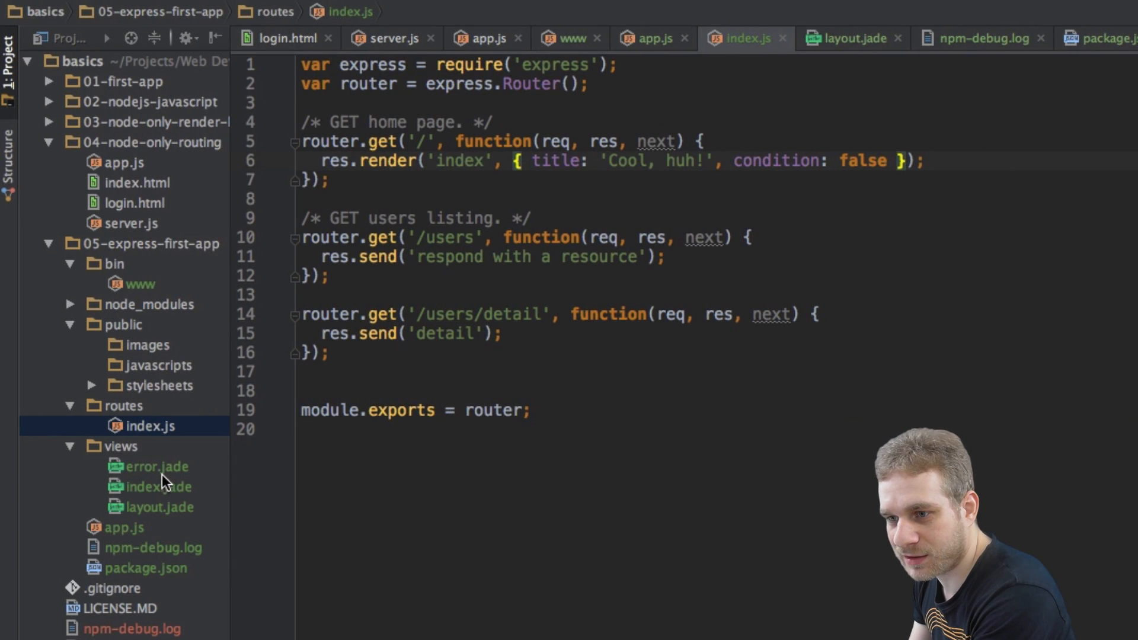
left_click(159, 507)
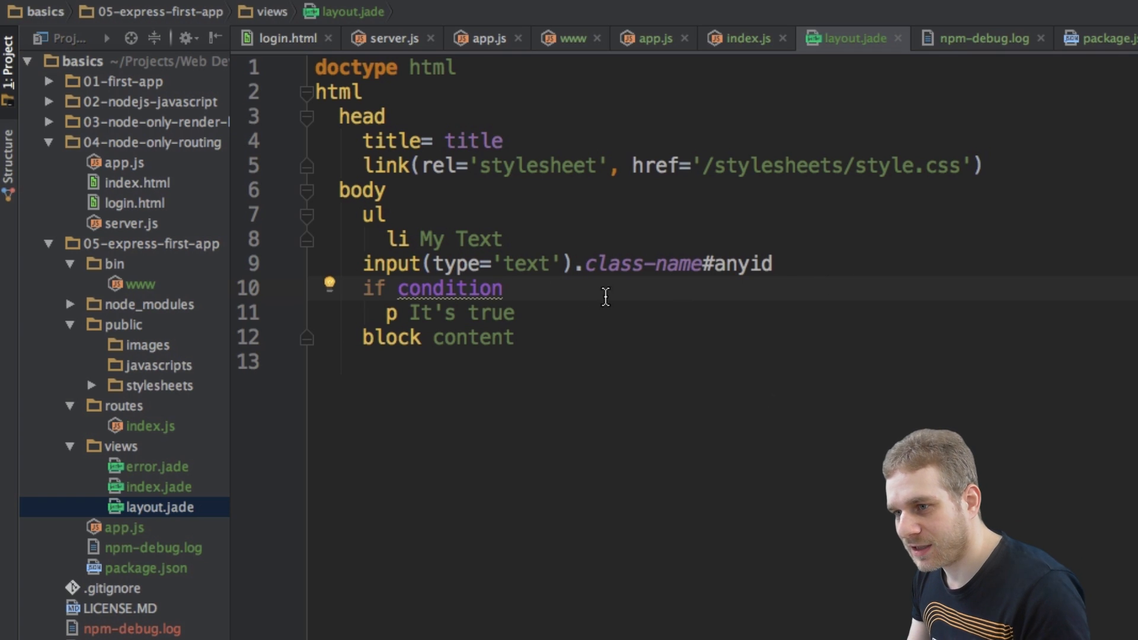
Insert '- var condition = true' on a new line directly above the if condition check.
key("Enter")
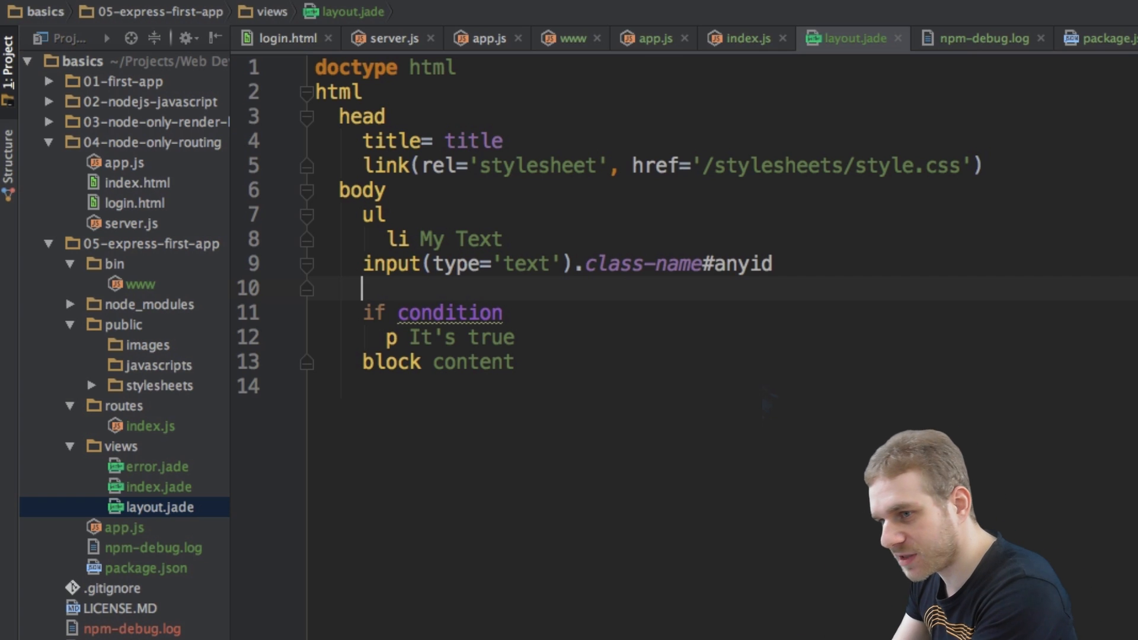
type("-")
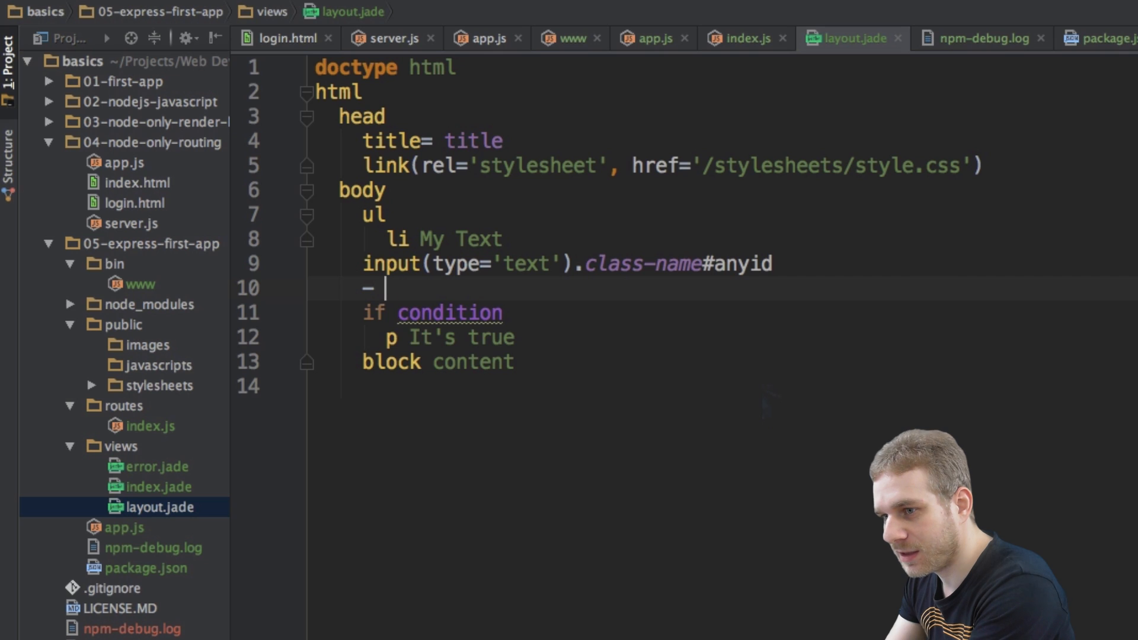
type("var condition = true")
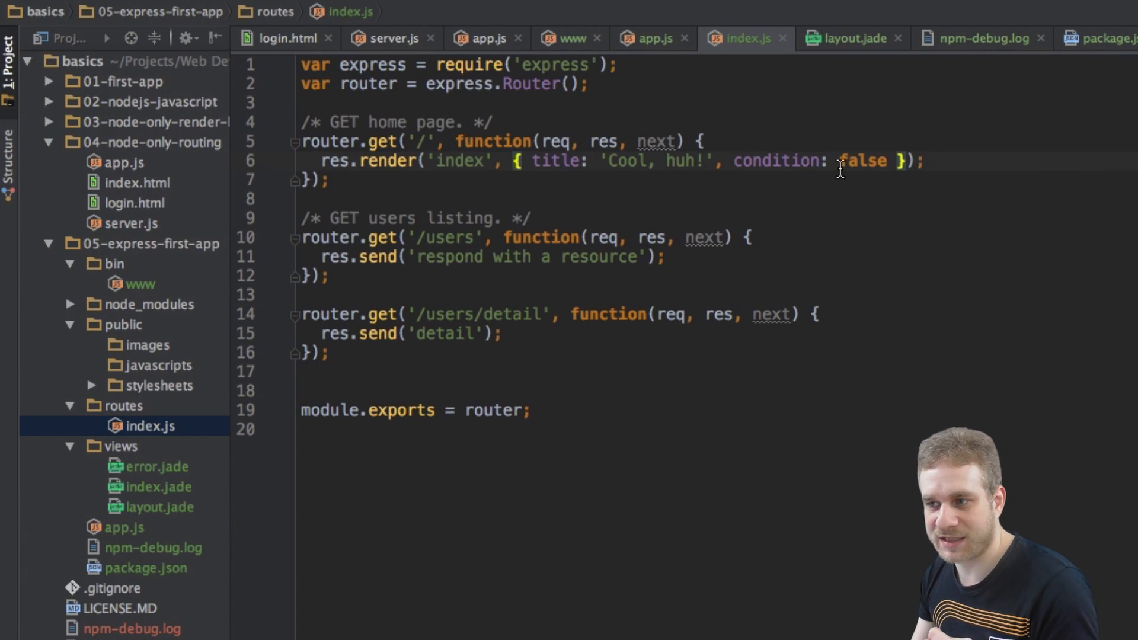
mouse_move(161, 497)
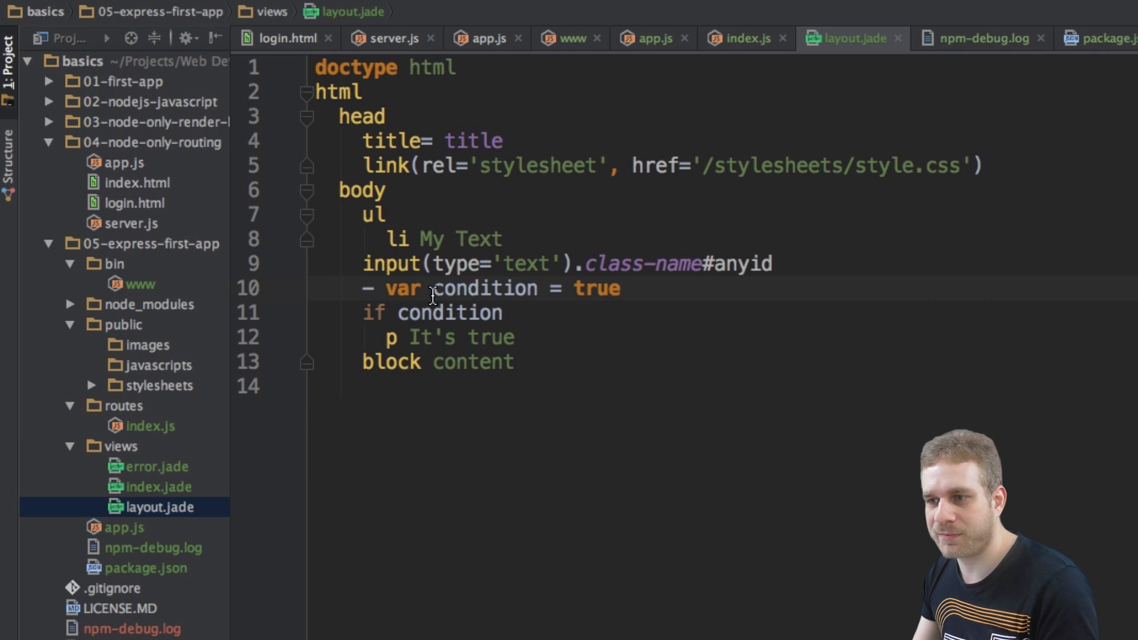
left_click_drag(388, 288, 617, 288)
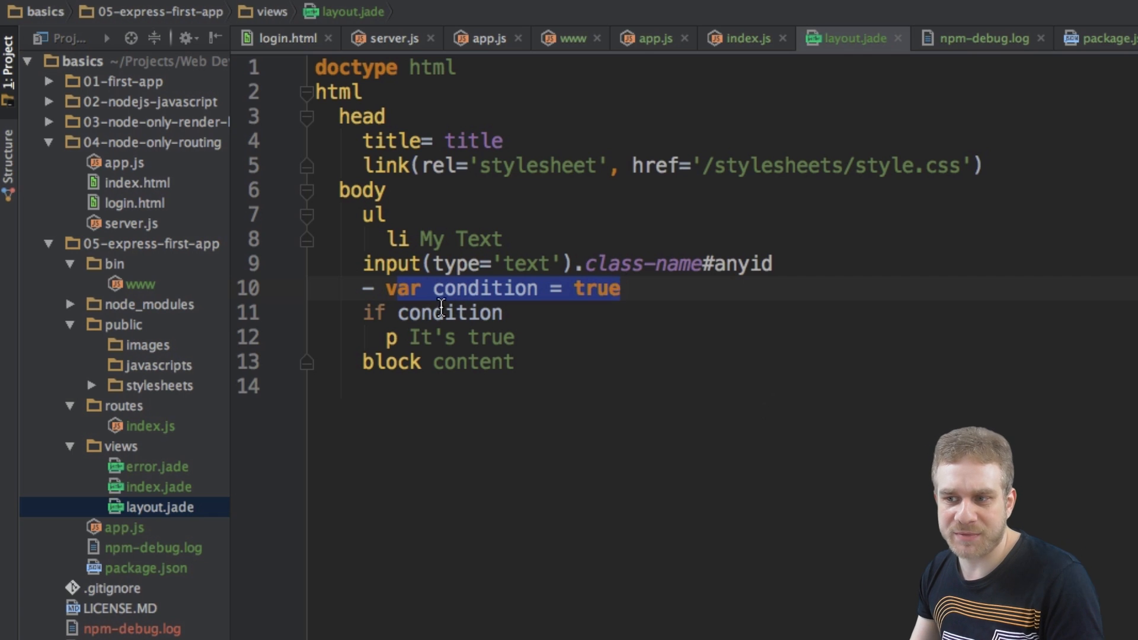
left_click(432, 313)
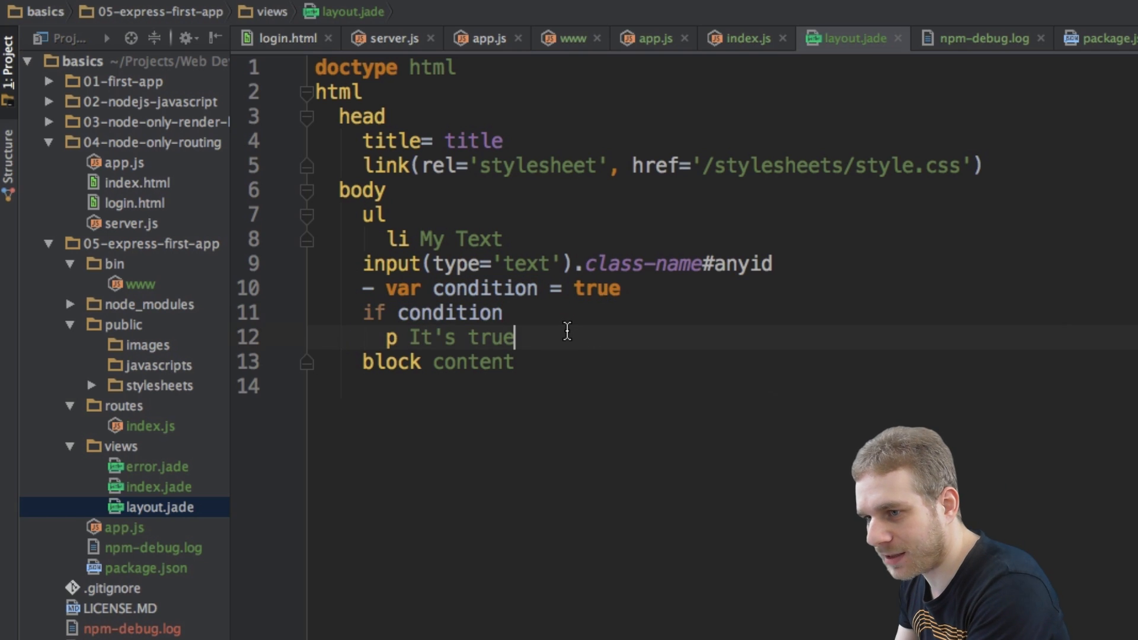
Add '- var anyArray = [1,2,3]' on a new line after the It's true paragraph.
key("enter")
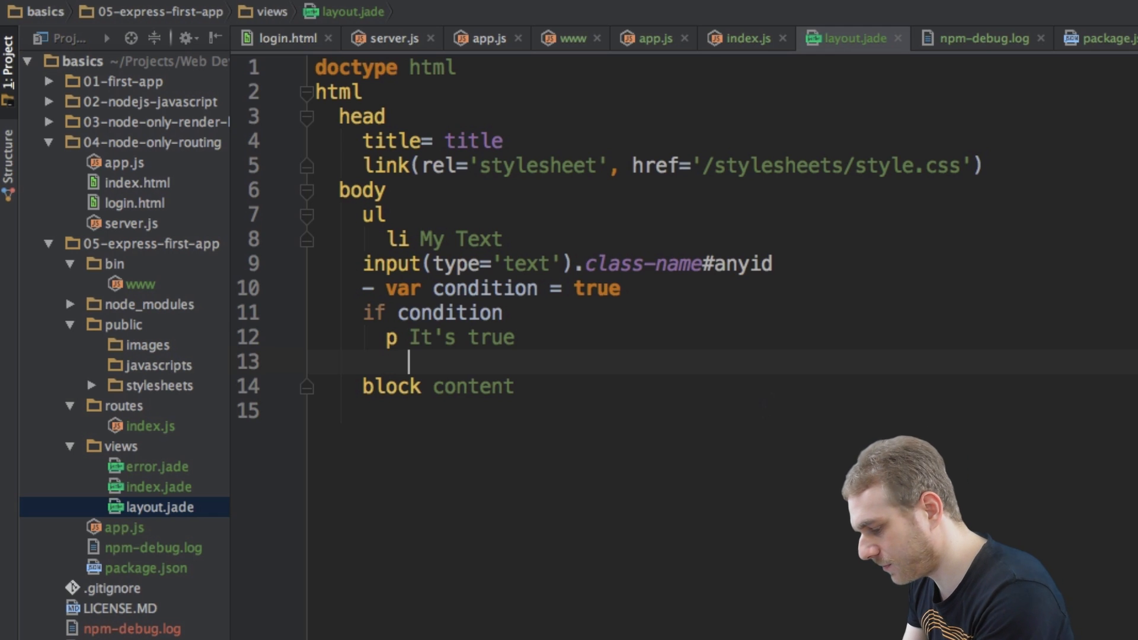
type("-va")
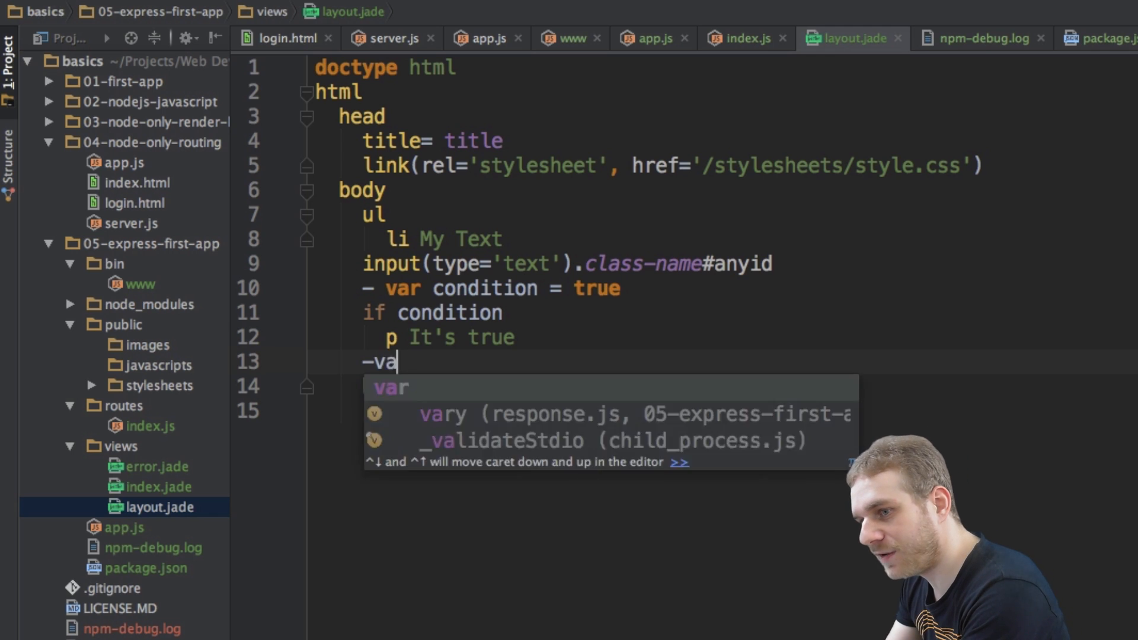
type("r")
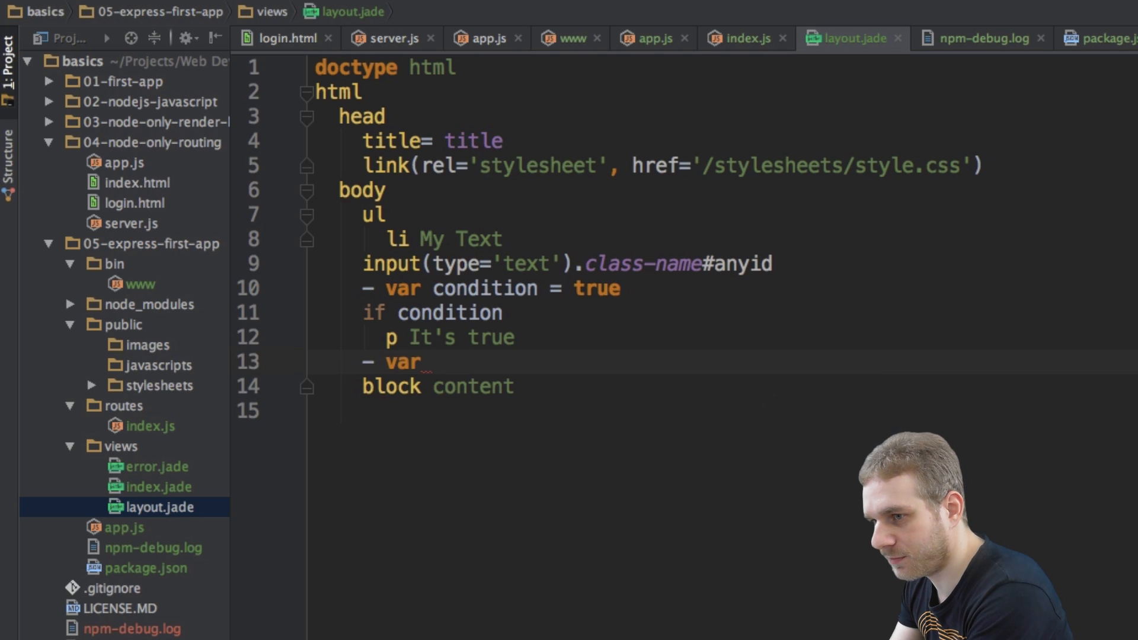
type("anyArray")
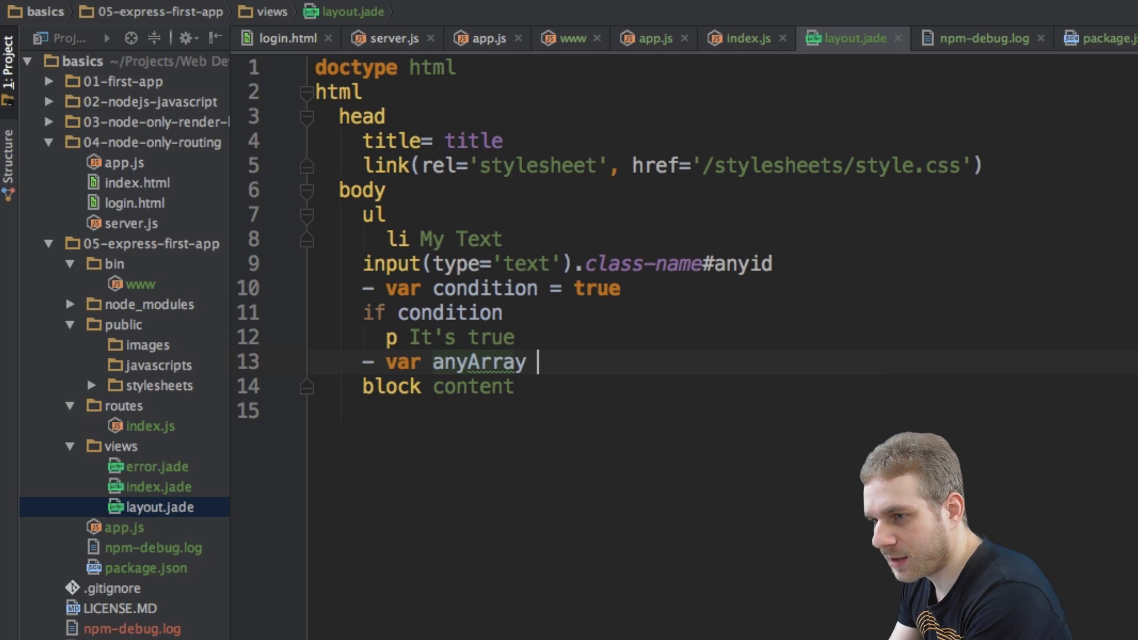
type("= [1,2")
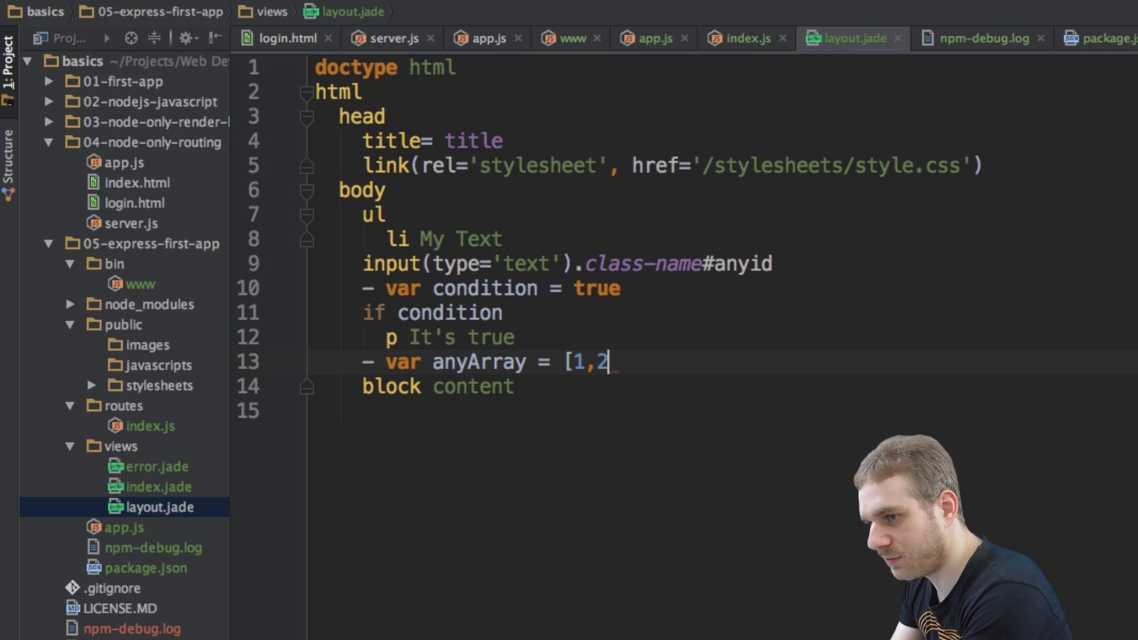
type(",3]")
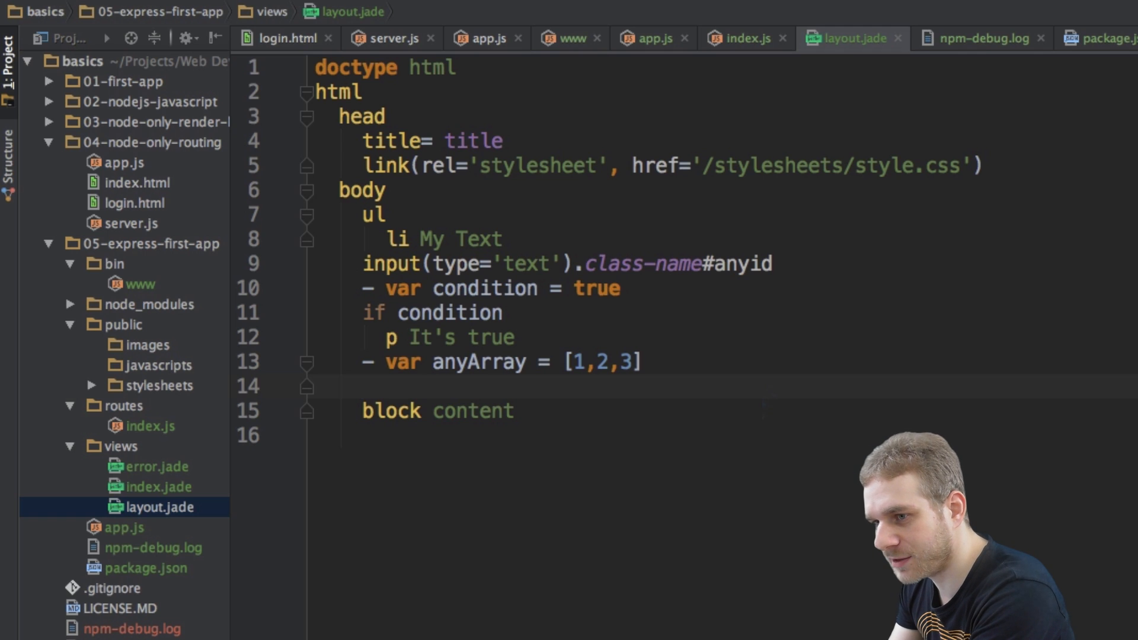
Write an 'each value in anyArray' loop with 'p= value' as its body above block content.
type("each")
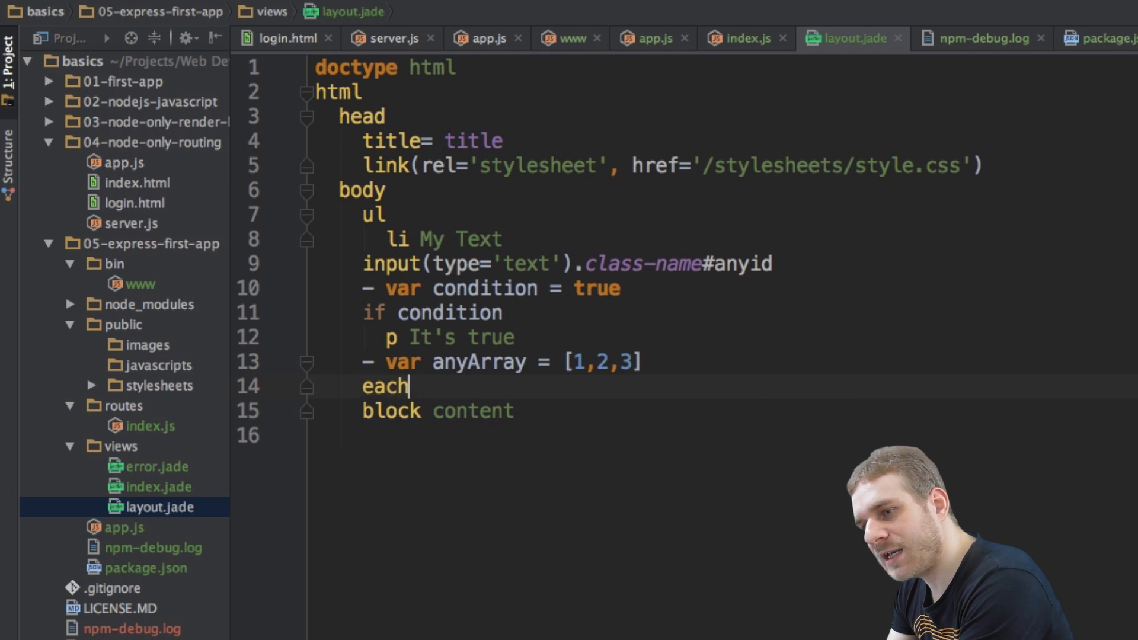
type("value")
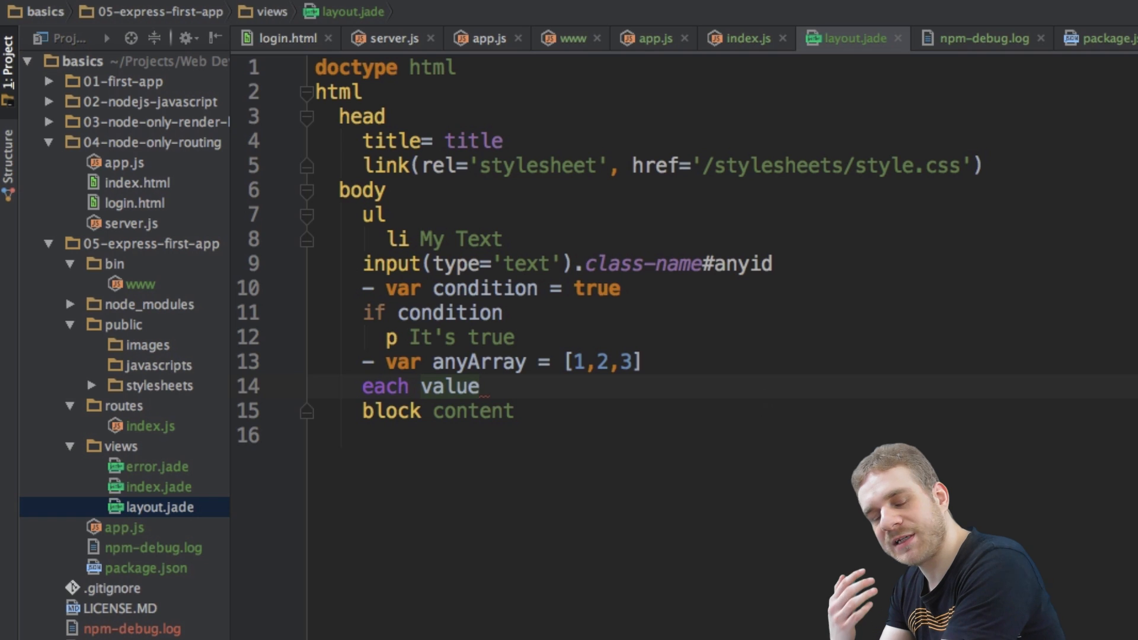
type("in A")
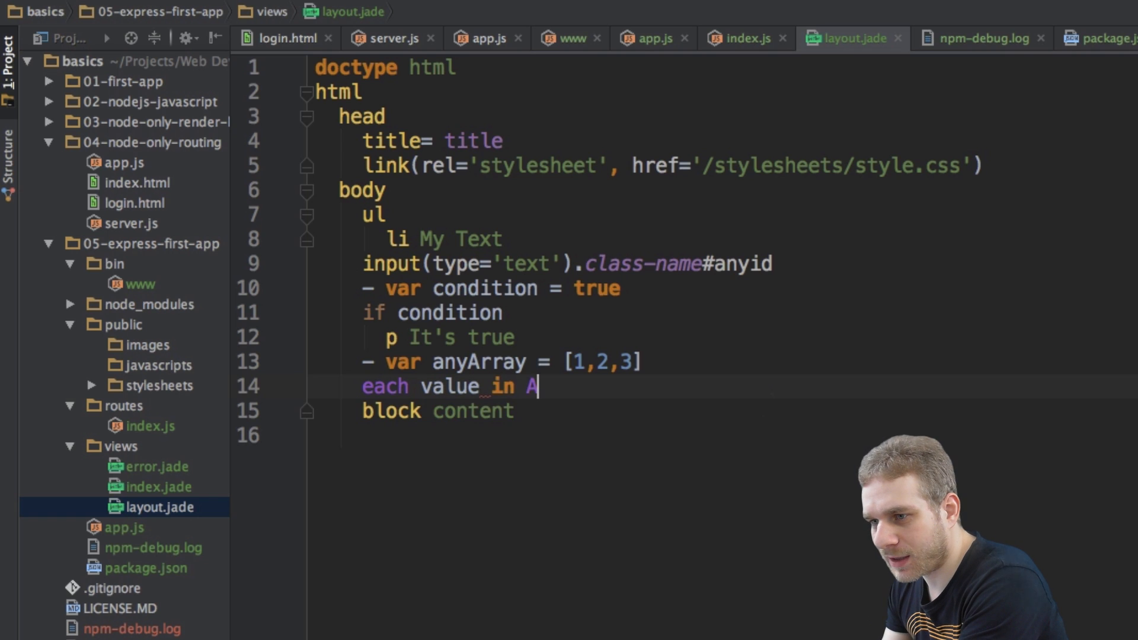
type("nyArray")
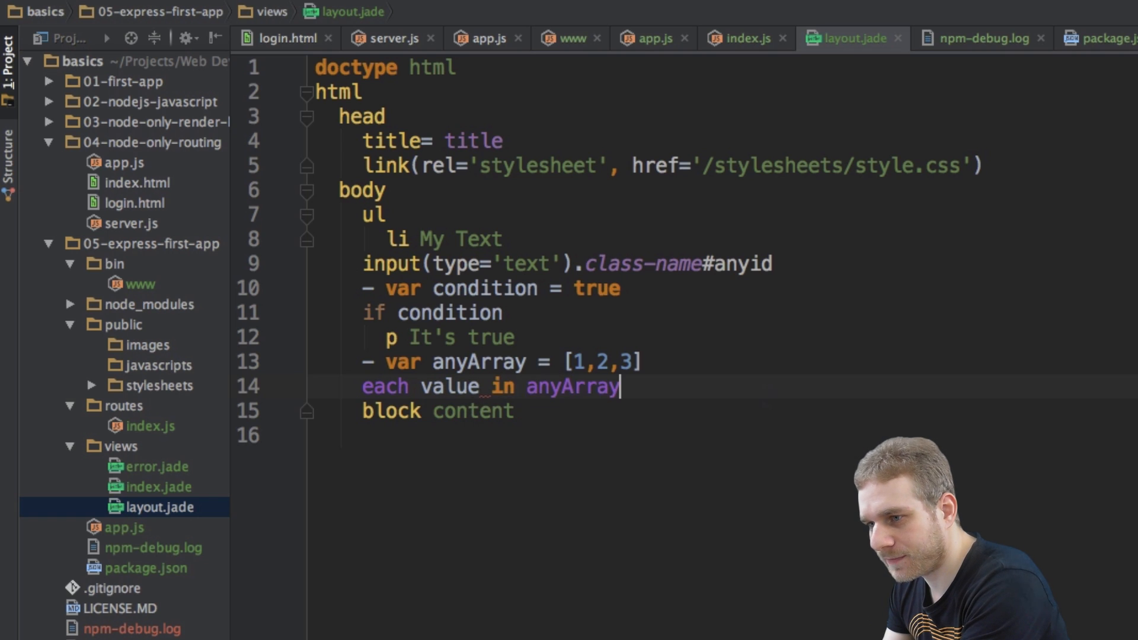
key("enter")
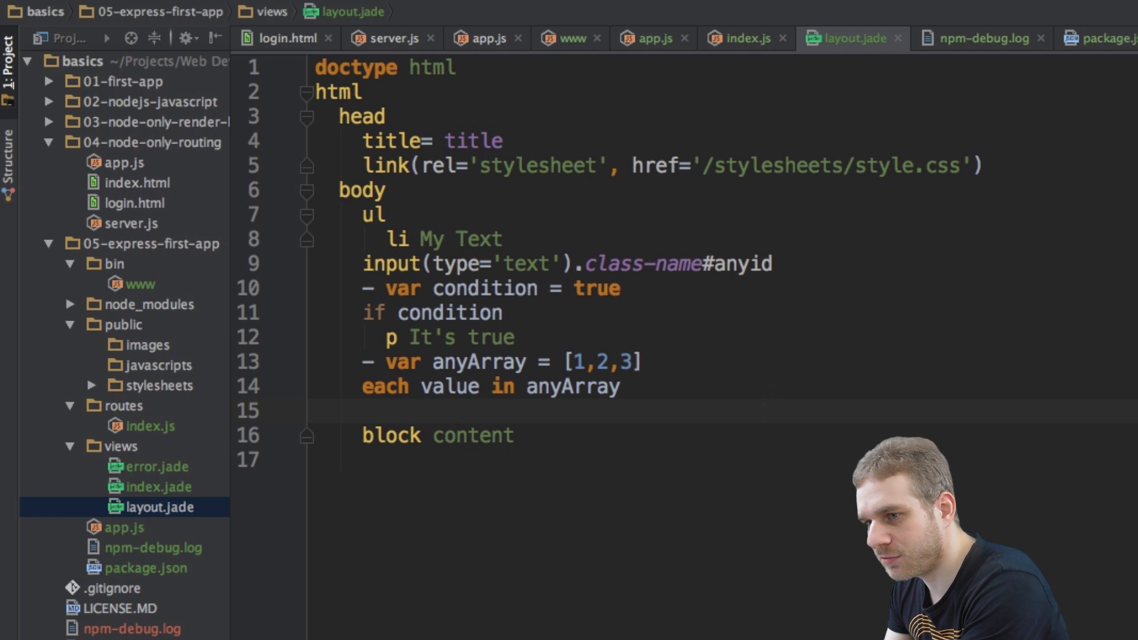
type("p")
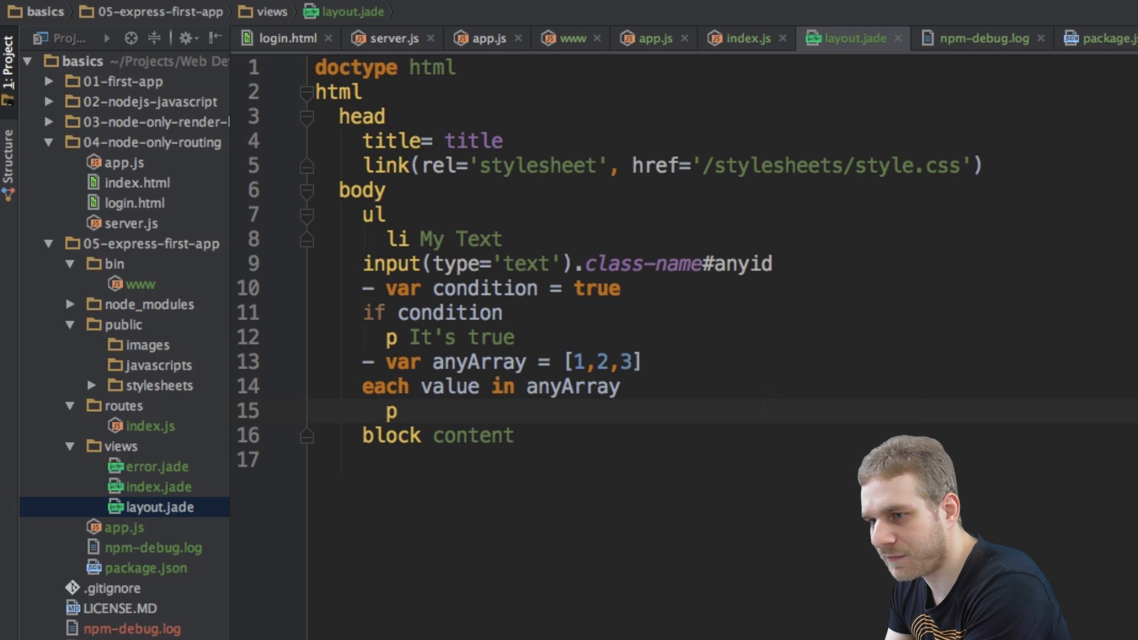
type("= value")
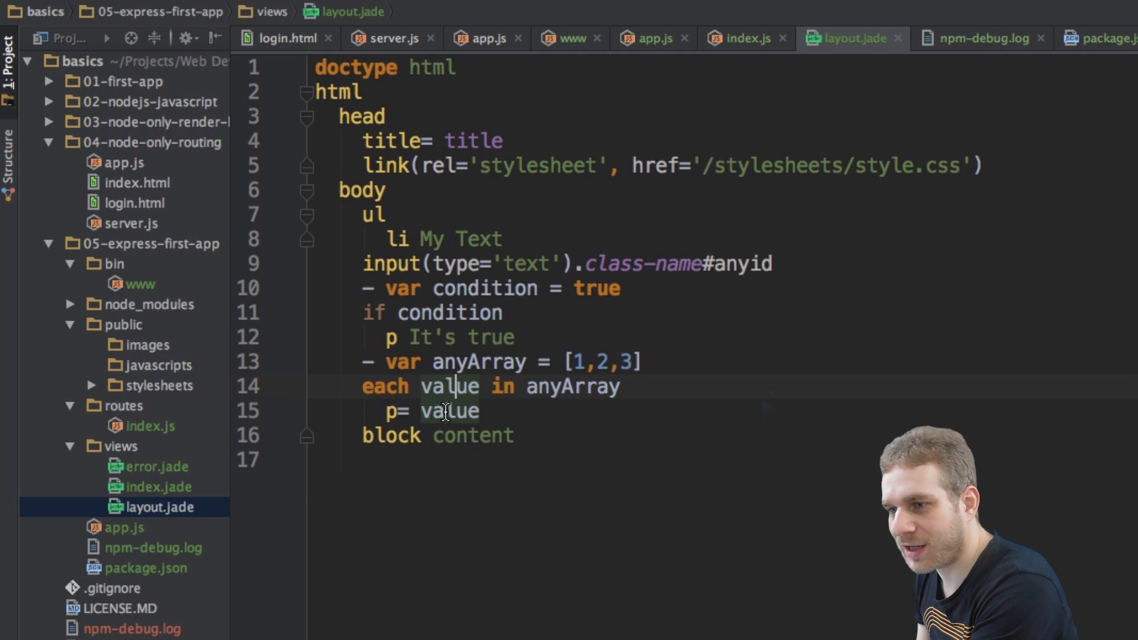
key("Backspace")
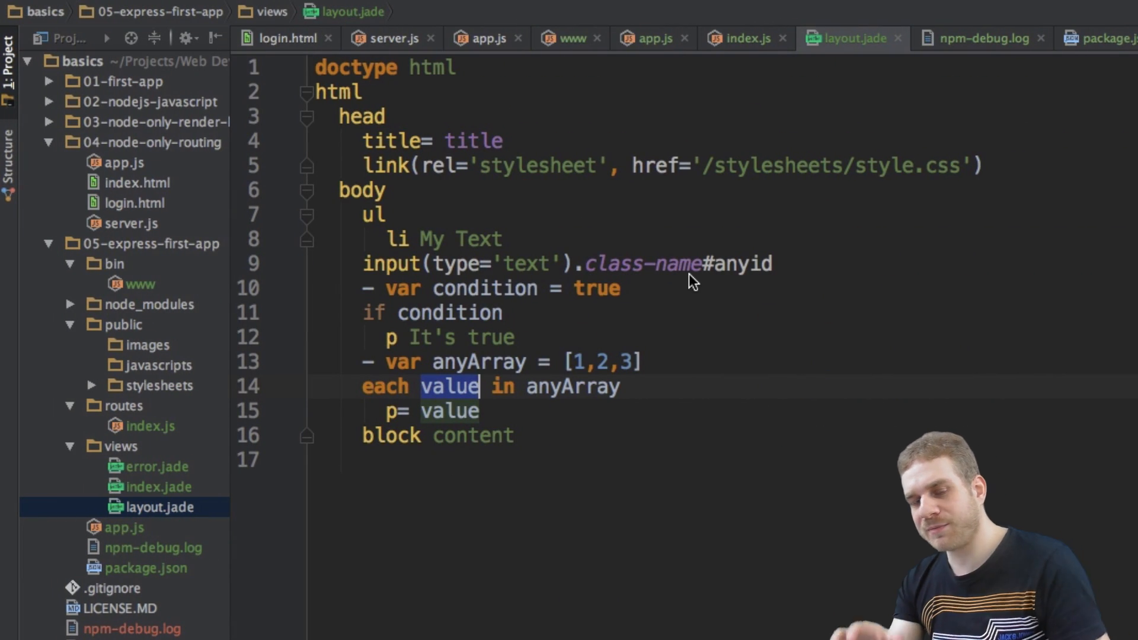
mouse_move(581, 301)
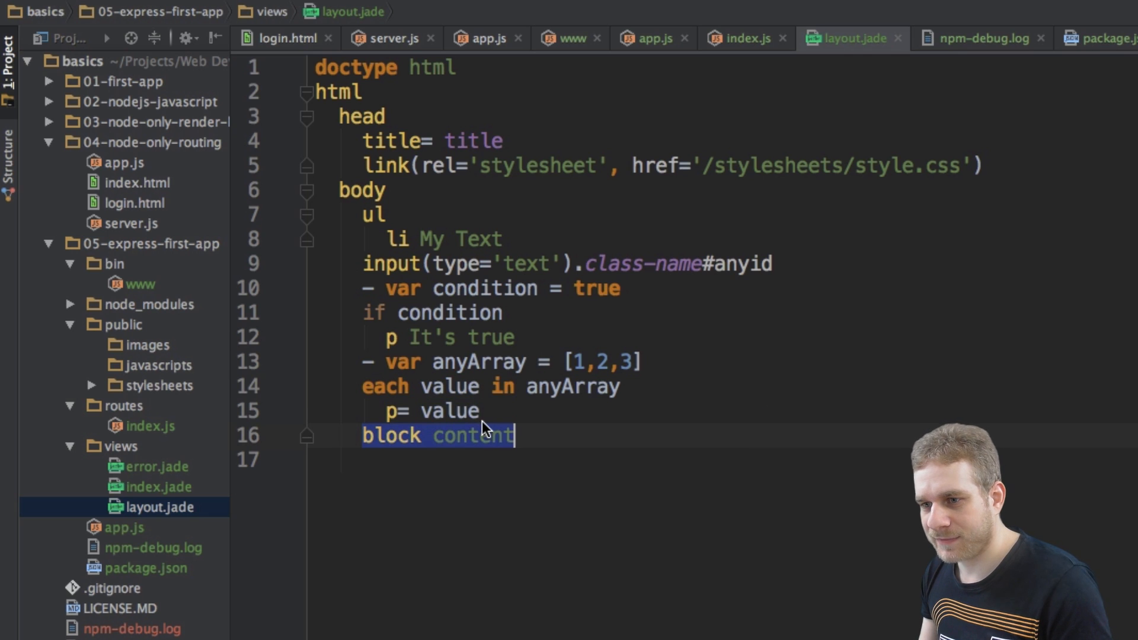
Check routes/index.js, then strip layout.jade's body down to only block content.
left_click(145, 426)
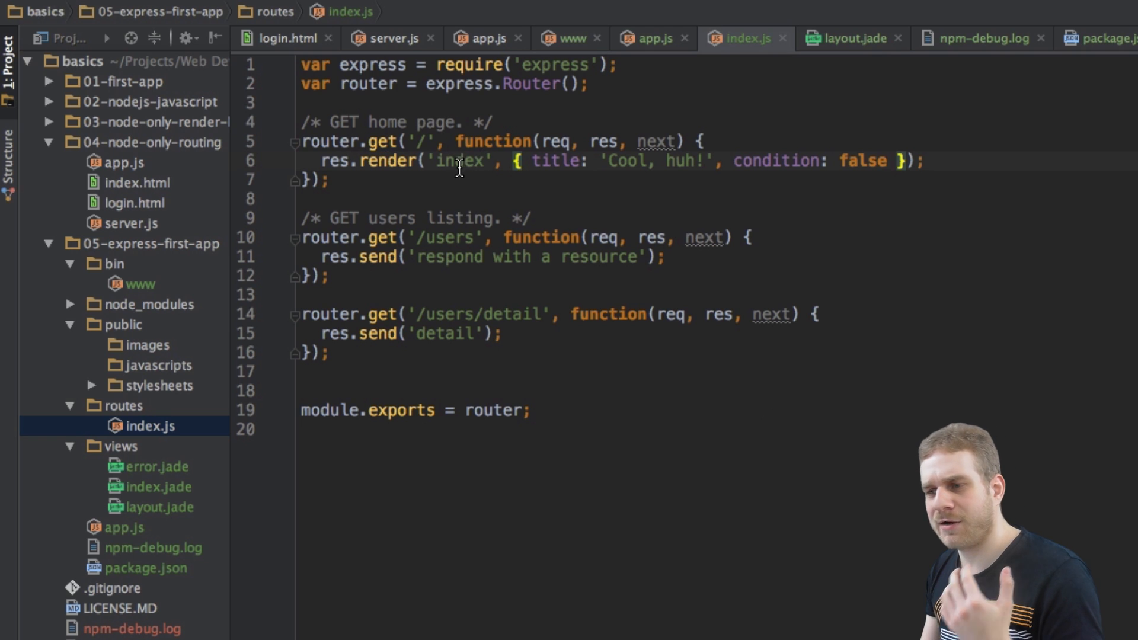
mouse_move(463, 169)
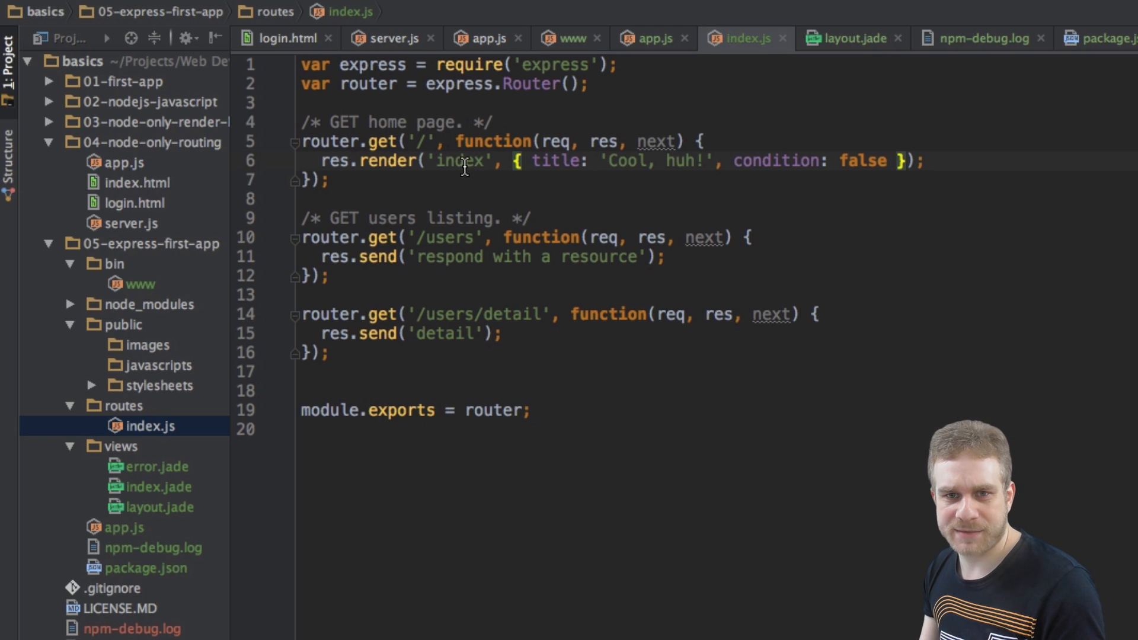
left_click(161, 507)
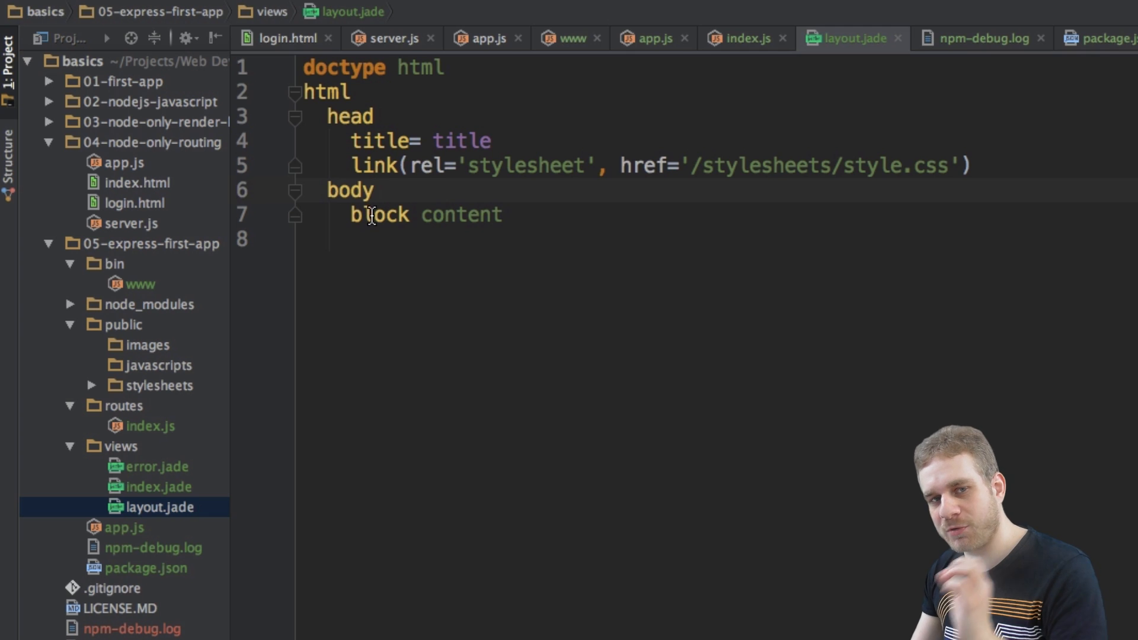
Highlight 'block' in layout.jade, then open views/index.jade from the Project tree.
double_click(379, 214)
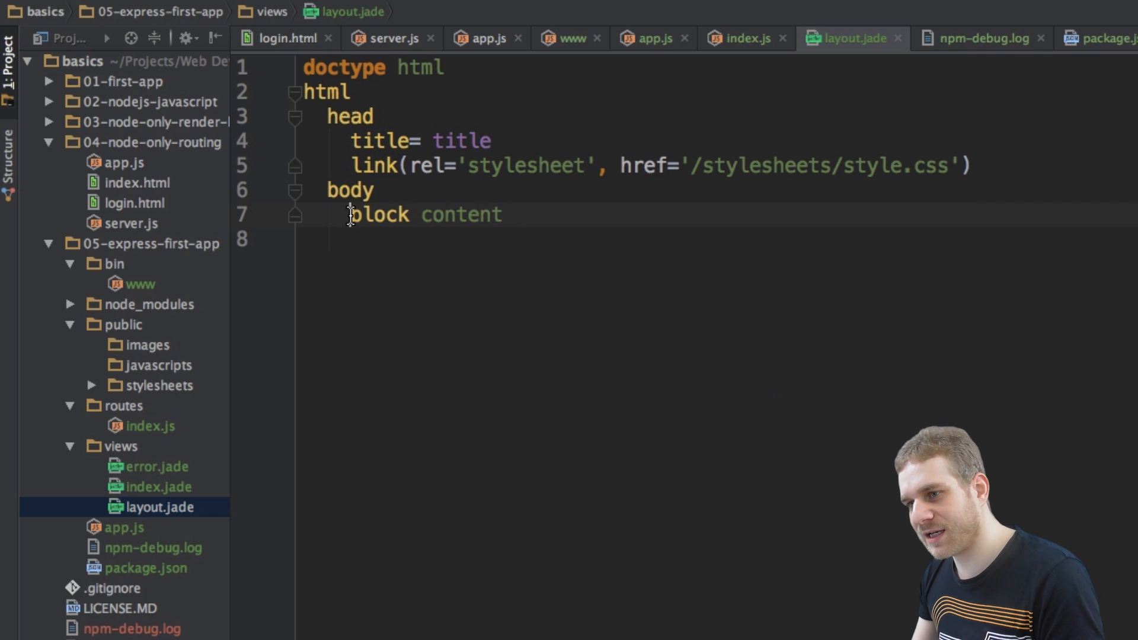
double_click(378, 214)
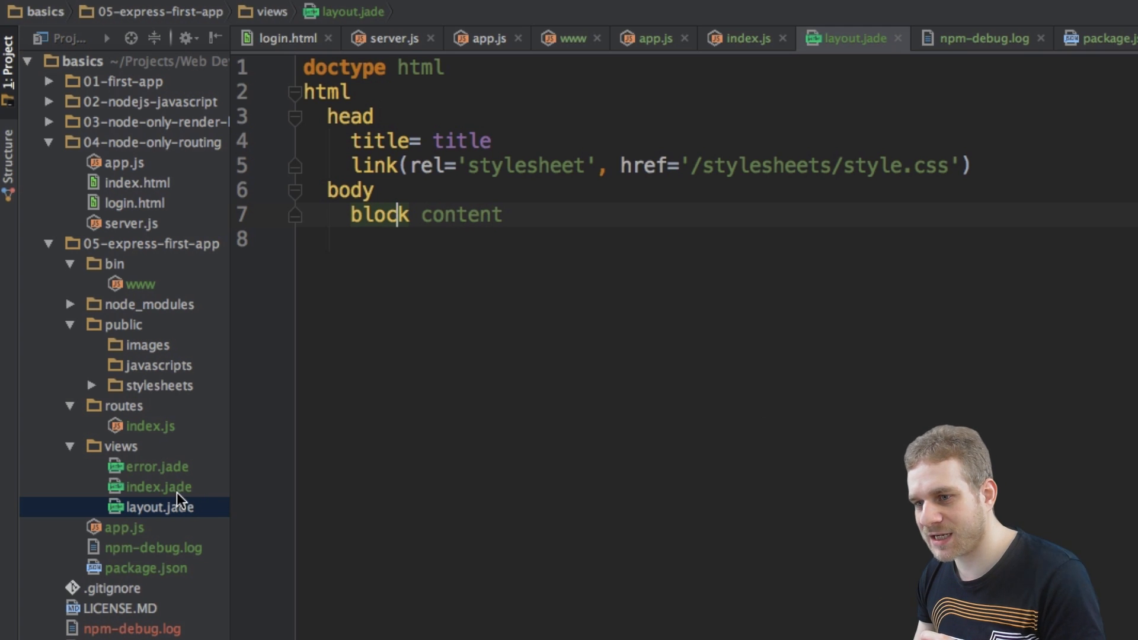
double_click(159, 486)
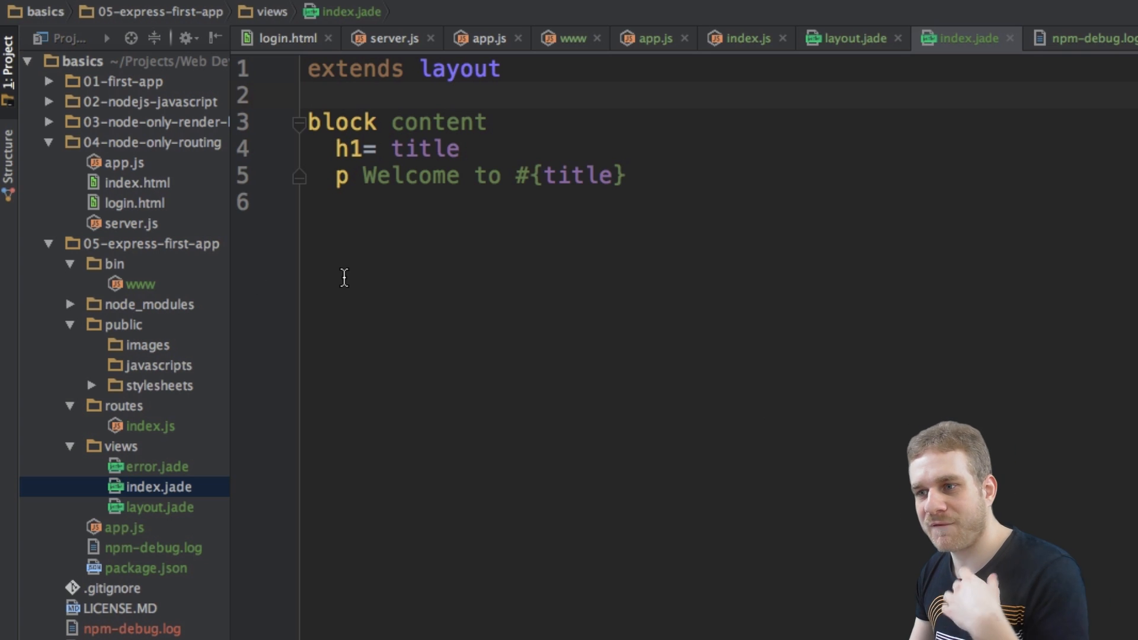
mouse_move(333, 326)
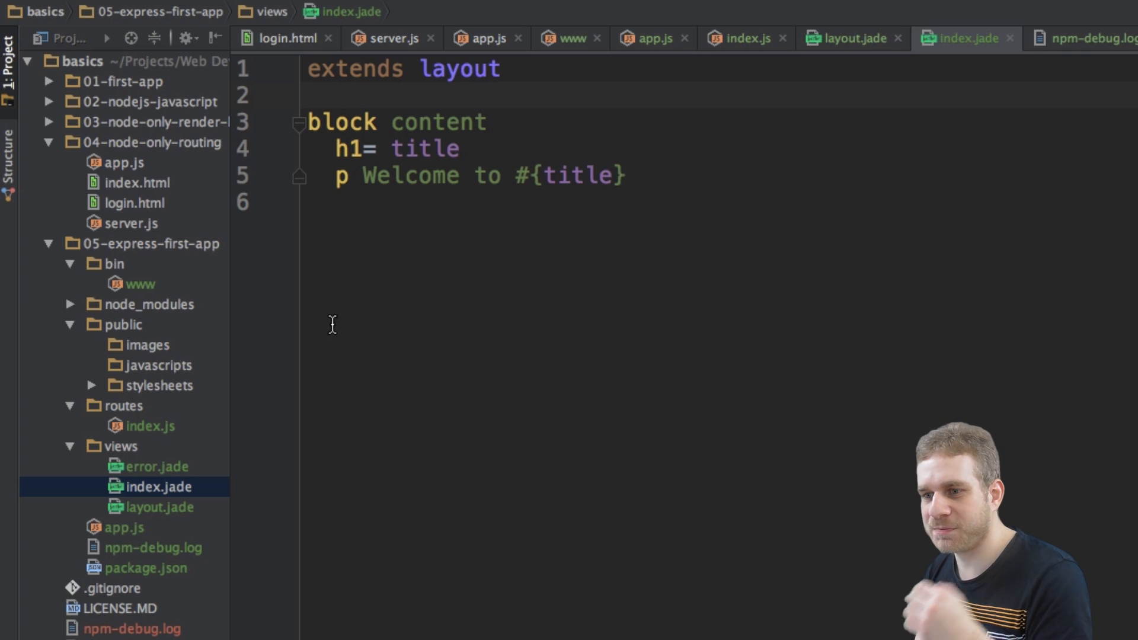
Retype 'block content' in index.jade, then switch back to layout.jade to compare.
left_click(158, 507)
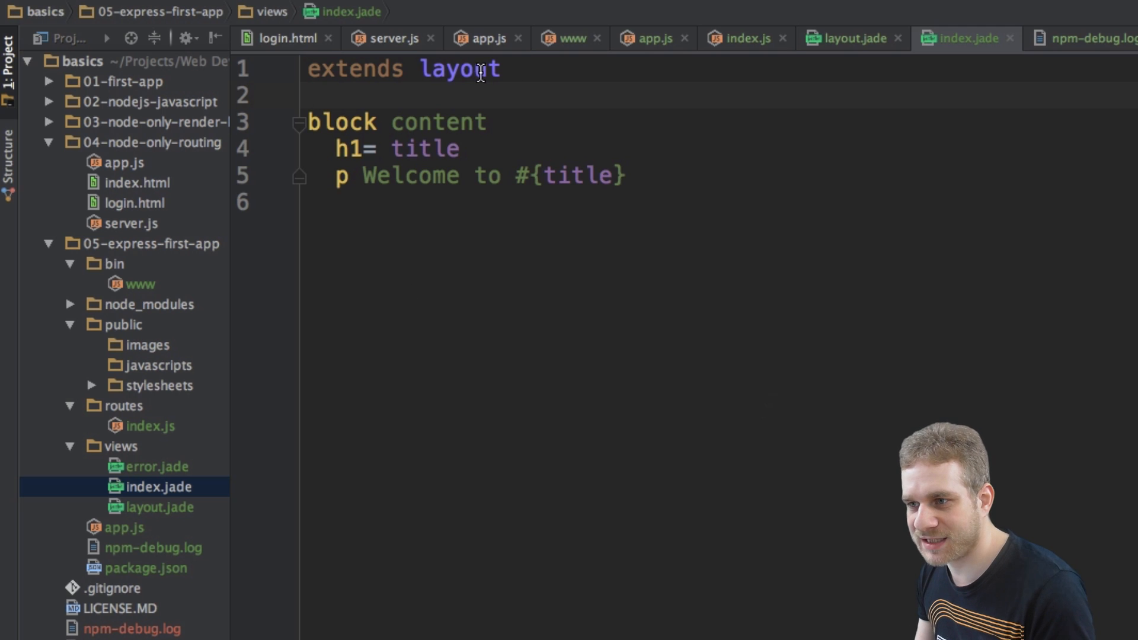
double_click(459, 69)
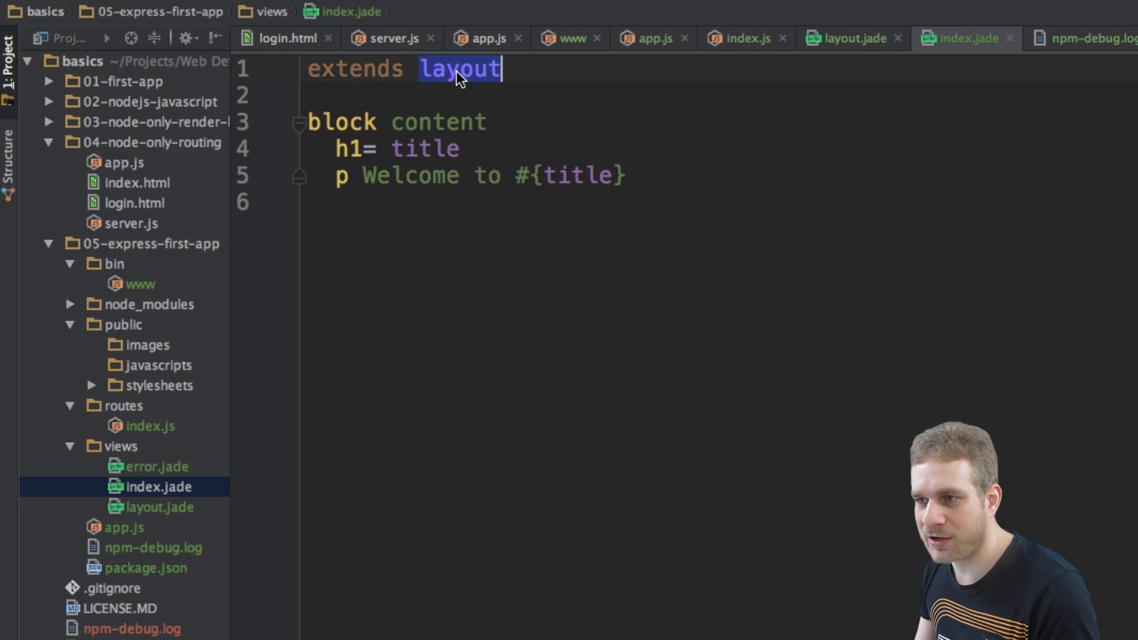
left_click(158, 507)
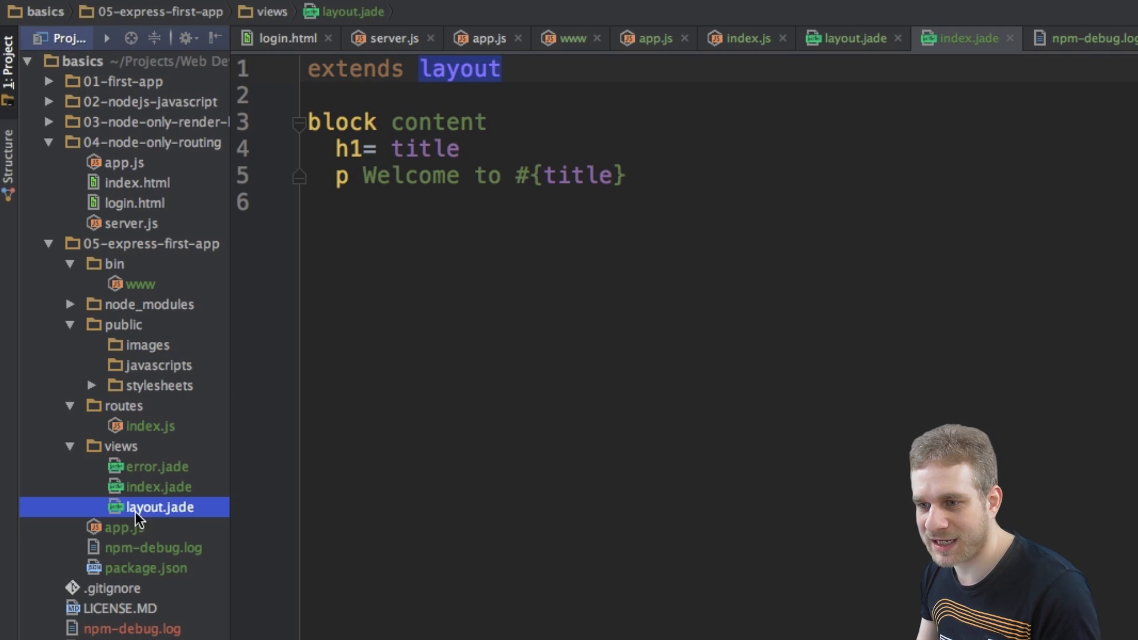
mouse_move(188, 519)
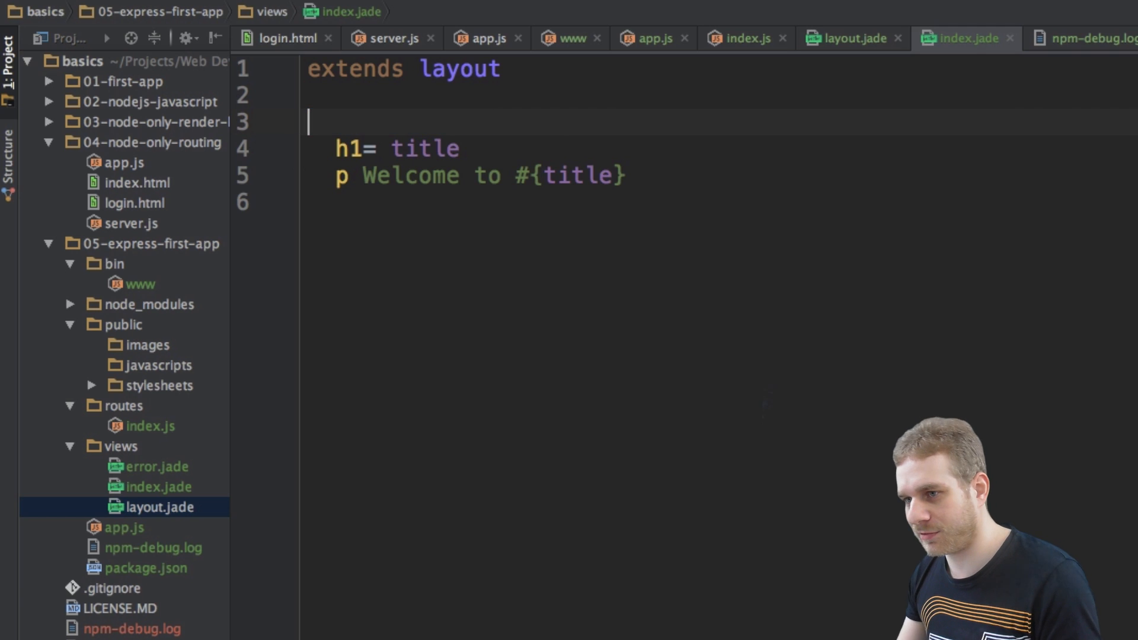
type("block content")
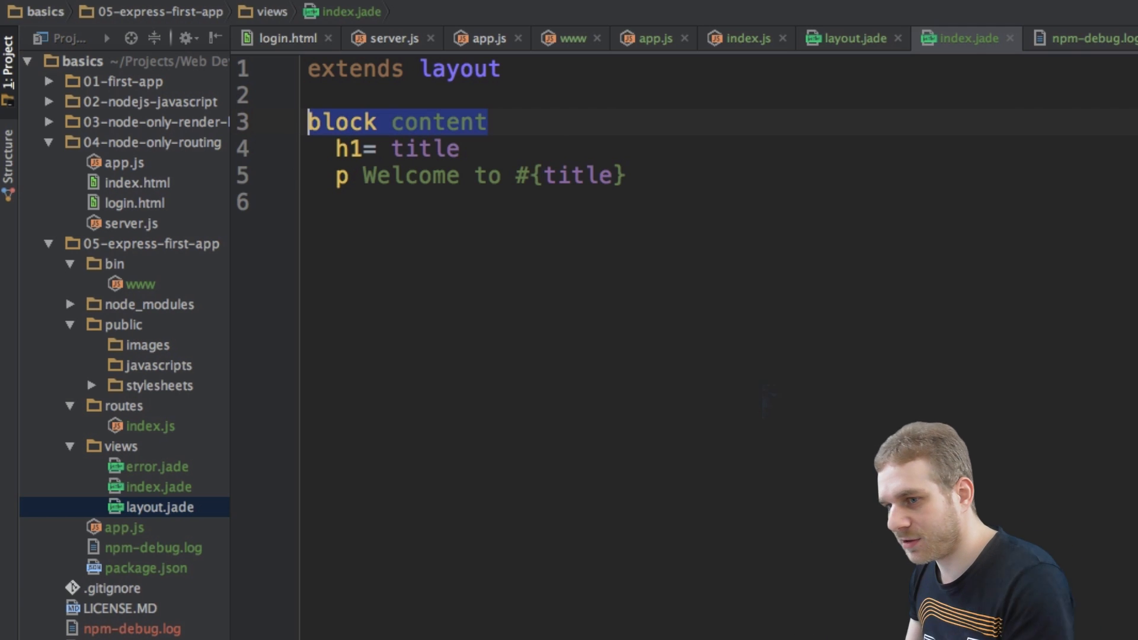
left_click(157, 486)
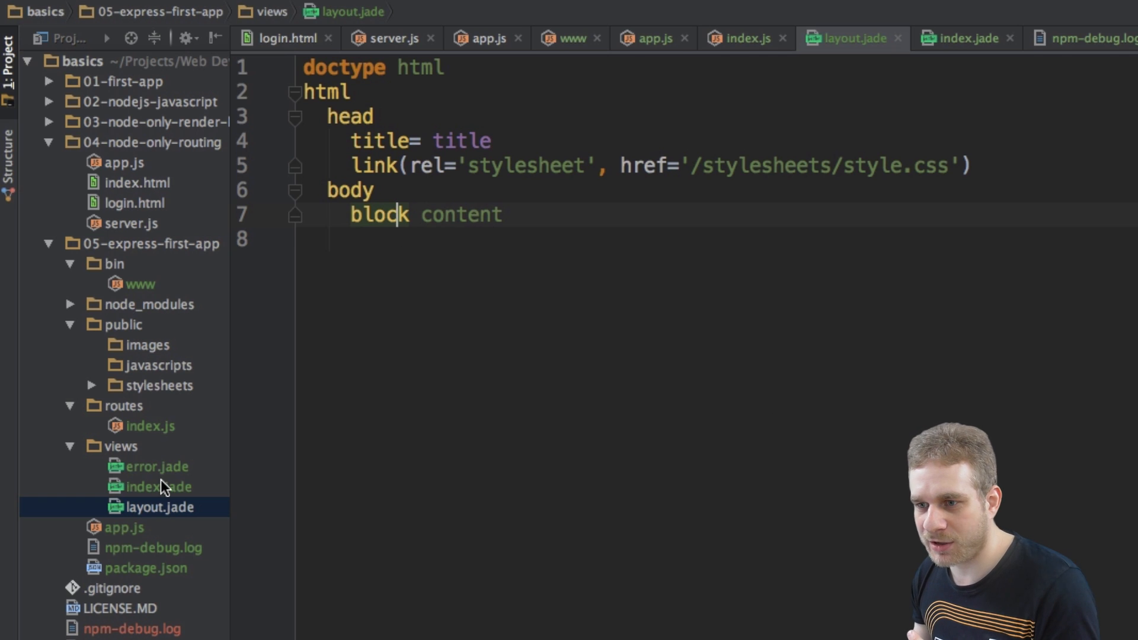
Return to index.jade and highlight 'content' and the title in the welcome paragraph.
left_click(158, 487)
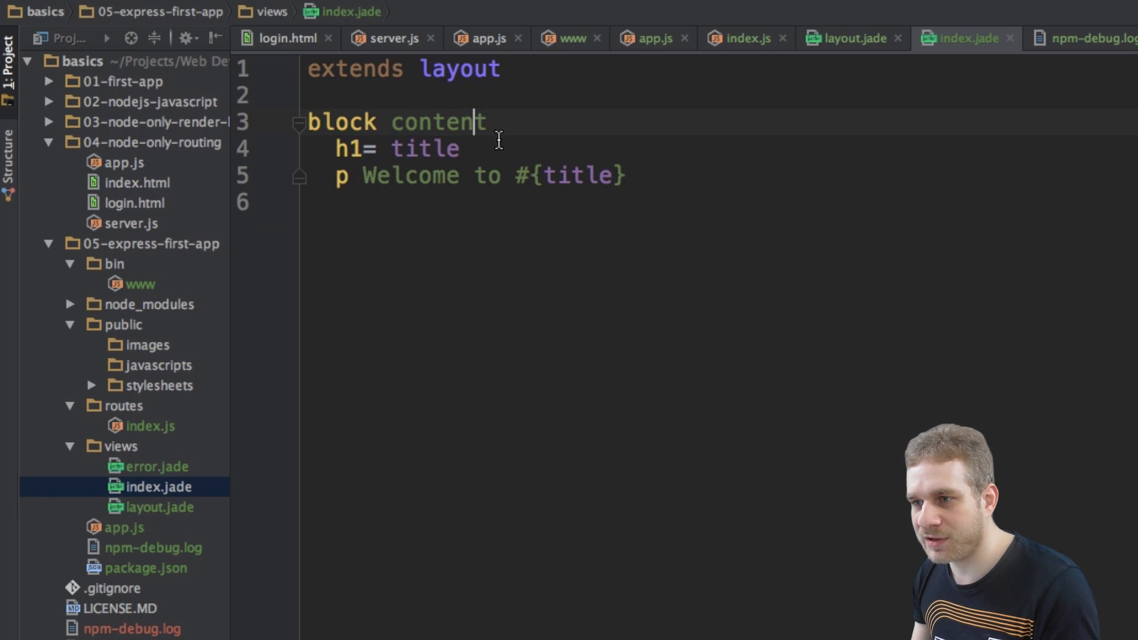
double_click(396, 122)
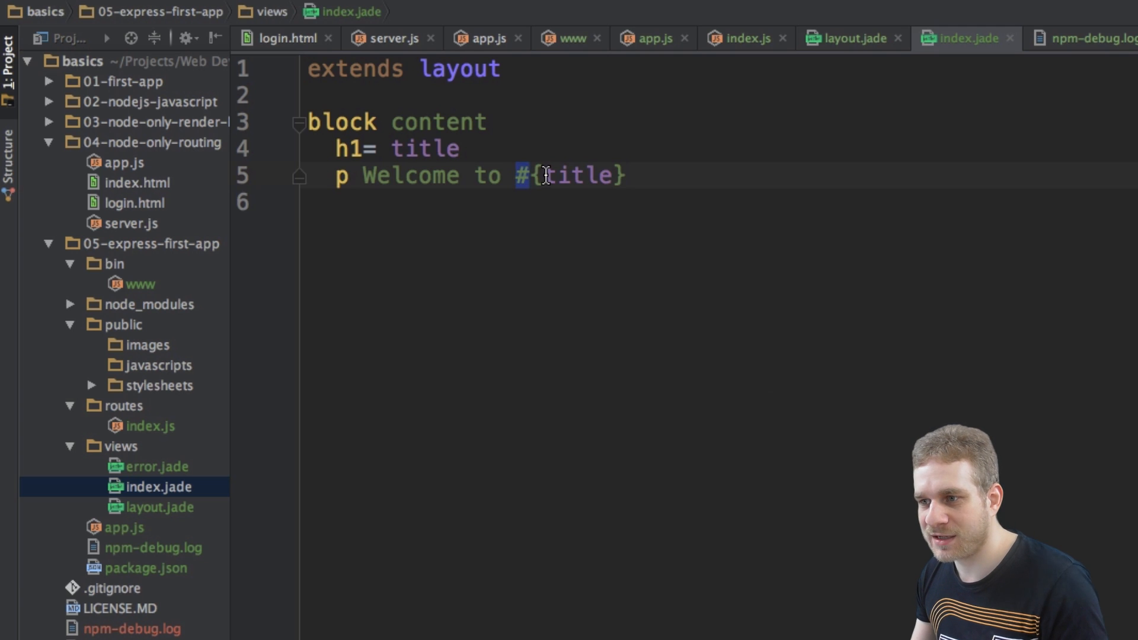
double_click(572, 175)
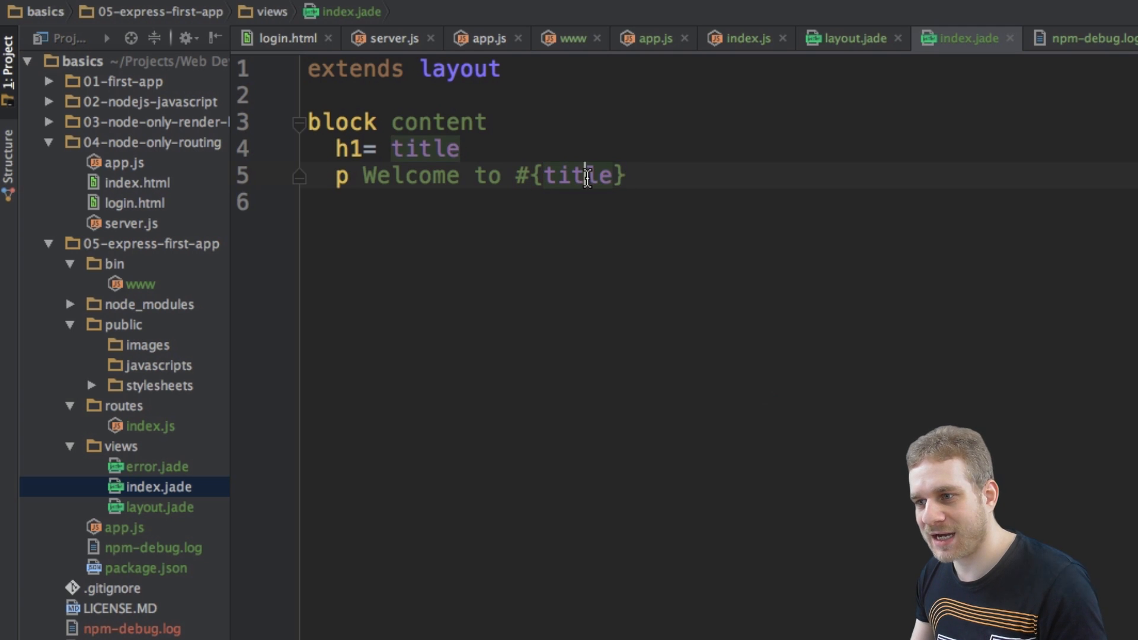
double_click(578, 175)
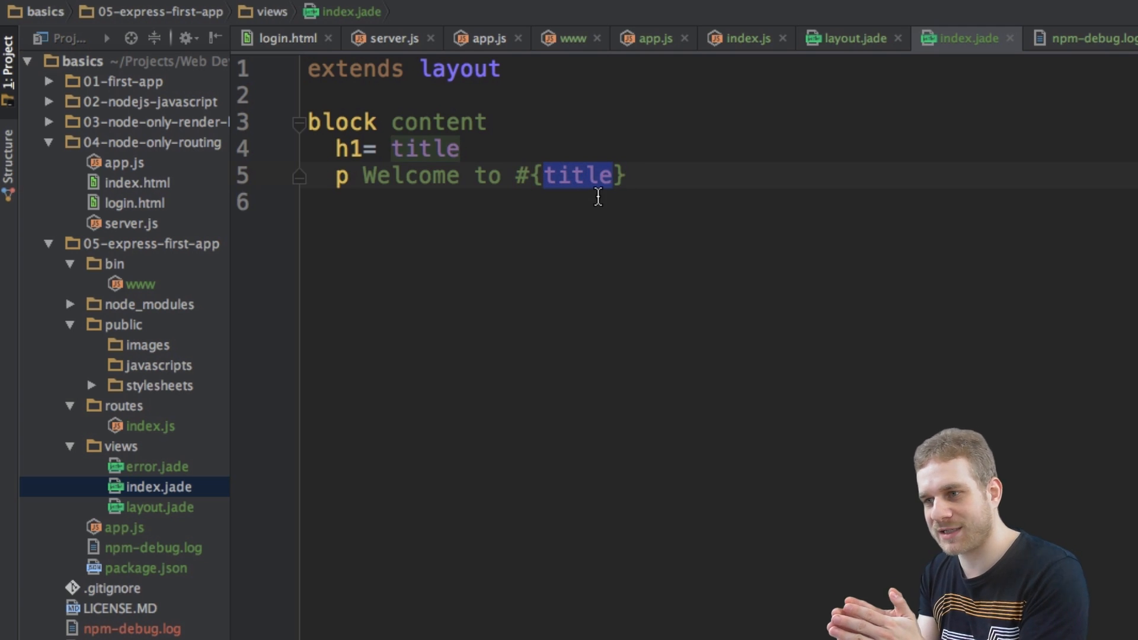